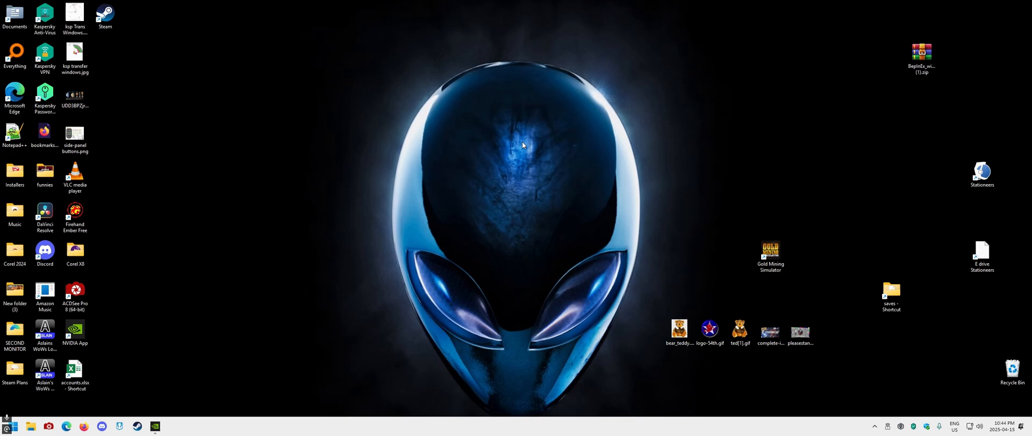
mouse_move(538, 51)
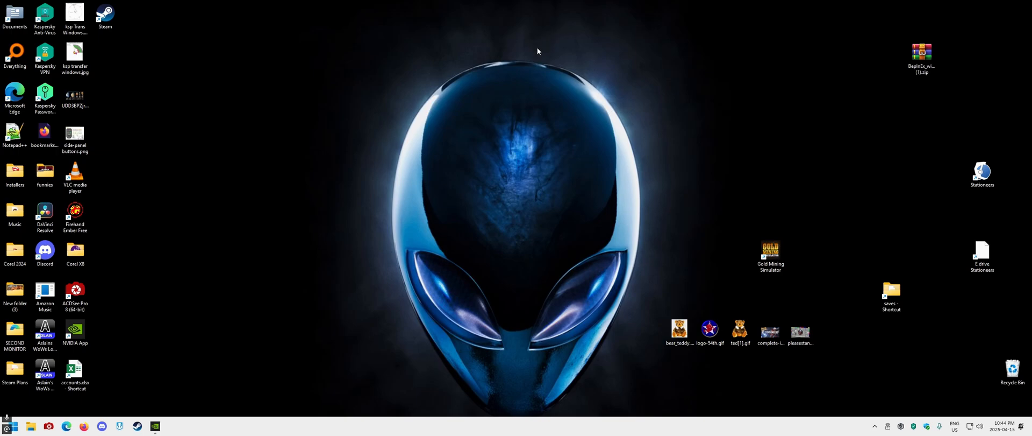
mouse_move(367, 201)
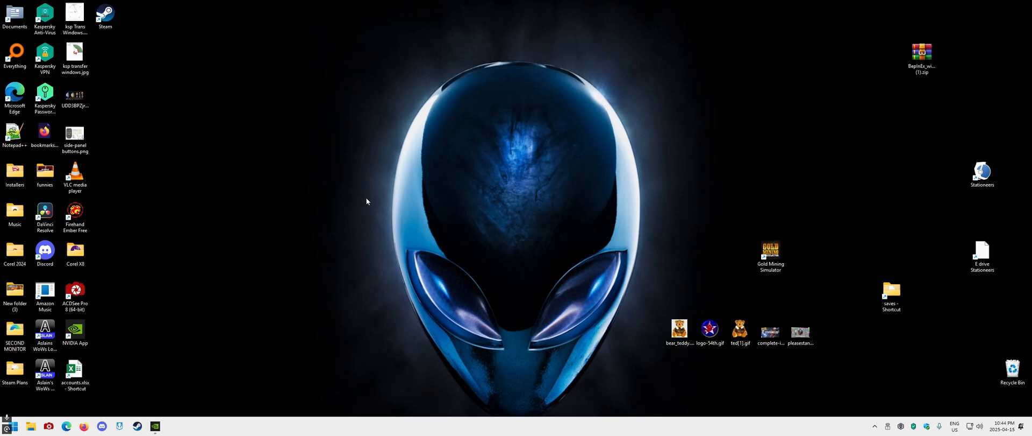
mouse_move(377, 207)
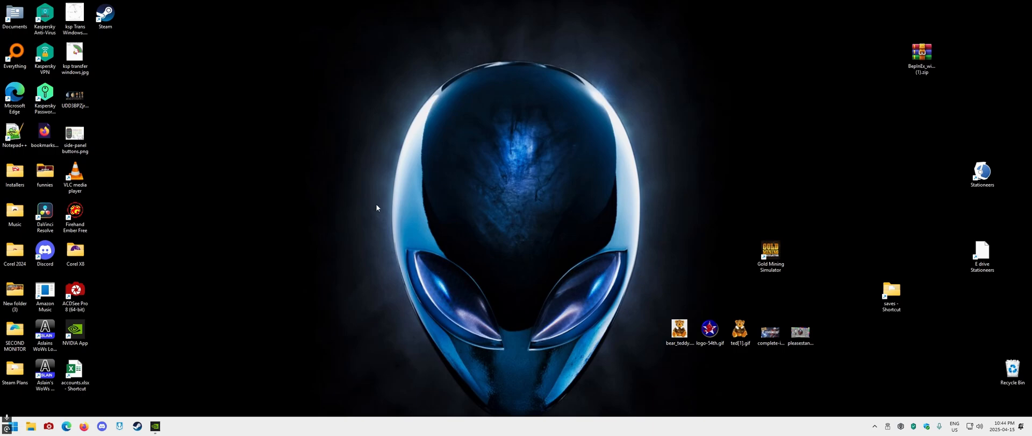
mouse_move(256, 272)
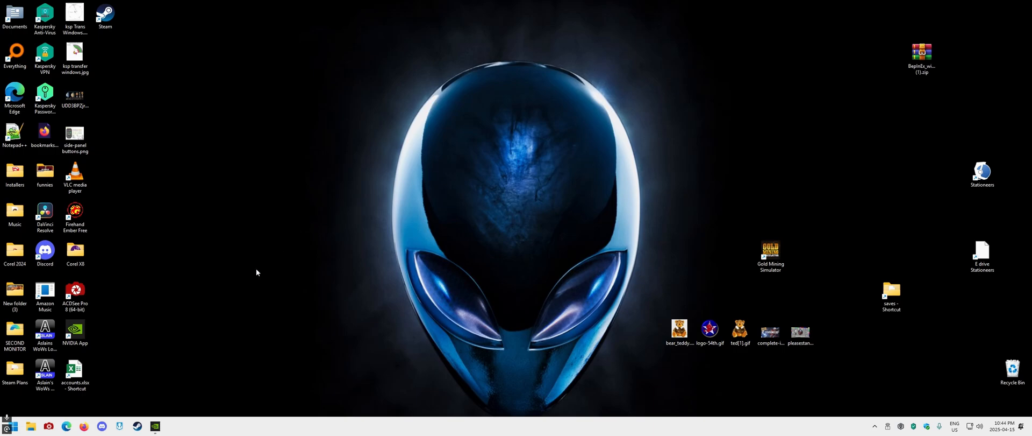
mouse_move(265, 273)
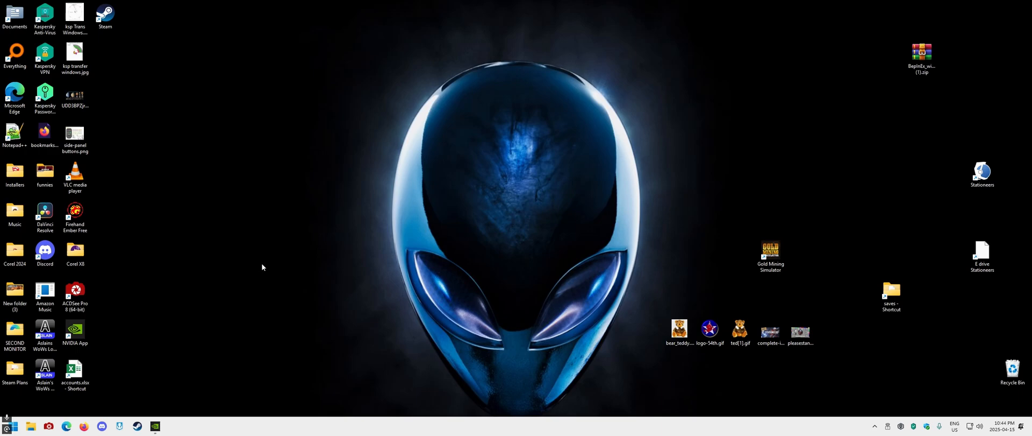
mouse_move(945, 27)
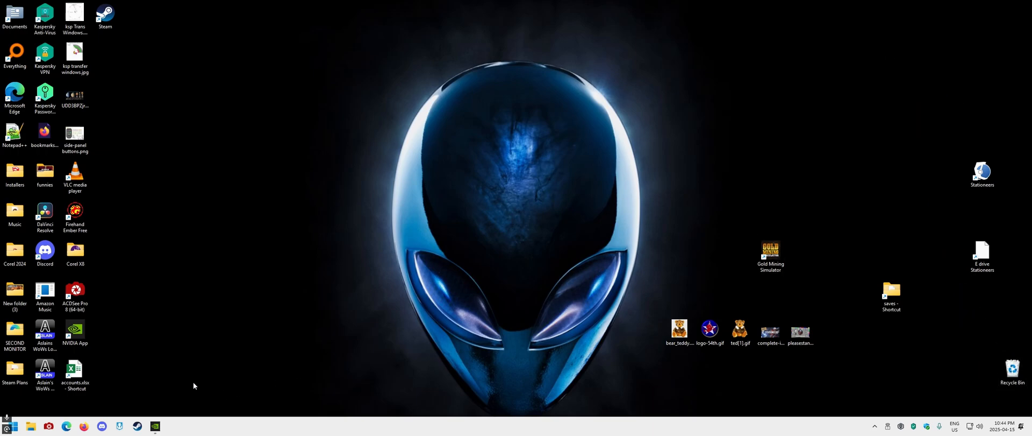
Step: Search Bing in Edge for 'stationeers mods' and scroll through the results
left_click(67, 427)
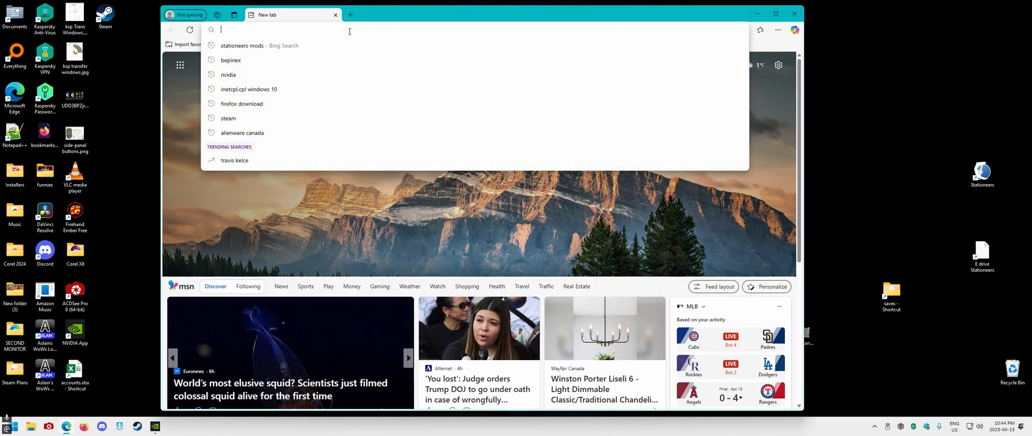
type("ssta")
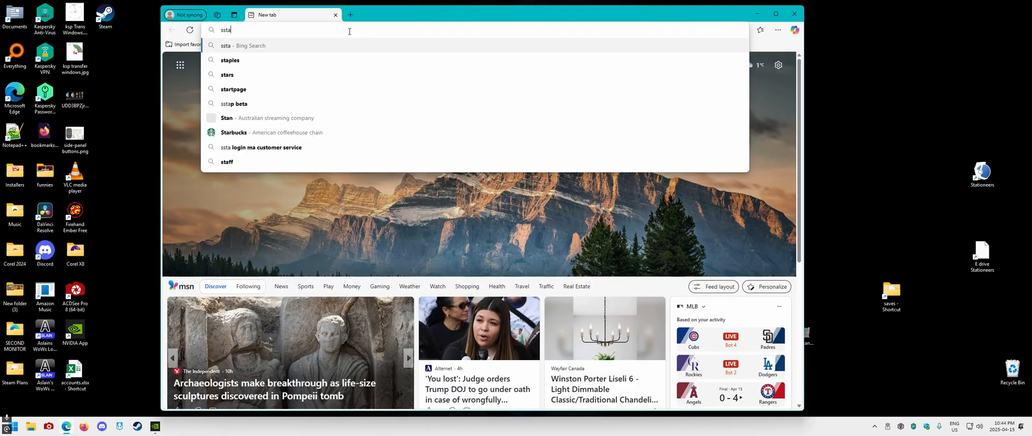
type("tion")
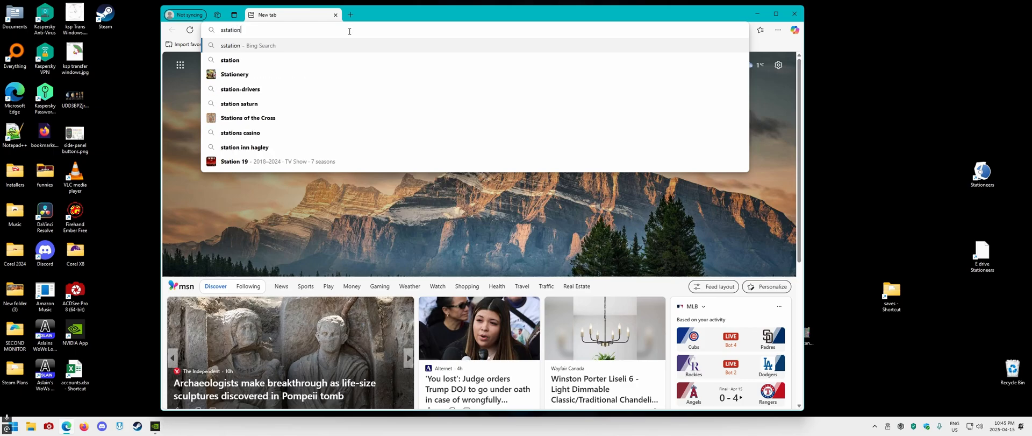
type("eers mods")
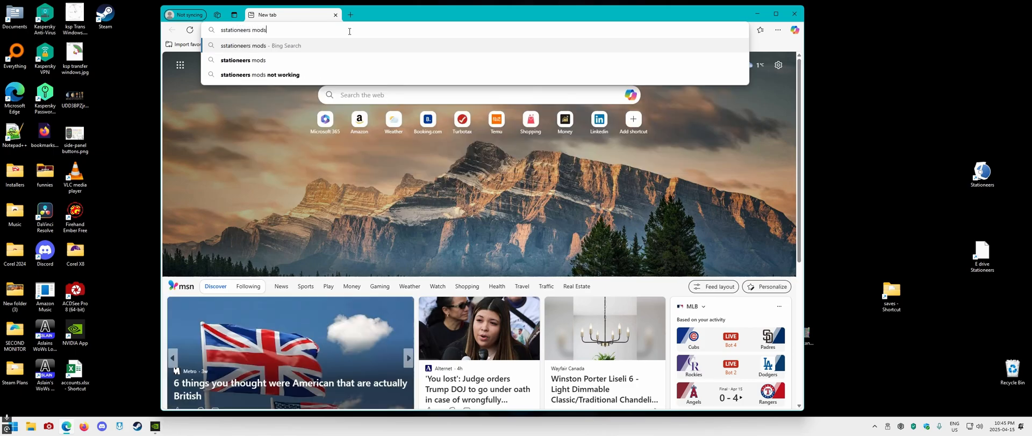
key("Return")
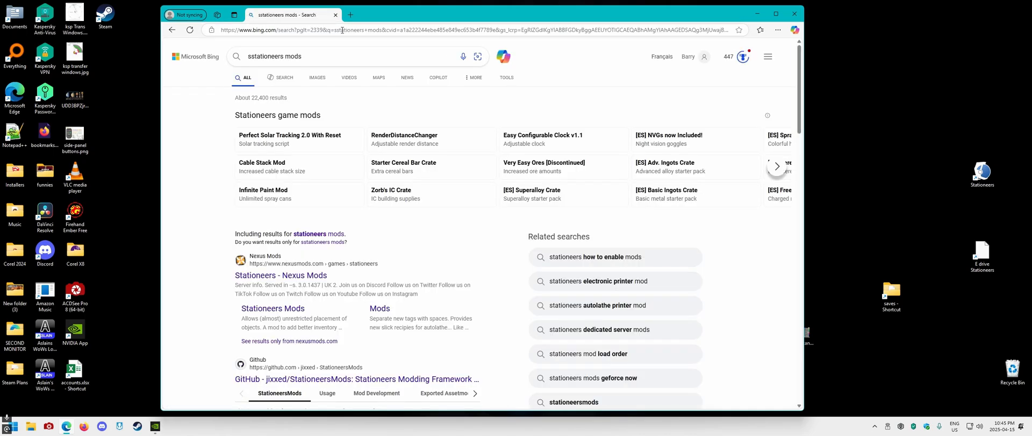
scroll("down", 3)
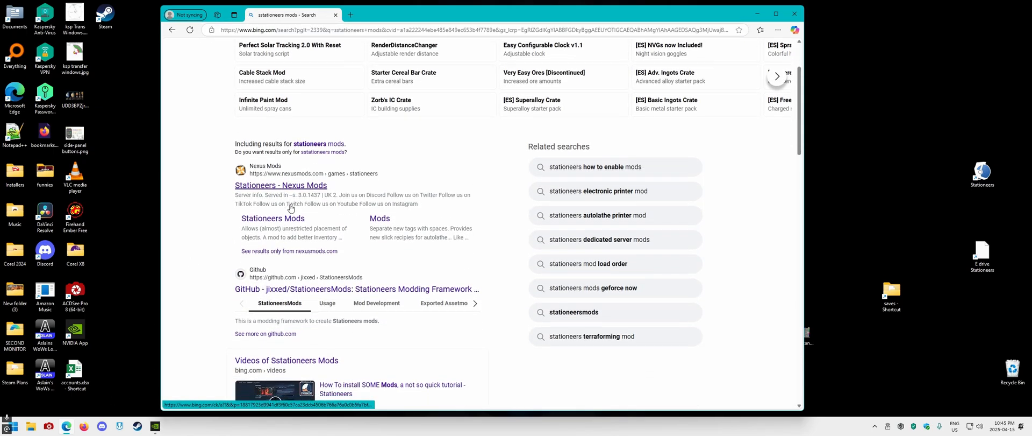
scroll("down", 3)
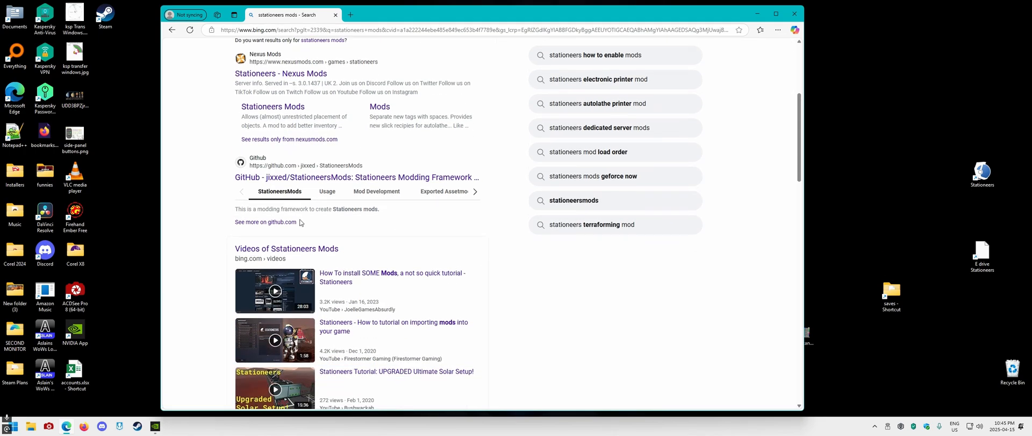
mouse_move(267, 177)
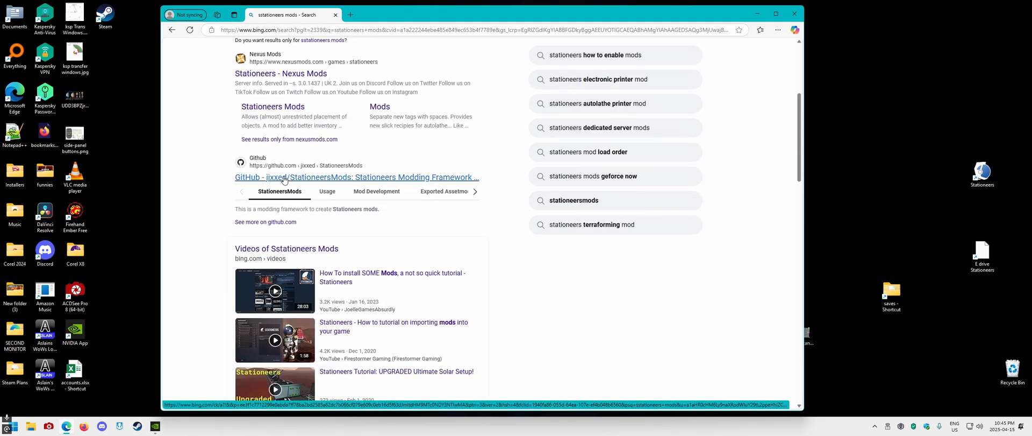
Step: Open the jixxed/StationeersMods GitHub repository and read its README, returning to Installation
left_click(356, 177)
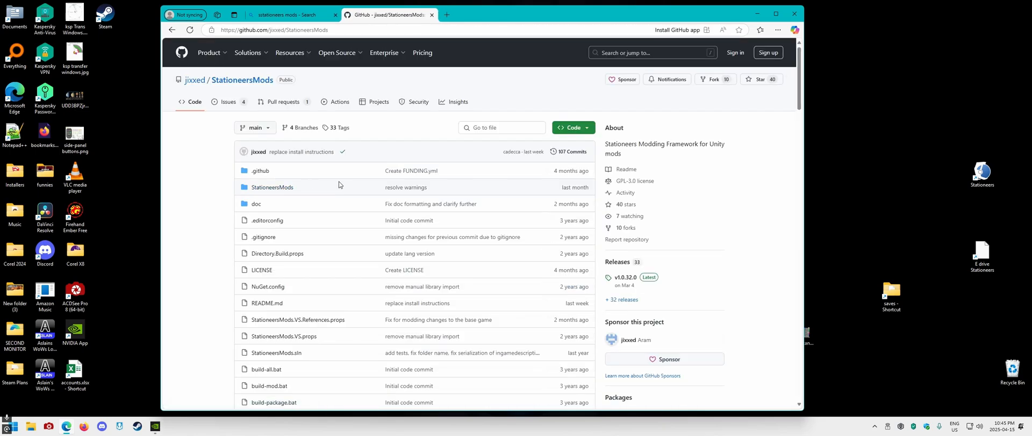
mouse_move(224, 200)
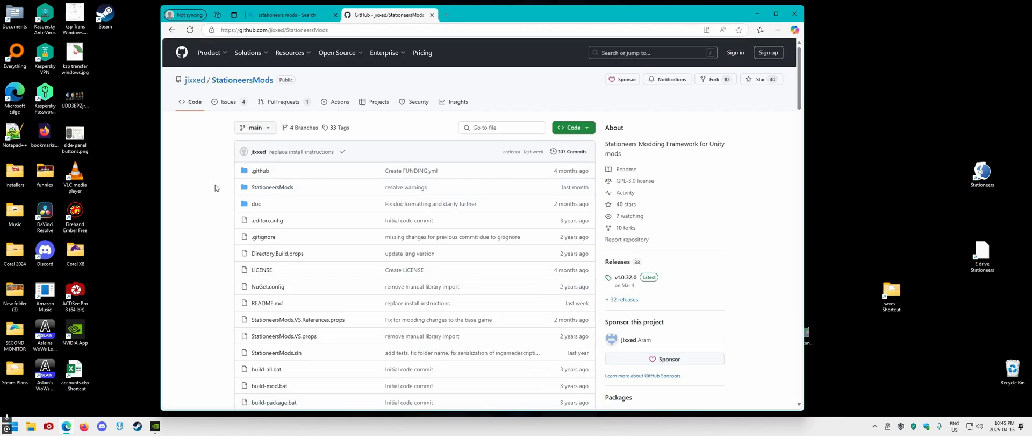
scroll("down", 3)
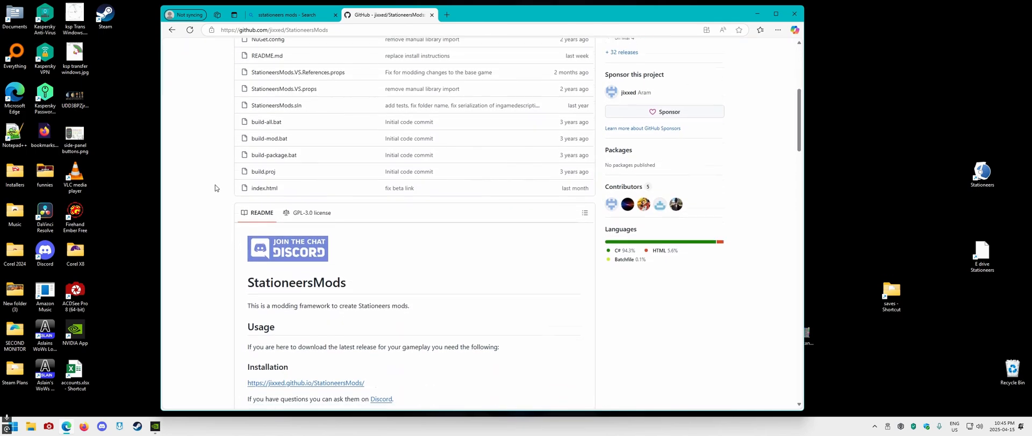
scroll("down", 3)
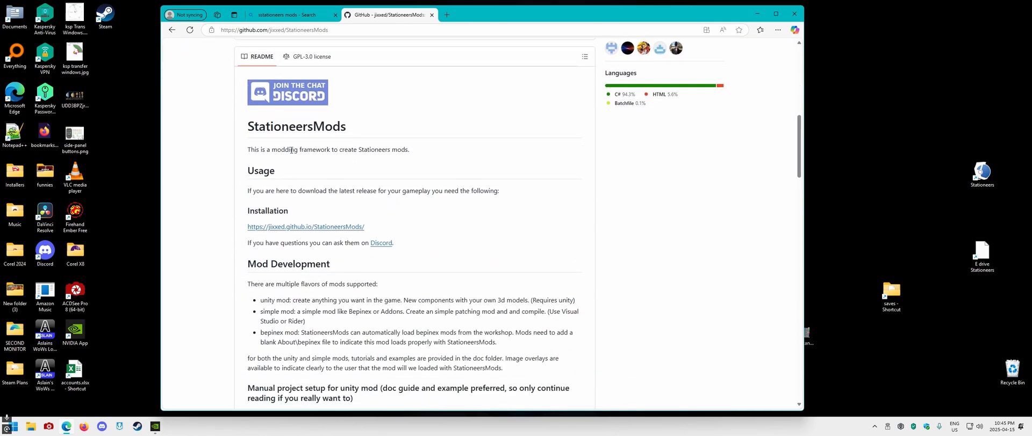
scroll("down", 3)
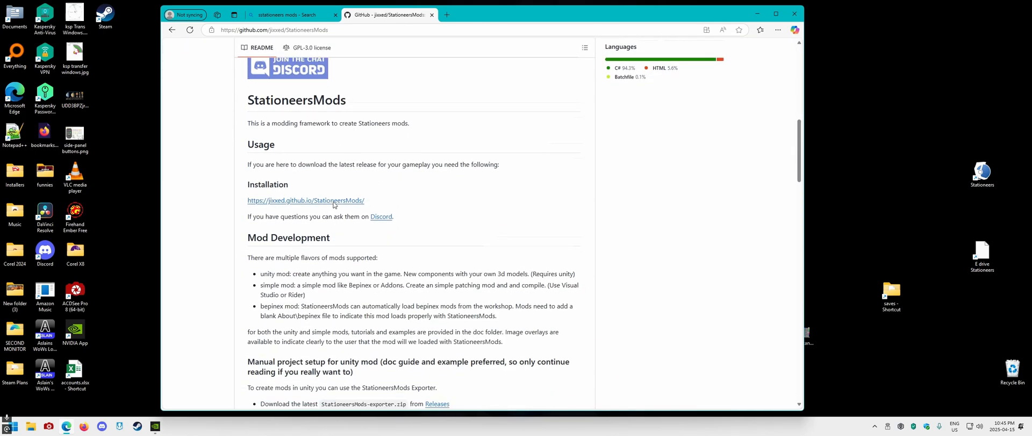
scroll("down", 3)
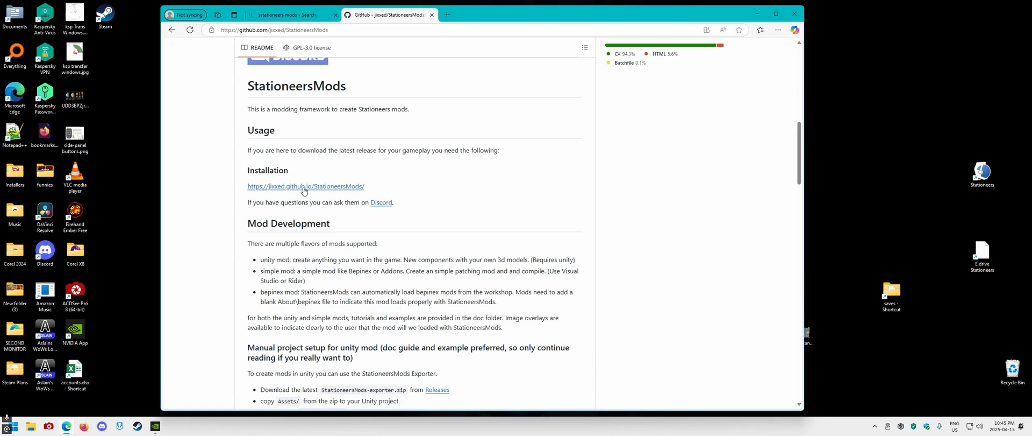
mouse_move(367, 203)
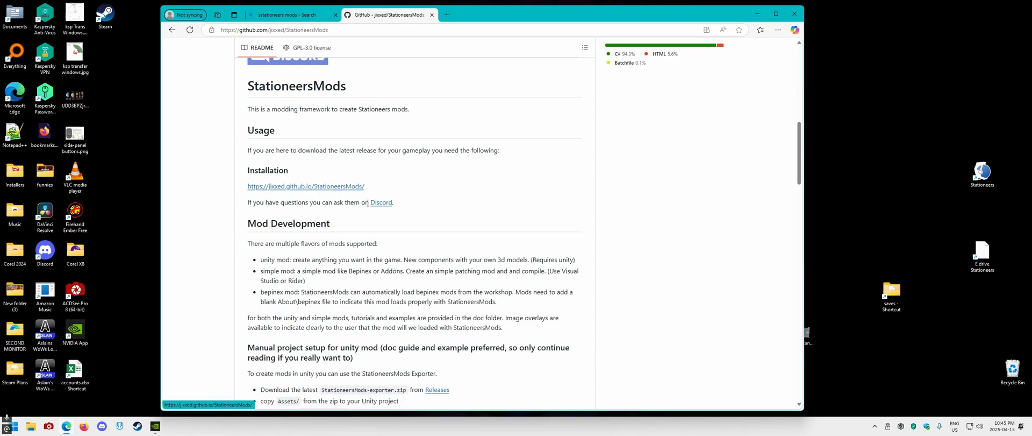
scroll("down", 3)
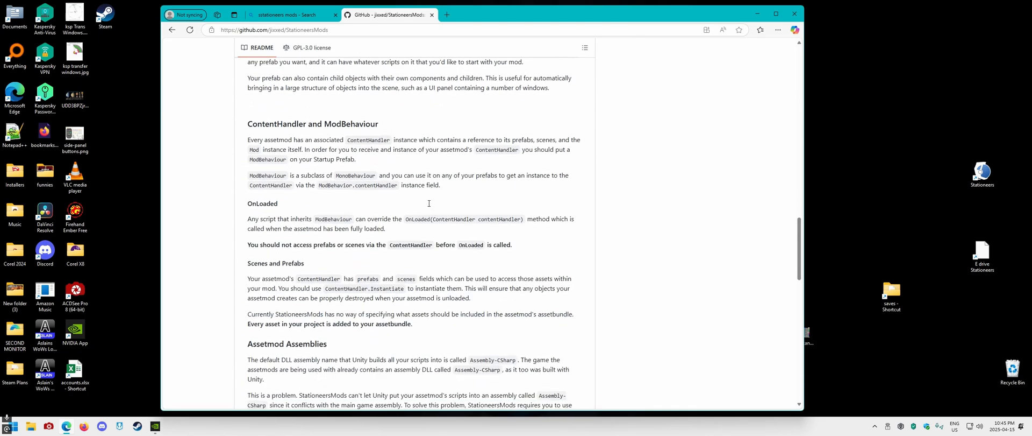
scroll("down", 3)
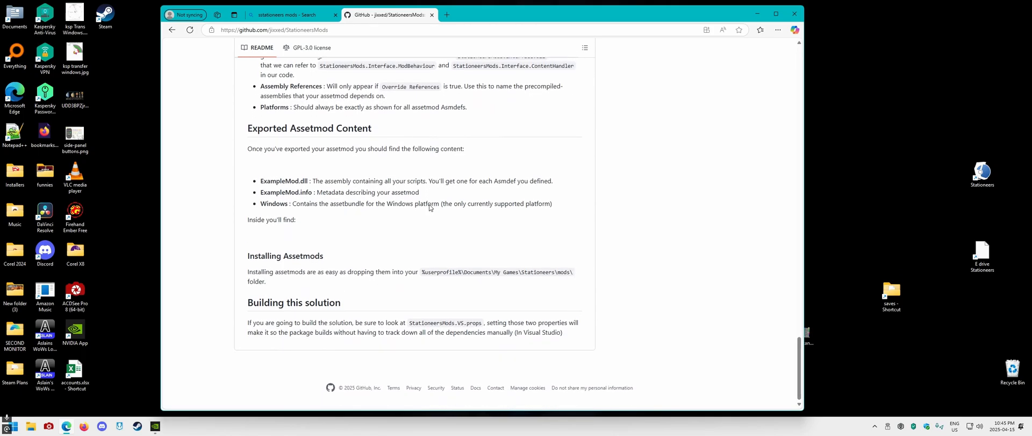
scroll("up", 3)
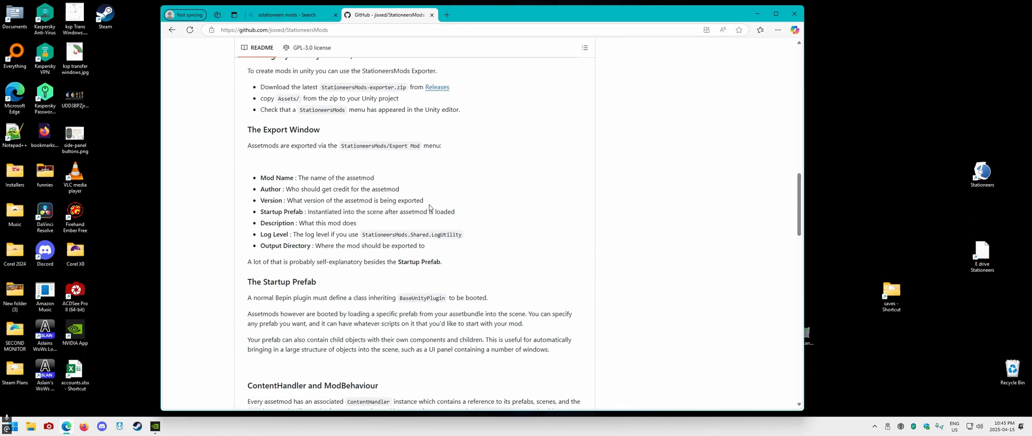
scroll("up", 3)
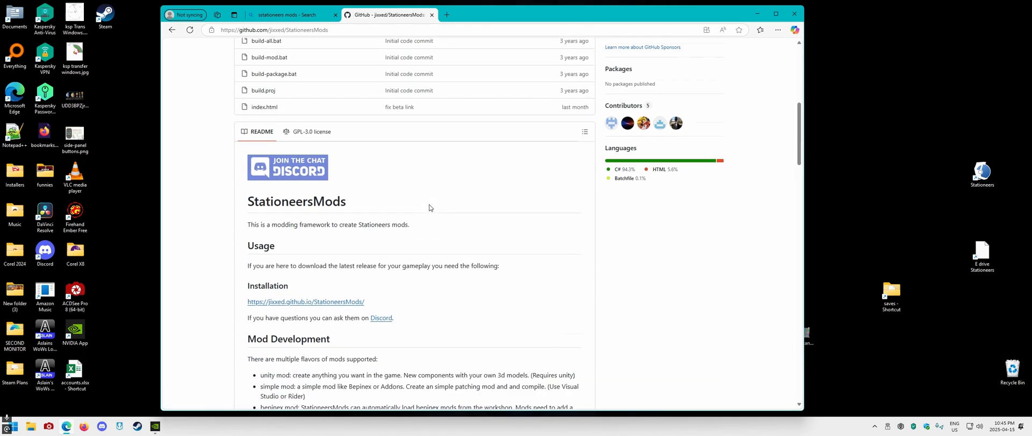
scroll("down", 3)
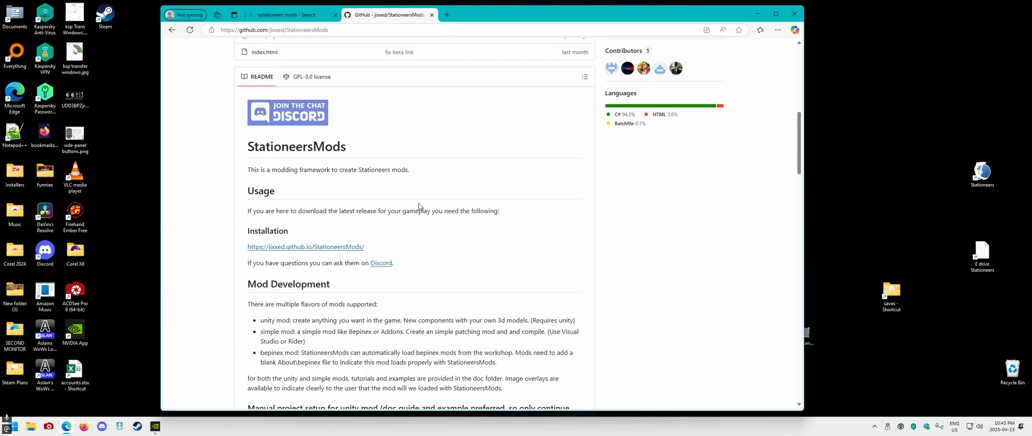
Step: Open the StationeersMods website and review its installation instructions and latest releases
left_click(305, 246)
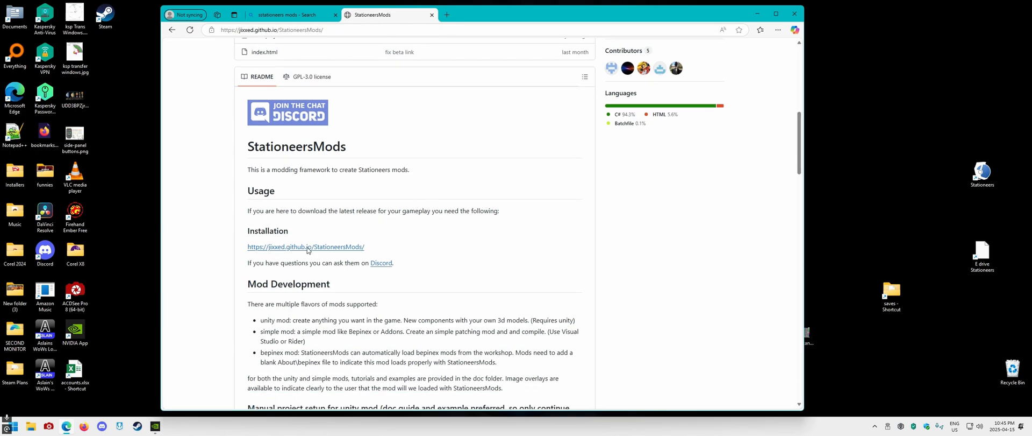
left_click(305, 246)
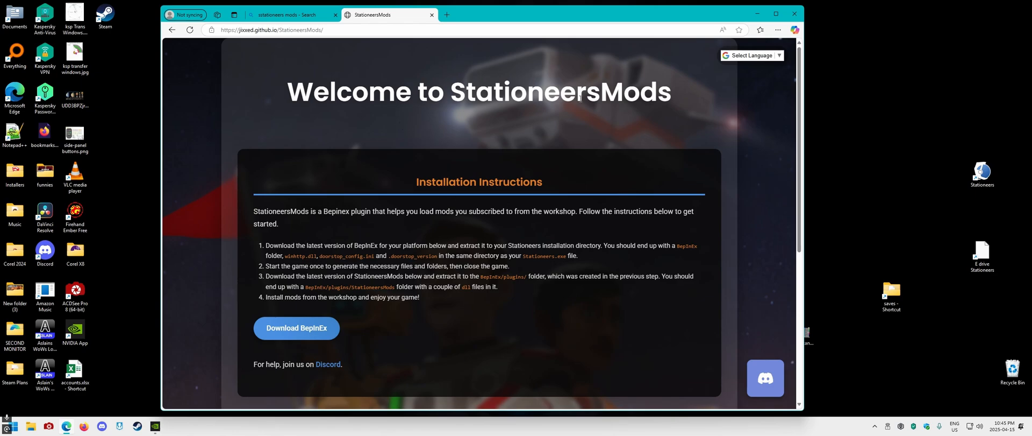
mouse_move(466, 168)
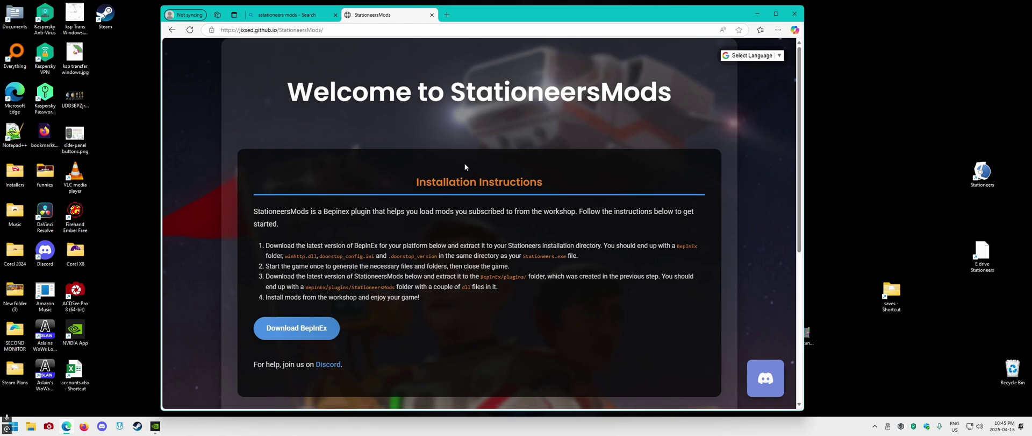
mouse_move(504, 168)
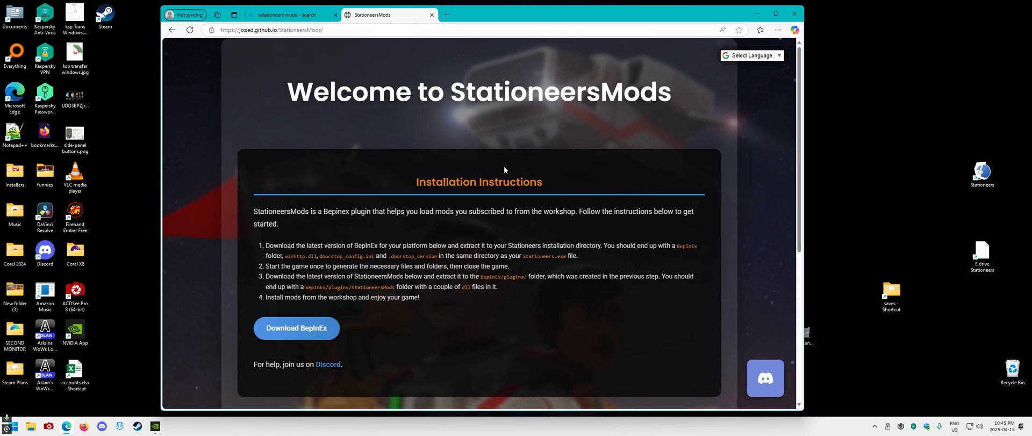
mouse_move(467, 155)
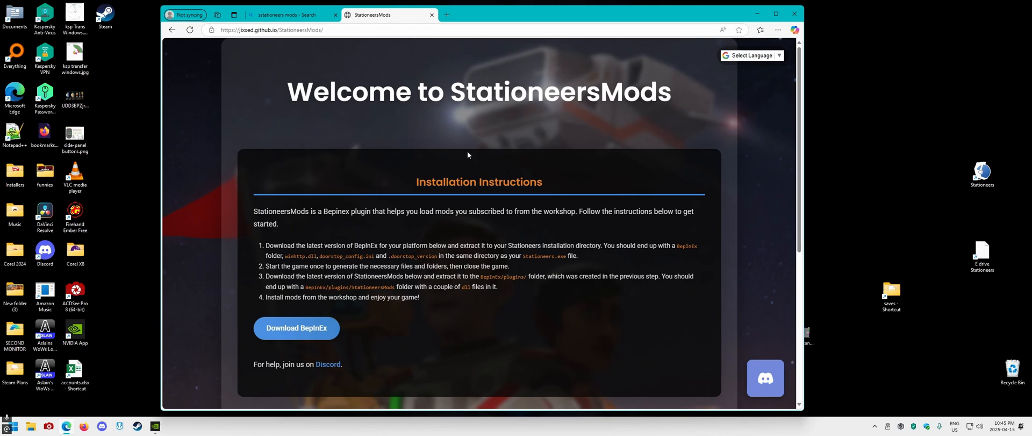
mouse_move(488, 263)
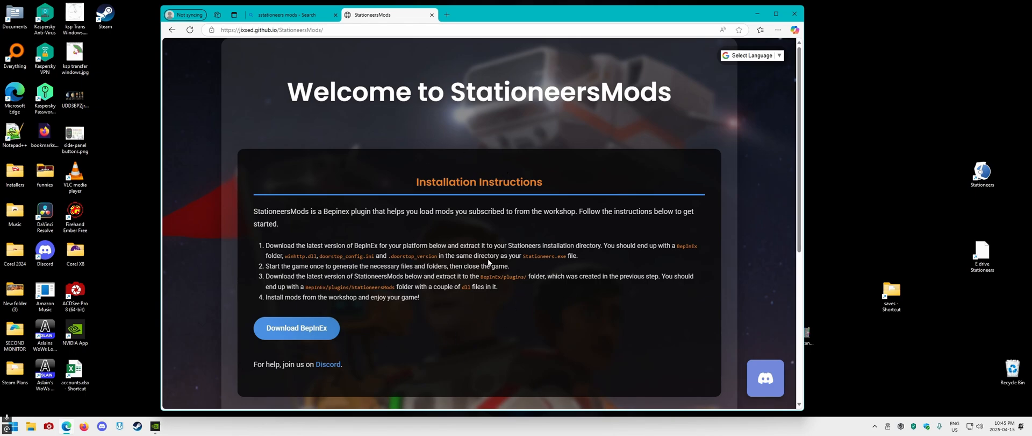
scroll("down", 3)
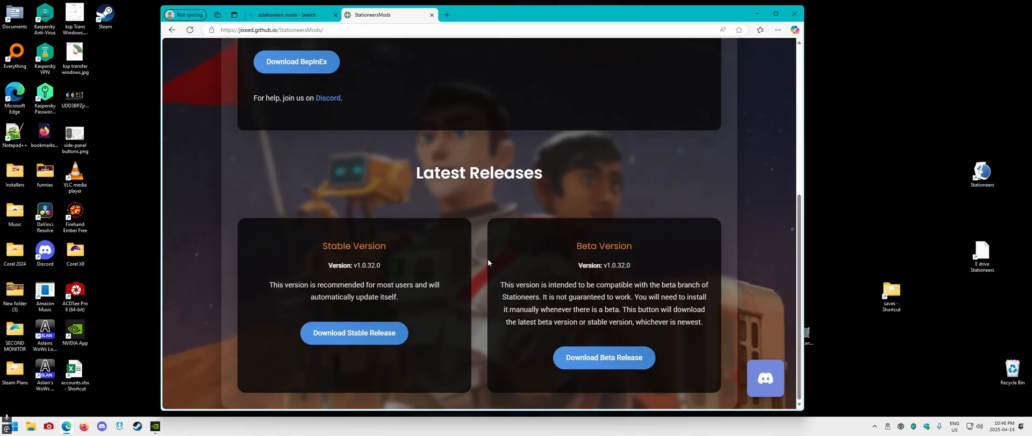
scroll("up", 3)
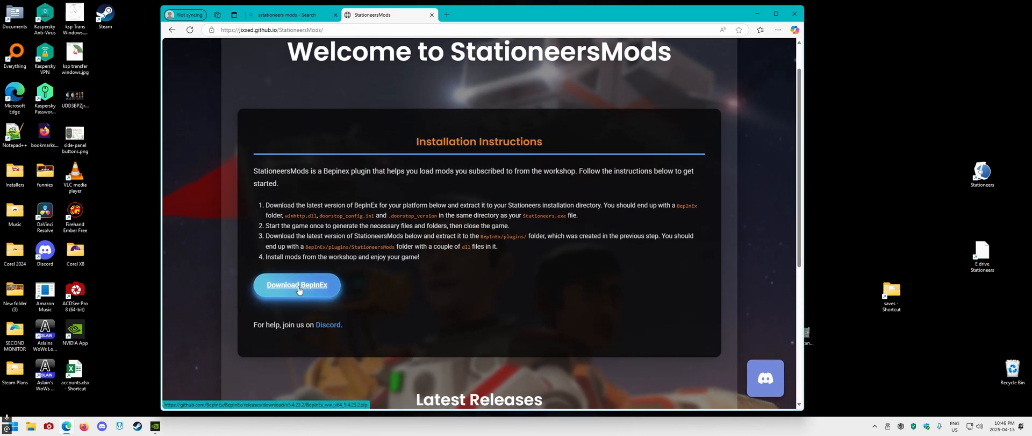
Step: Download the BepInEx 5.4.23.2 zip and copy it to the desktop, replacing the old copy
left_click(296, 285)
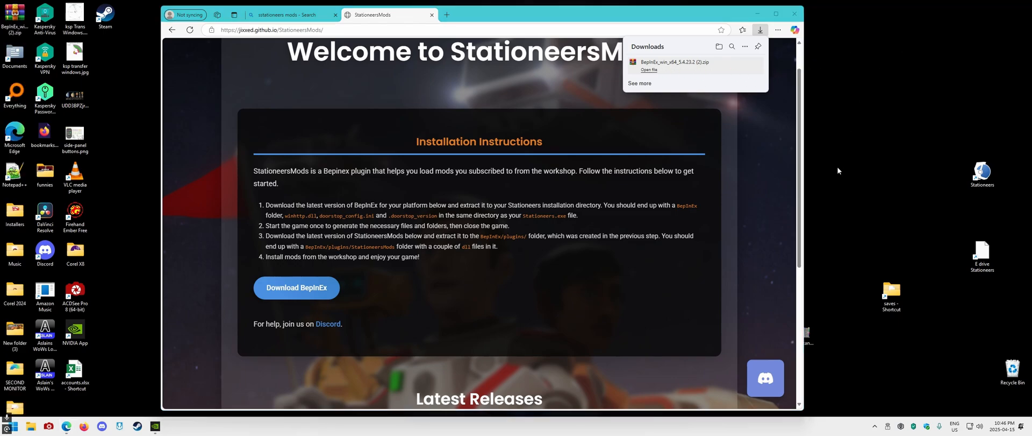
mouse_move(660, 62)
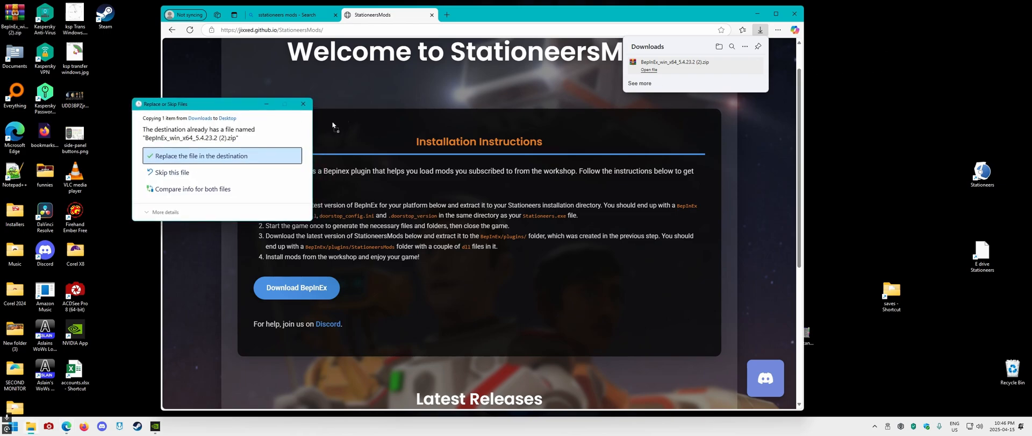
mouse_move(114, 307)
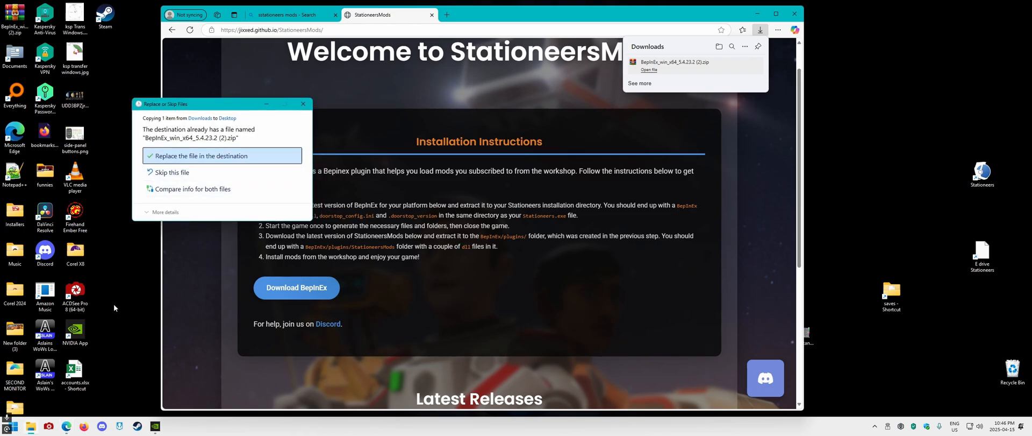
left_click(199, 155)
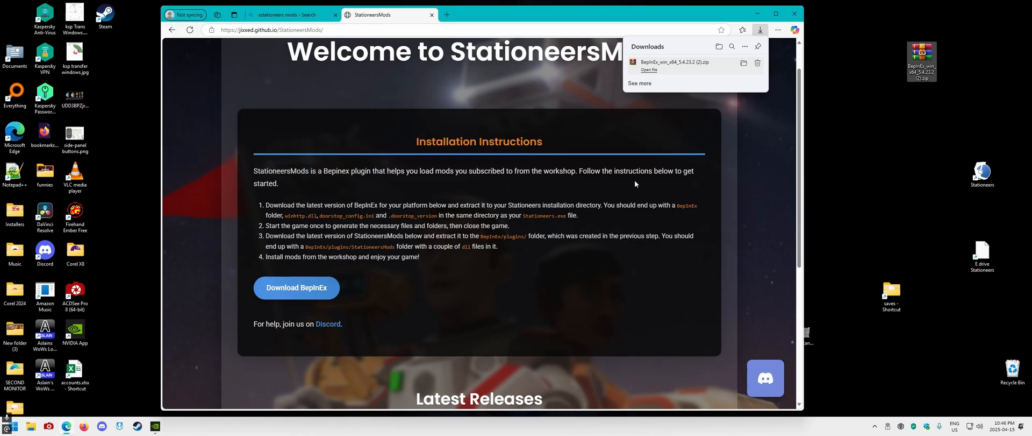
mouse_move(414, 245)
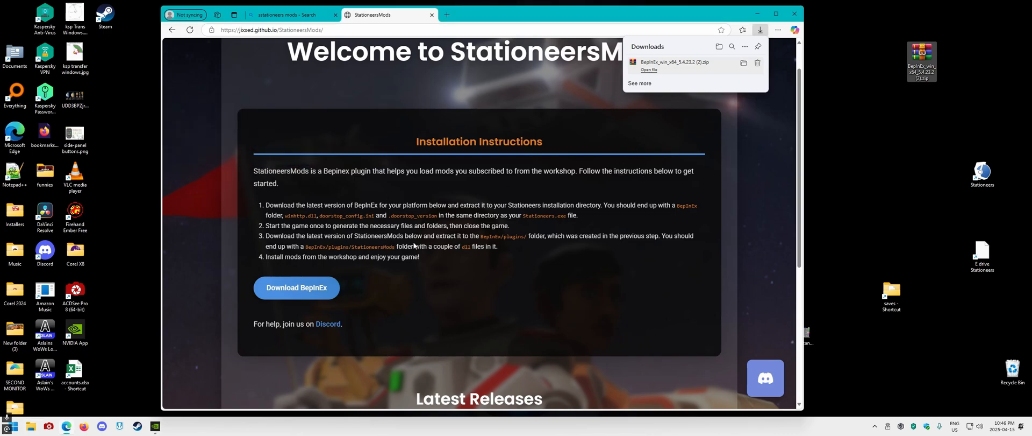
Step: Download the StationeersMods beta release zip from the Latest Releases section
scroll("down", 3)
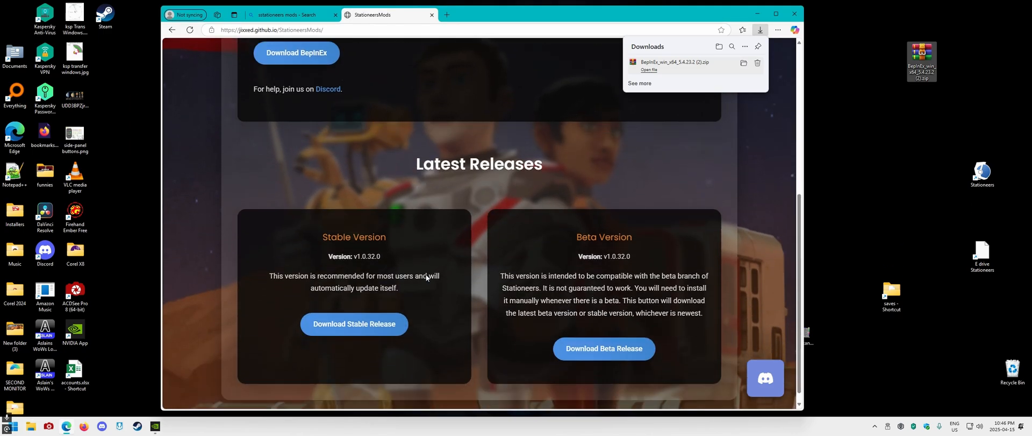
scroll("down", 3)
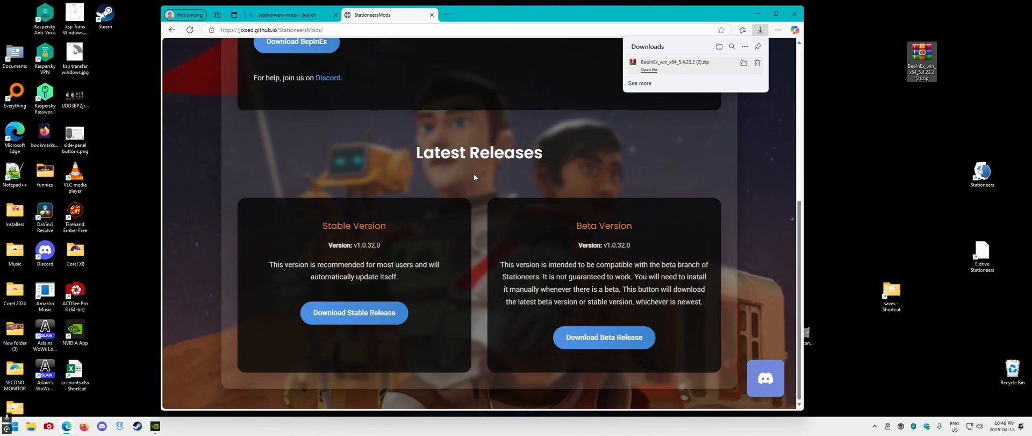
mouse_move(393, 287)
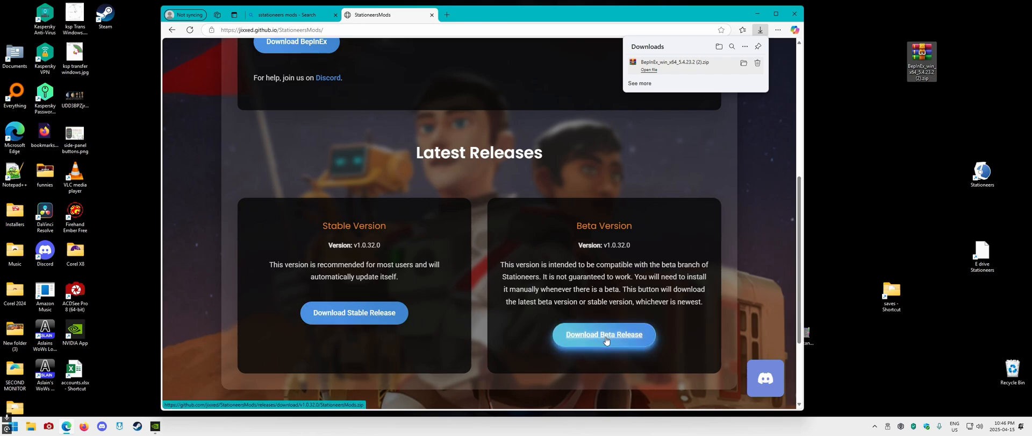
mouse_move(610, 315)
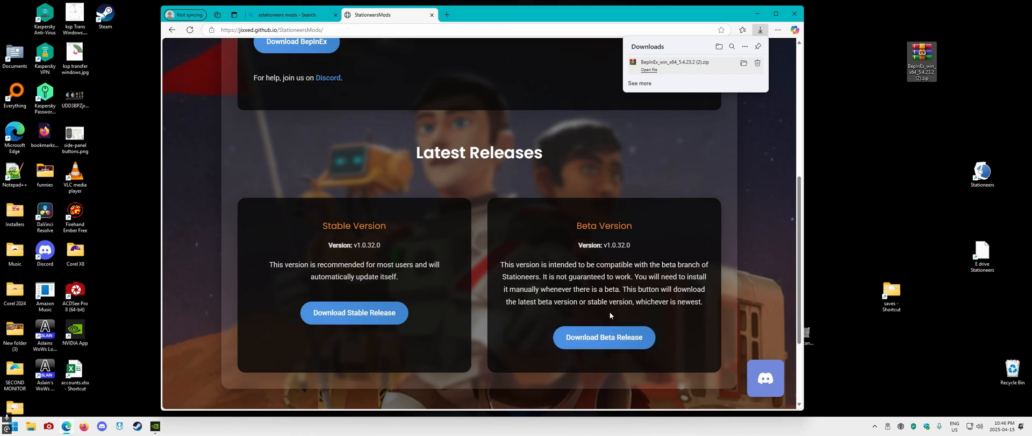
mouse_move(608, 298)
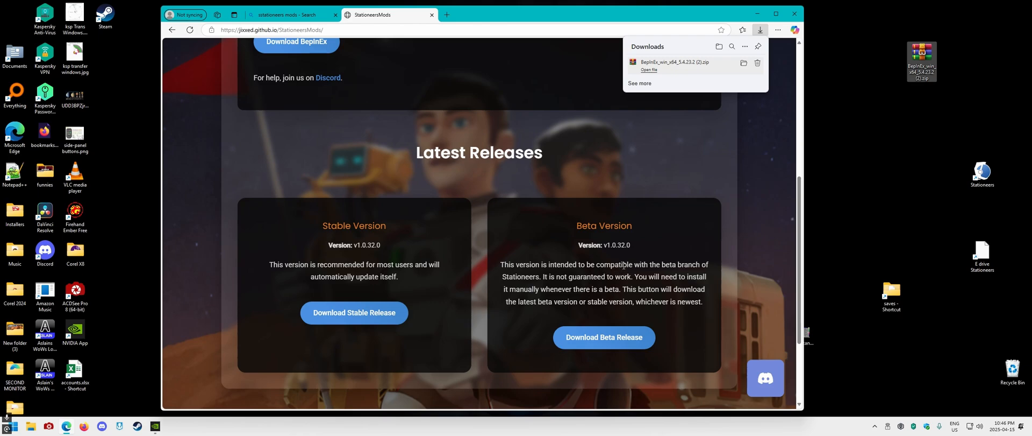
left_click(353, 312)
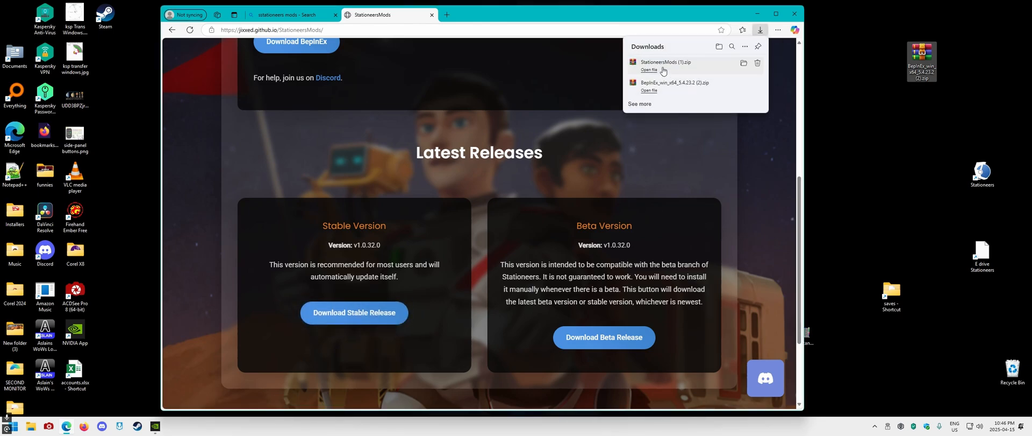
mouse_move(658, 66)
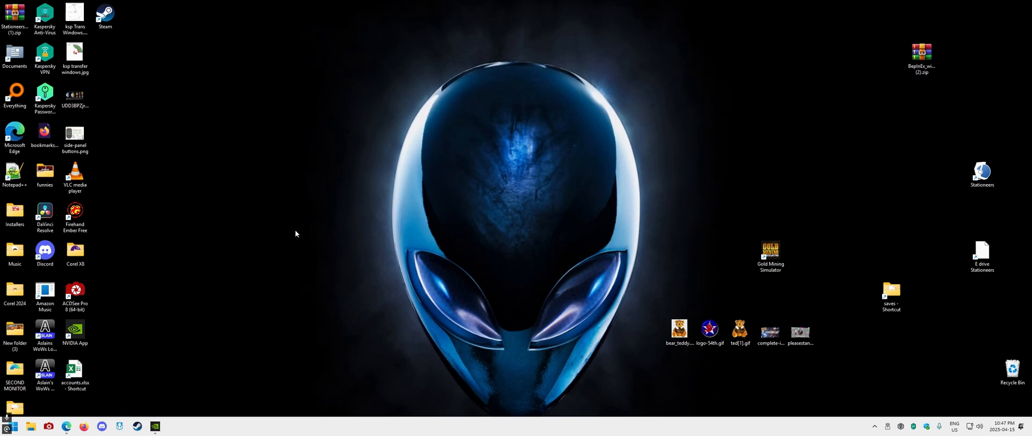
mouse_move(93, 235)
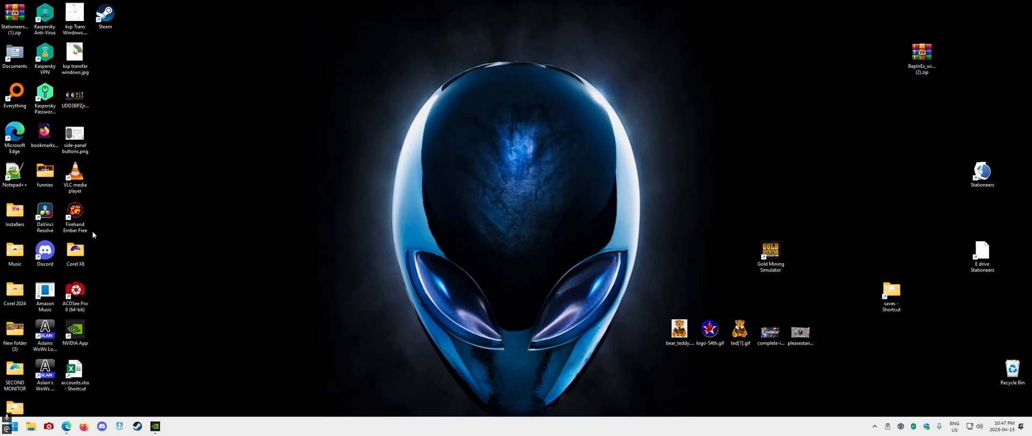
mouse_move(97, 101)
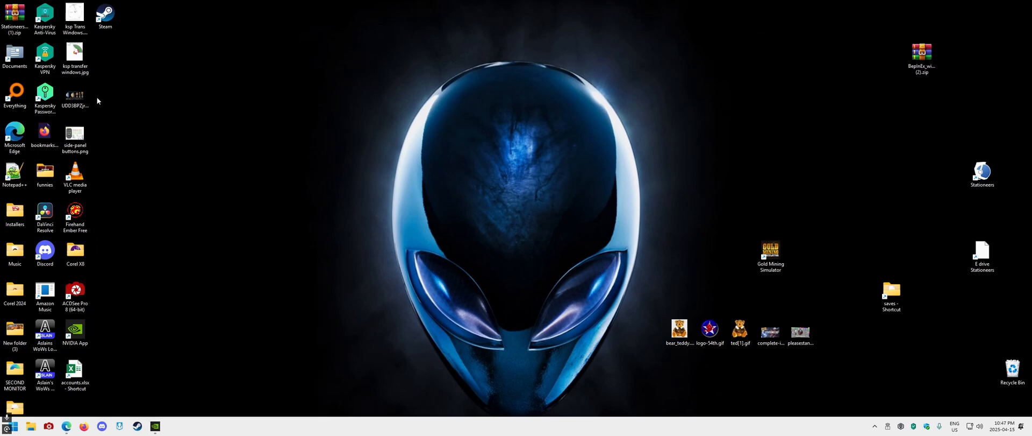
left_click(74, 253)
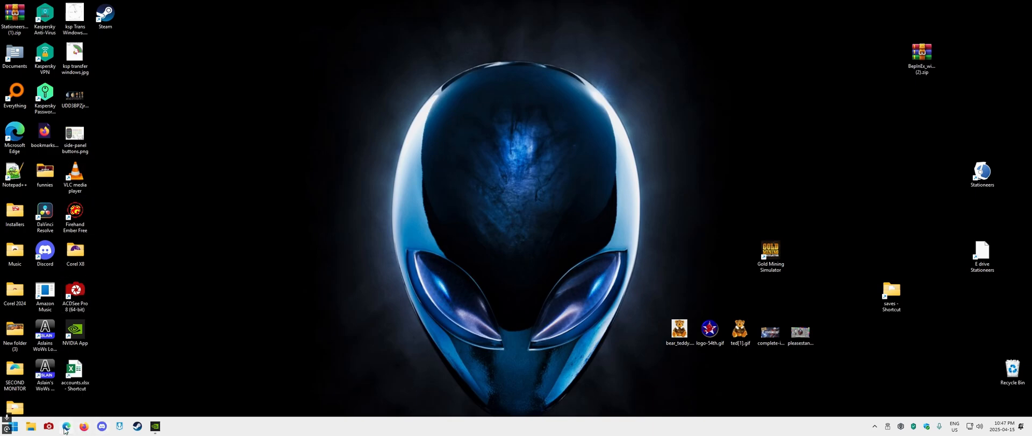
Step: Restore Edge and download the StationeersMods stable release zip
left_click(66, 426)
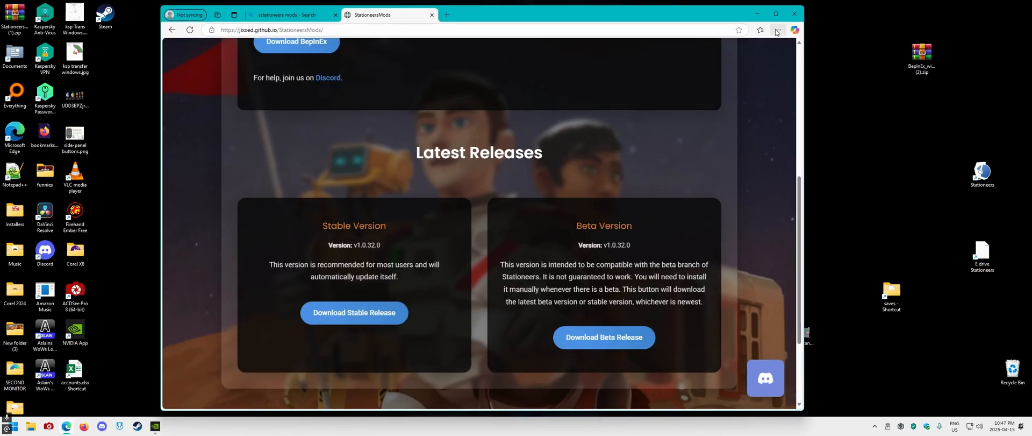
left_click(777, 30)
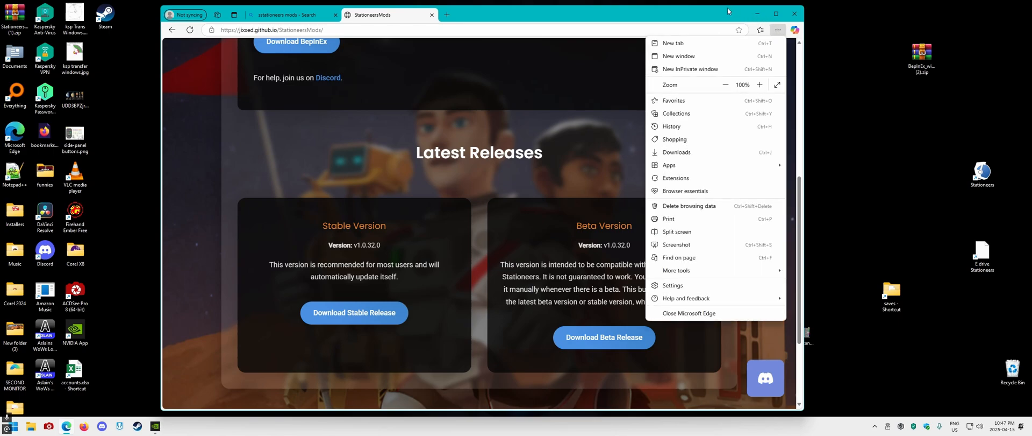
left_click(758, 30)
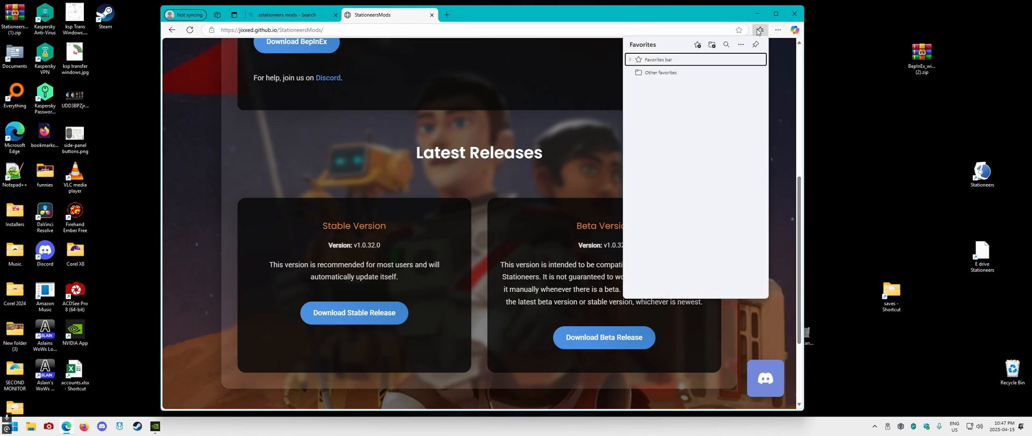
left_click(758, 30)
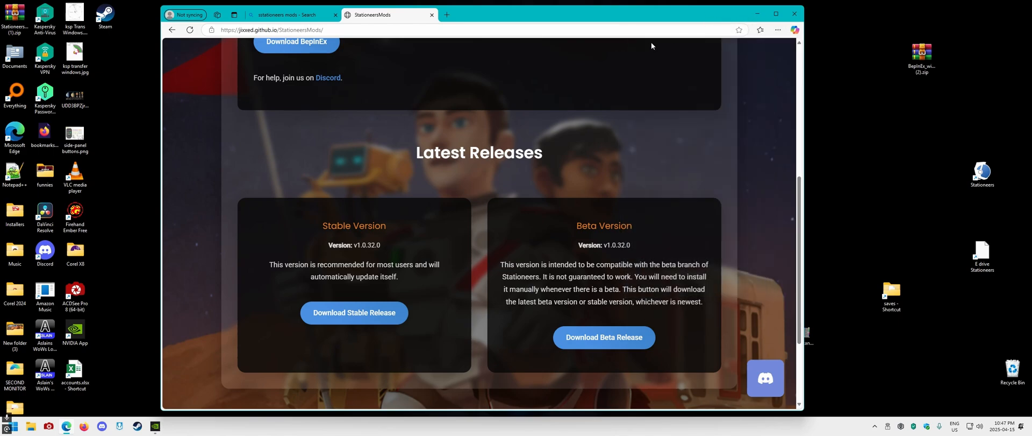
left_click(353, 310)
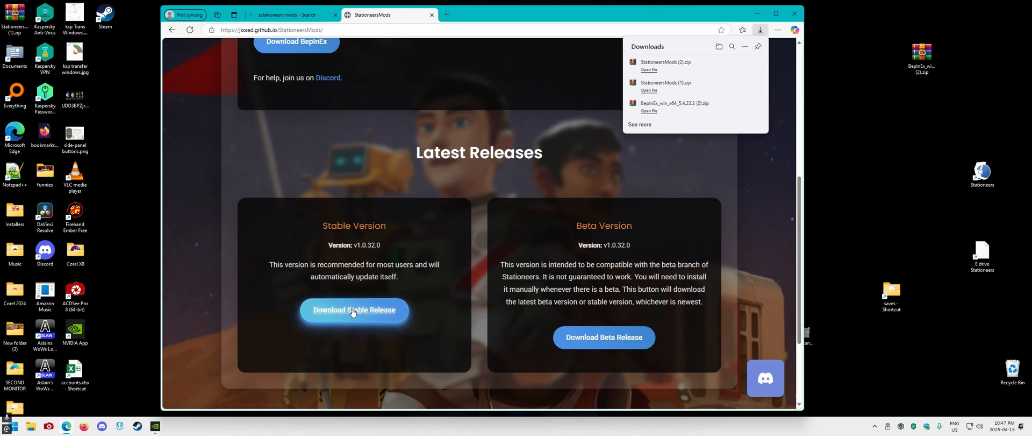
mouse_move(657, 88)
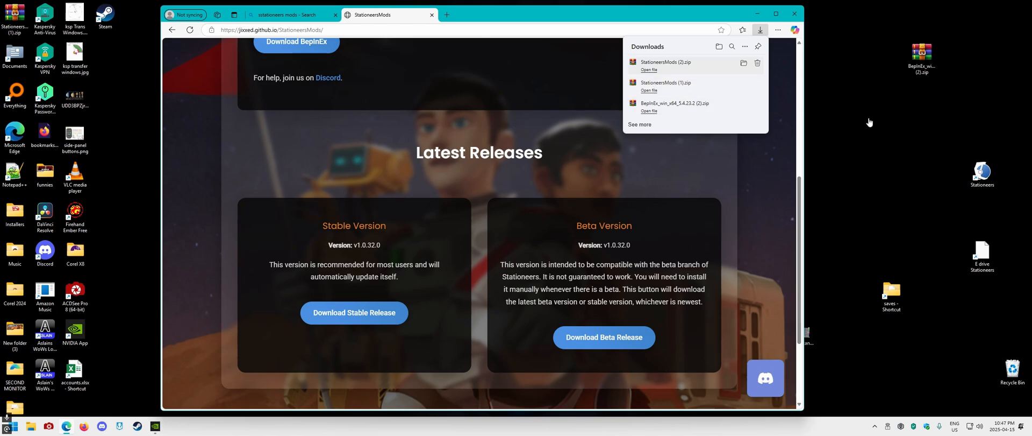
mouse_move(744, 94)
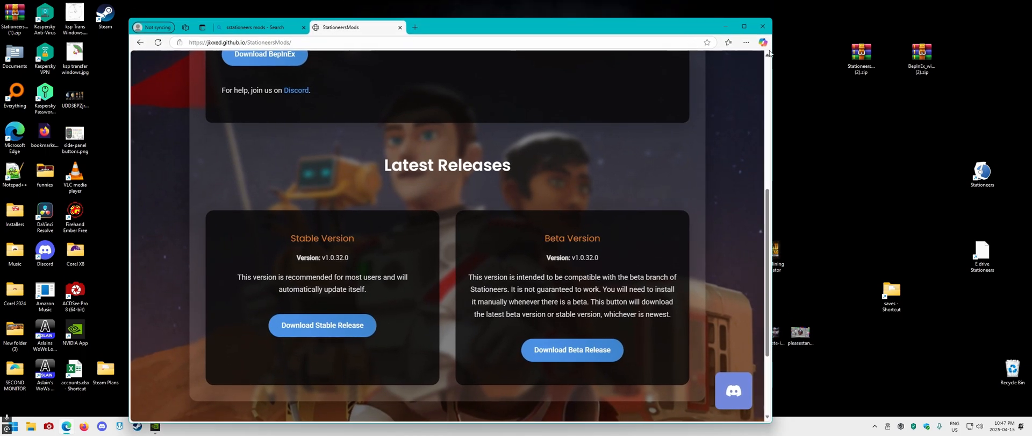
scroll("up", 3)
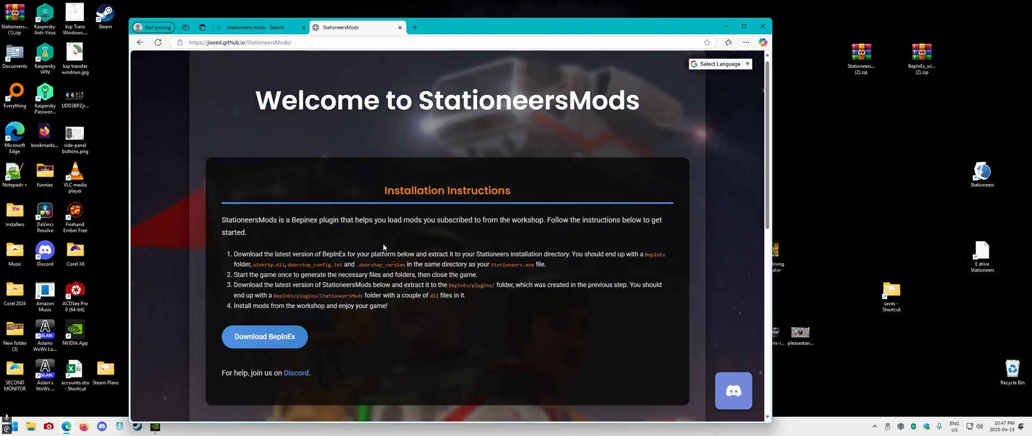
mouse_move(420, 196)
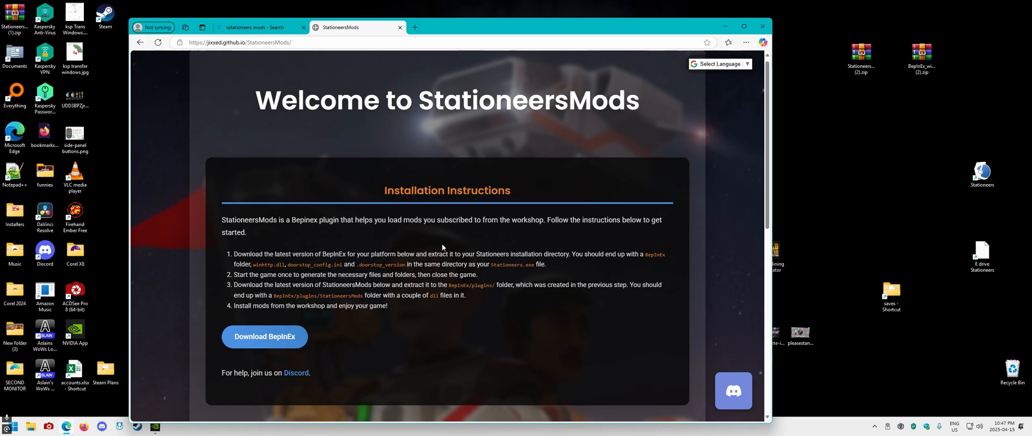
mouse_move(422, 32)
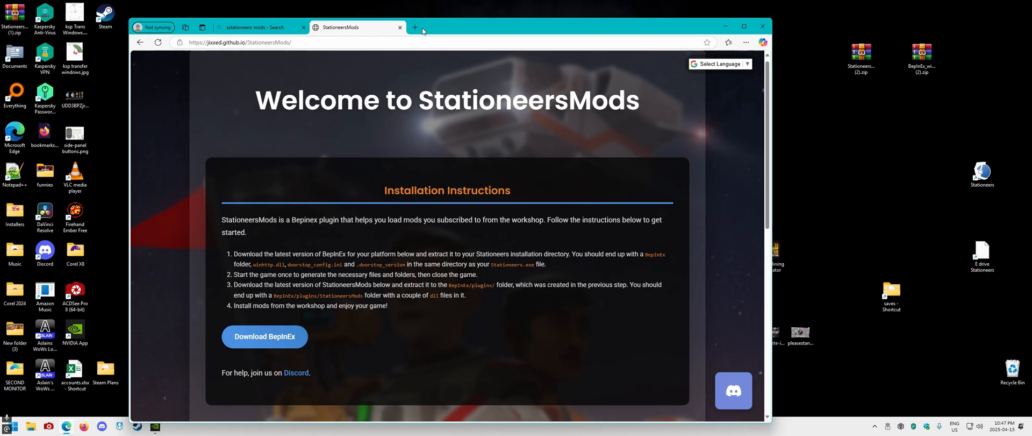
Step: Minimize Edge and show the Stationeers page in the Steam library
left_click(762, 27)
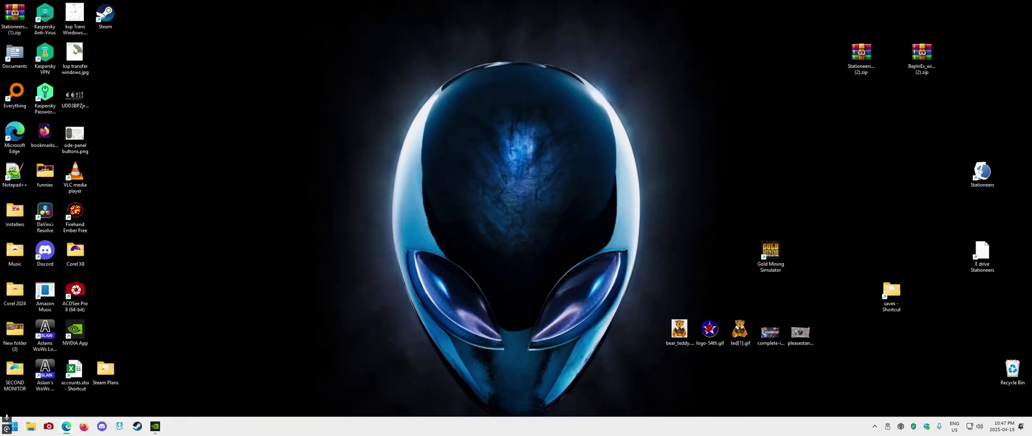
mouse_move(224, 334)
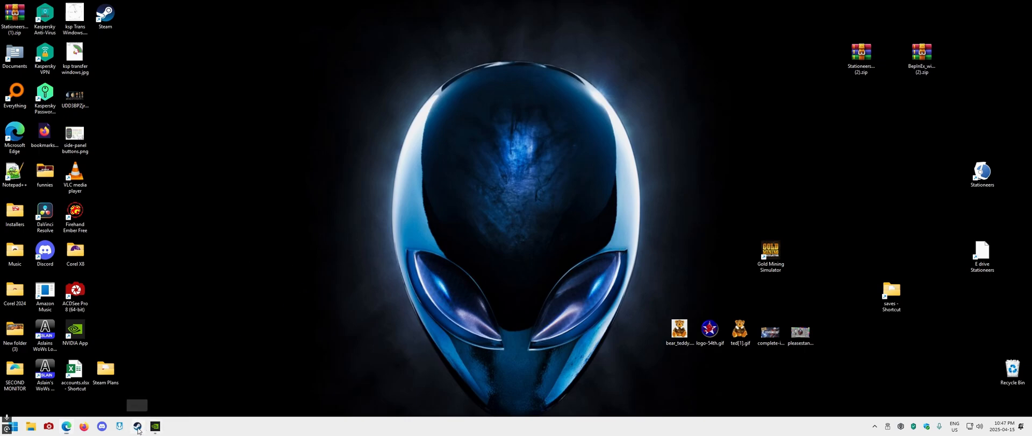
left_click(137, 426)
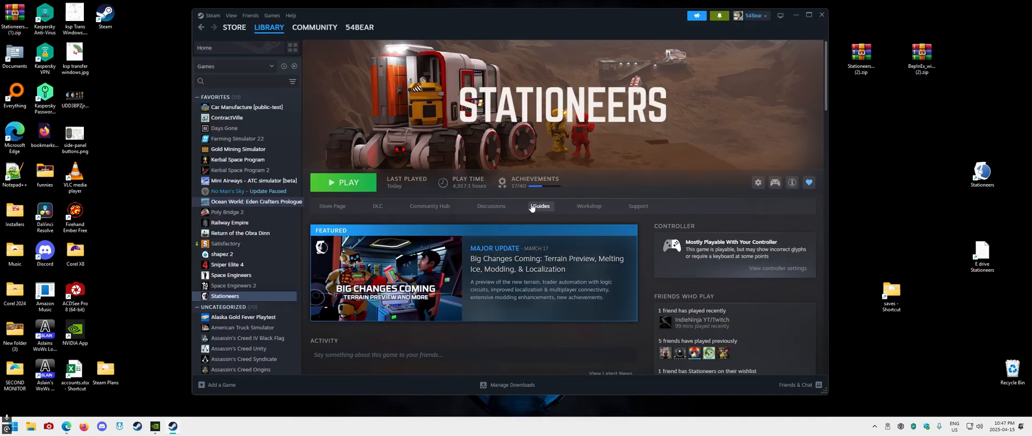
mouse_move(162, 248)
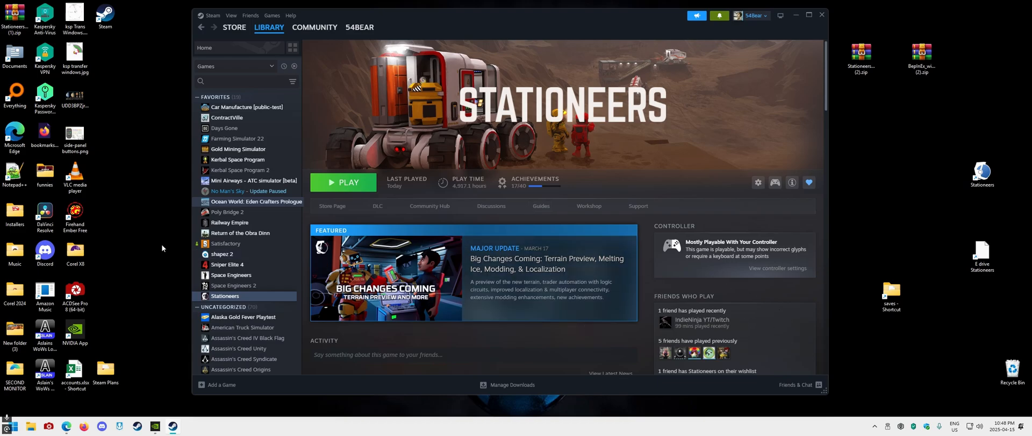
mouse_move(98, 330)
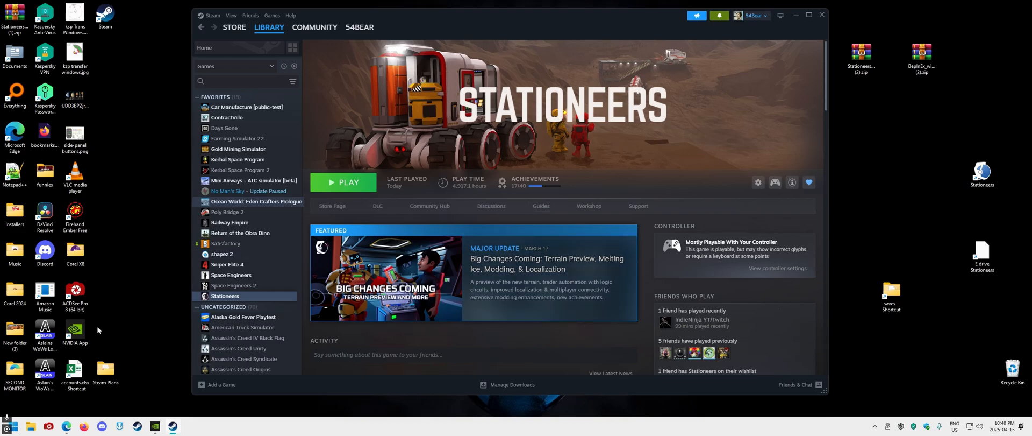
mouse_move(96, 164)
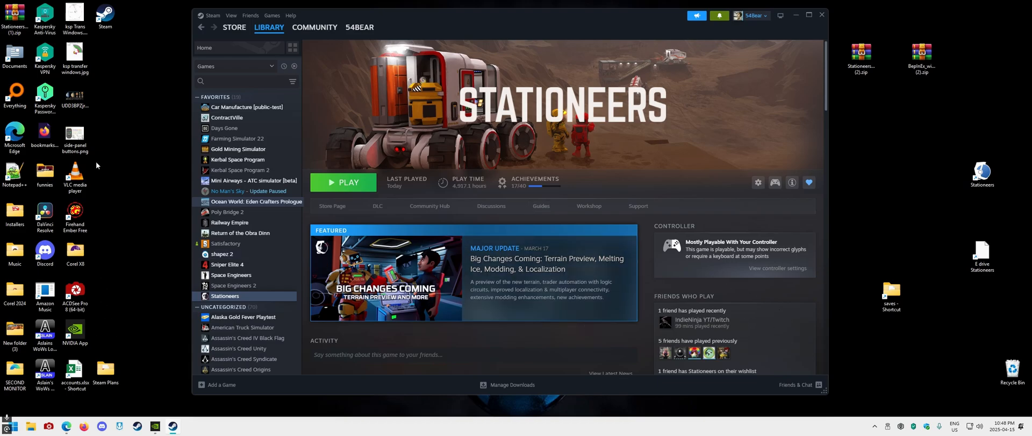
mouse_move(114, 218)
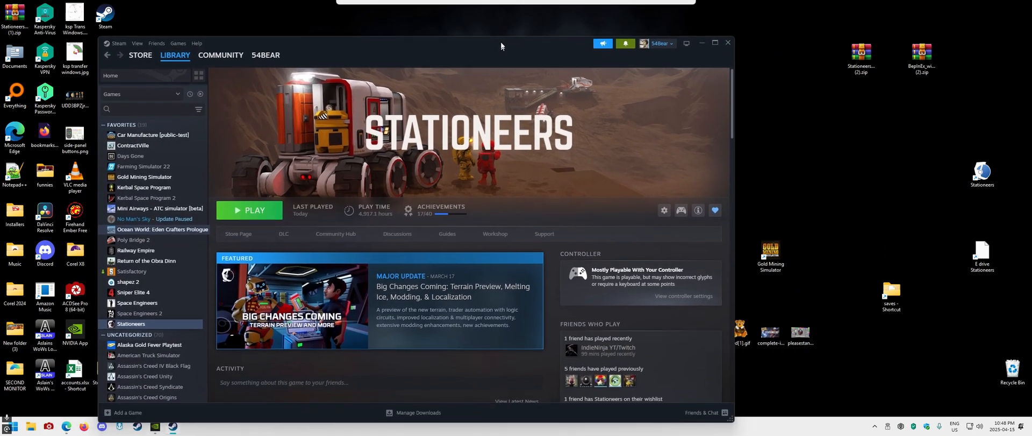
right_click(982, 174)
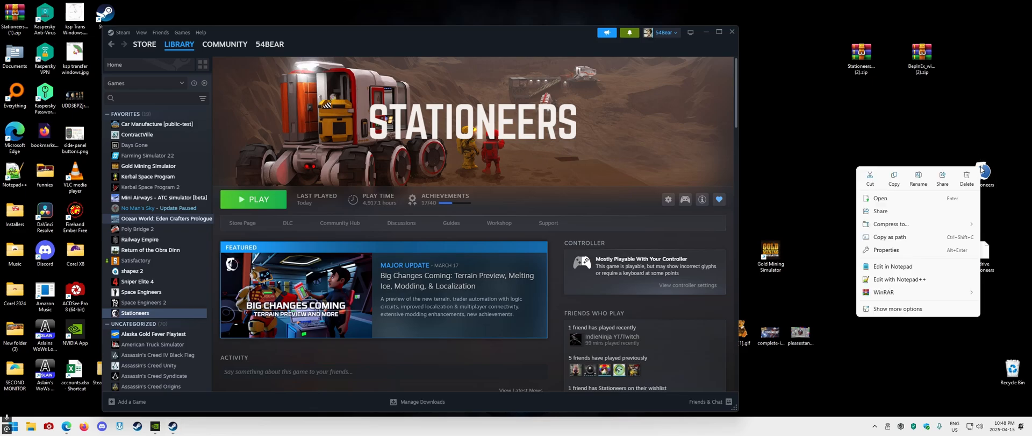
left_click(885, 250)
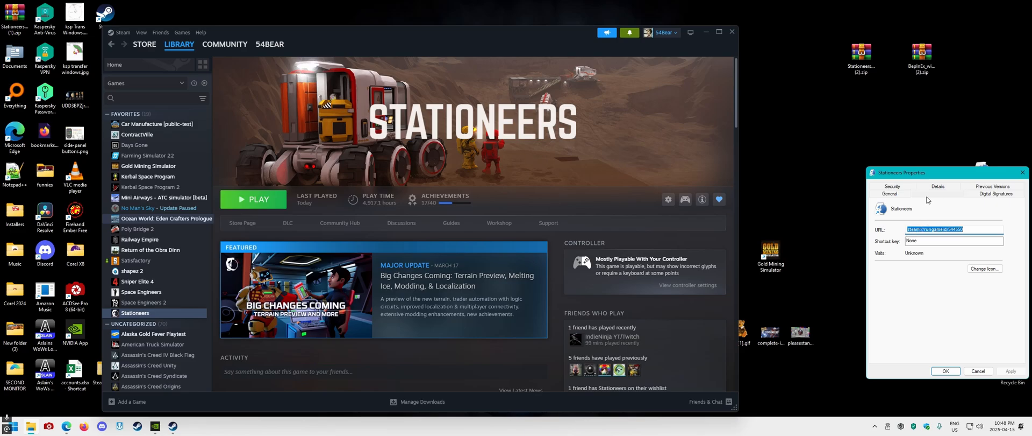
left_click(938, 193)
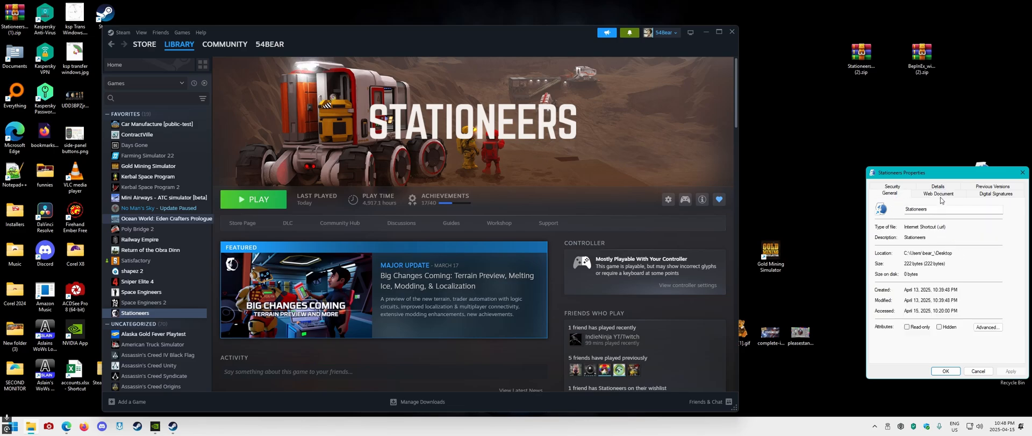
left_click(938, 194)
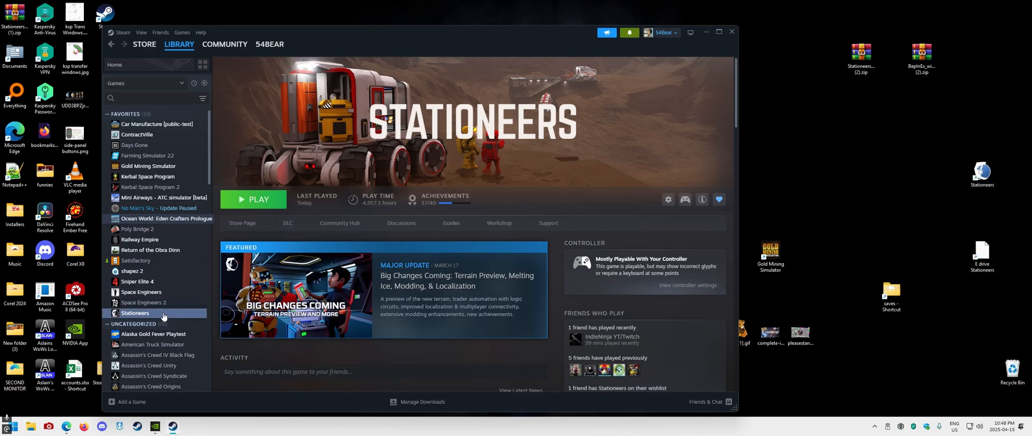
Step: Browse Stationeers' installed files from Steam Properties to open the game folder
right_click(136, 312)
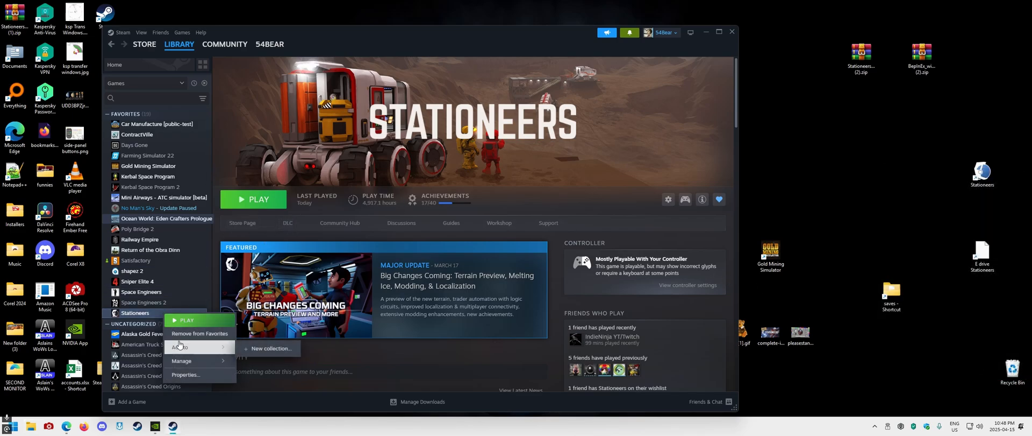
left_click(185, 374)
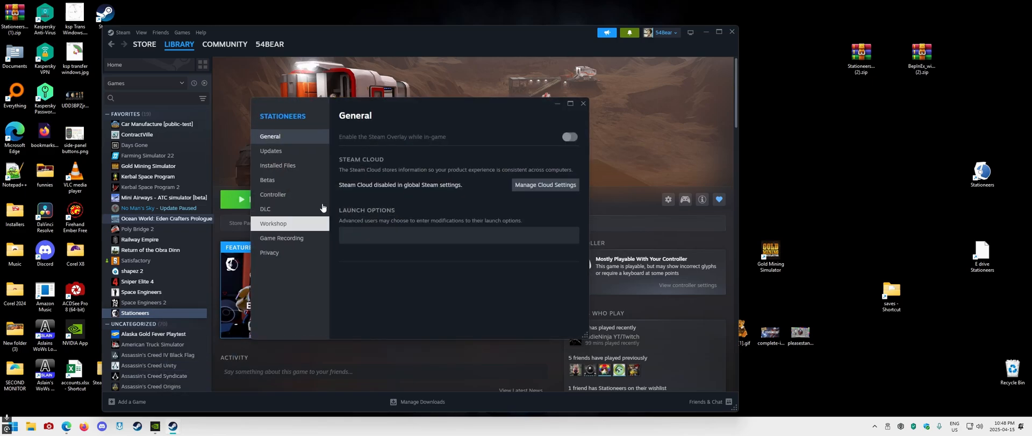
left_click(278, 165)
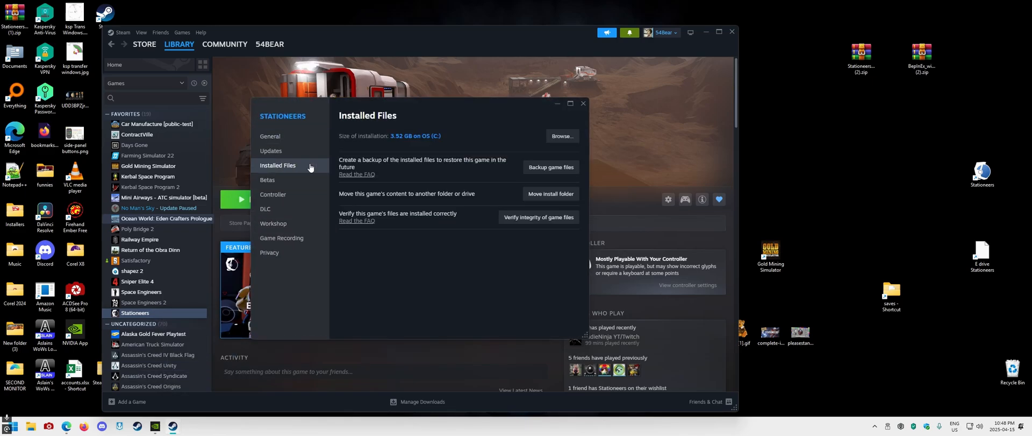
mouse_move(358, 140)
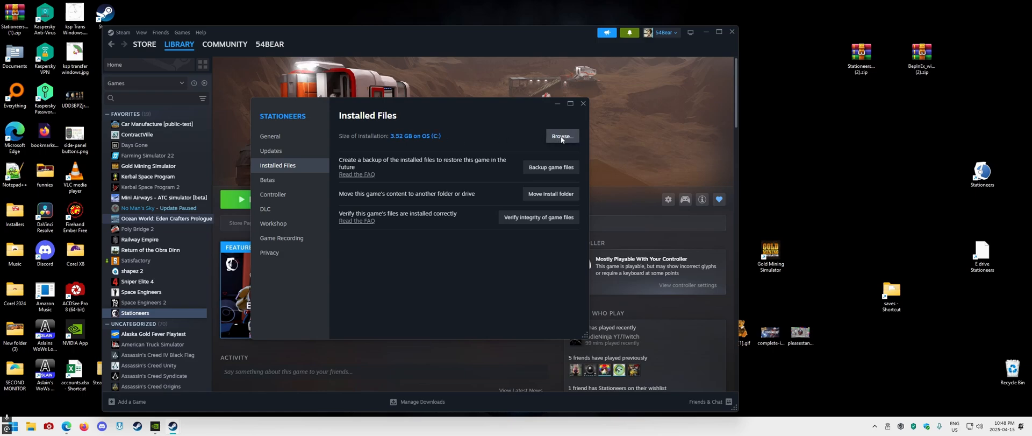
left_click(561, 136)
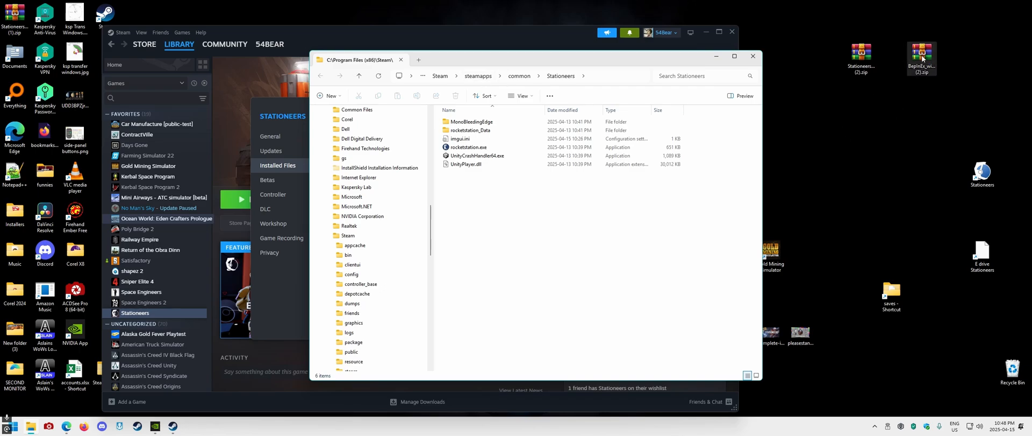
Step: Extract the BepInEx zip contents, including winhttp.dll, into the Stationeers folder and close Explorer
double_click(922, 53)
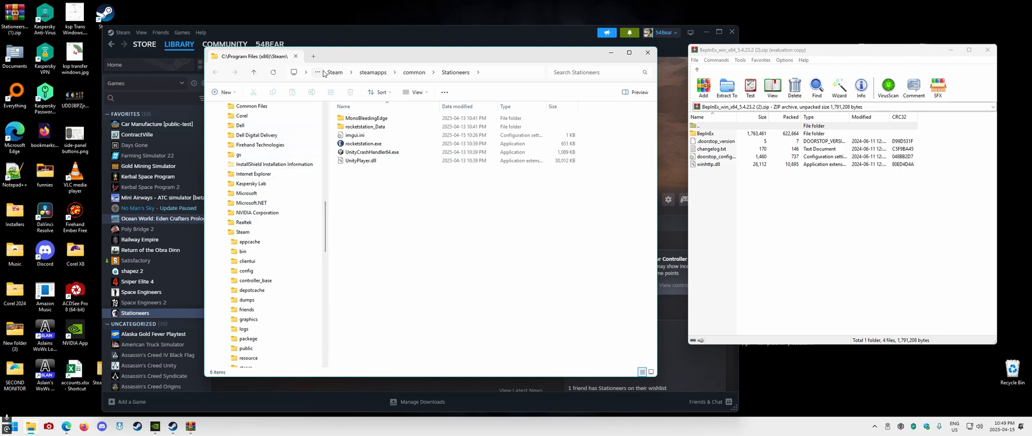
mouse_move(416, 75)
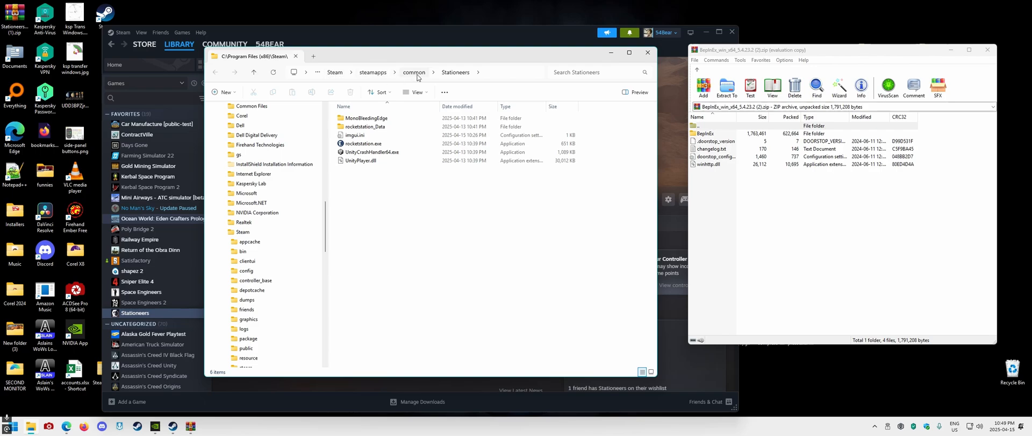
left_click(363, 143)
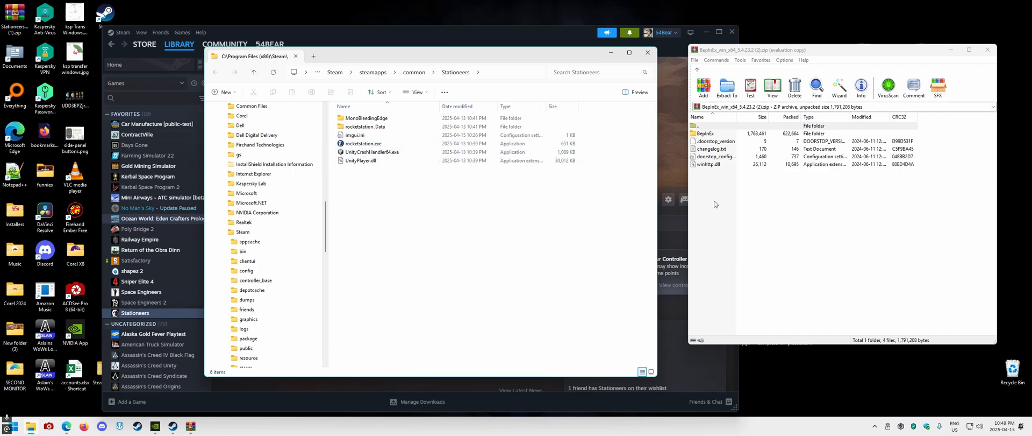
left_click(704, 133)
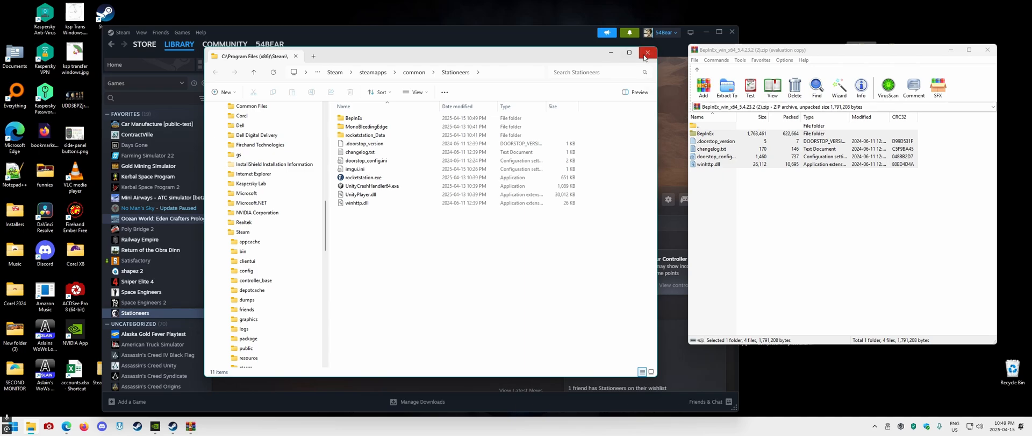
left_click(648, 53)
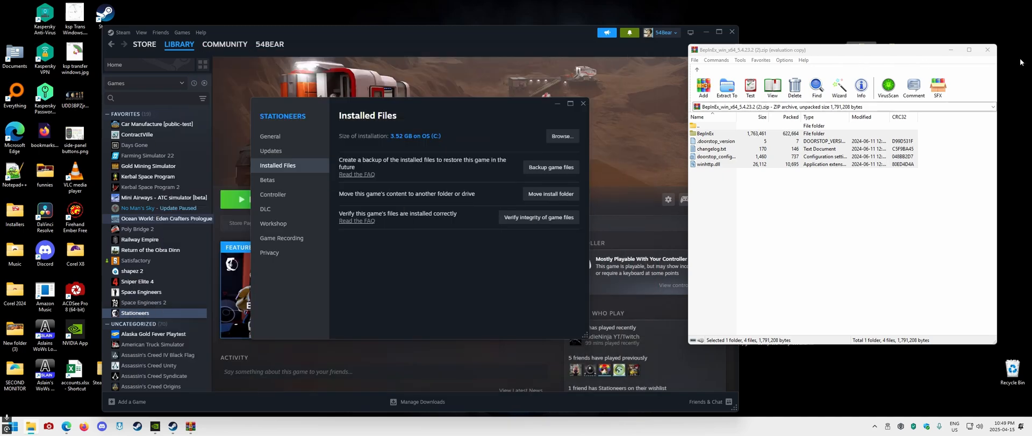
Step: Close WinRAR and Steam Properties, then launch Stationeers to its main menu
left_click(987, 49)
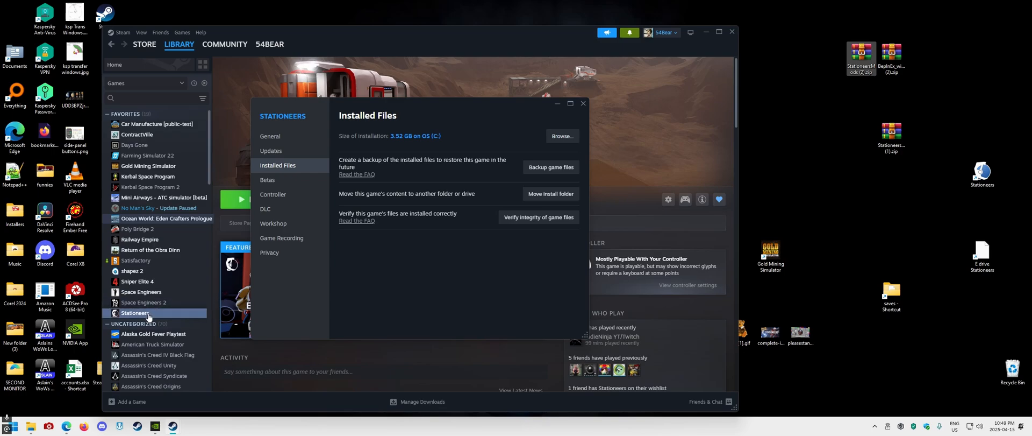
left_click(582, 103)
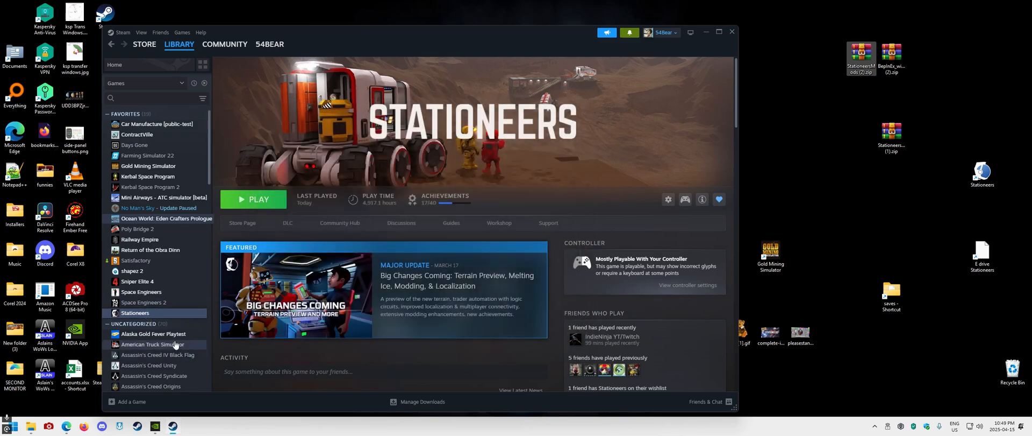
left_click(253, 199)
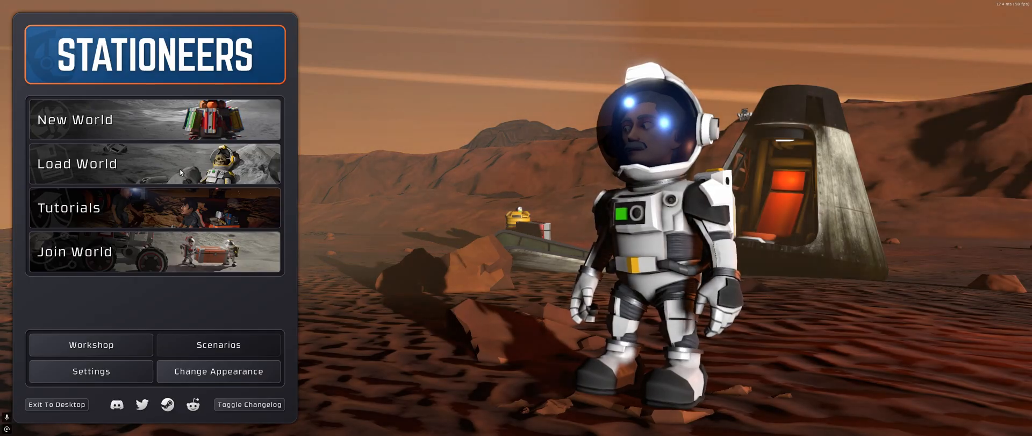
Step: Start a Moon world with Standard conditions, overwriting the existing Moon save
left_click(261, 404)
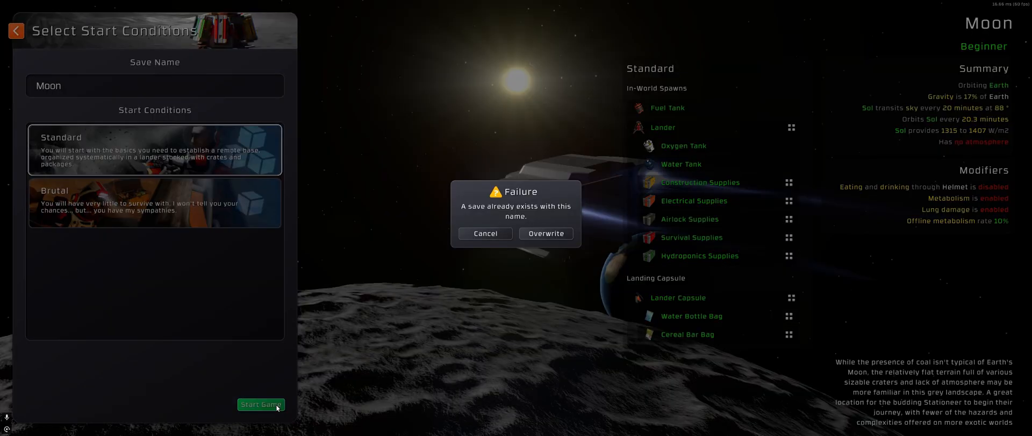
left_click(545, 233)
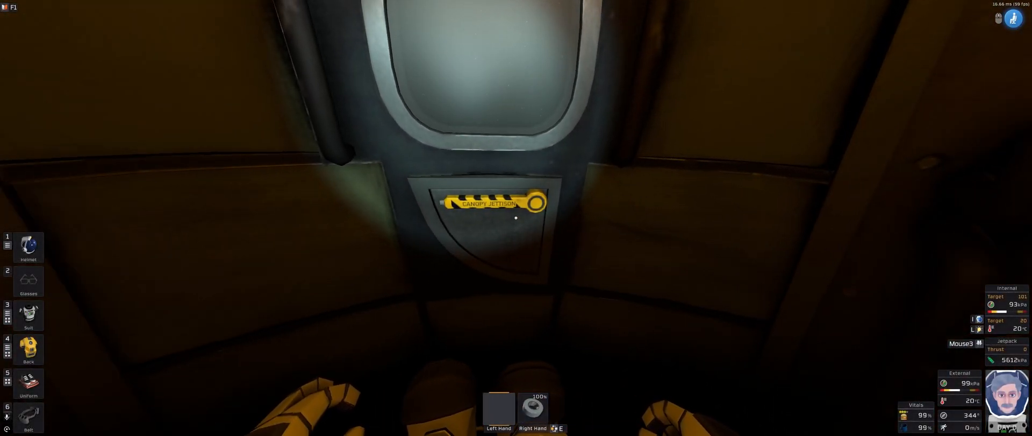
Step: Exit the current Moon session from the pause menu without saving
key("Escape")
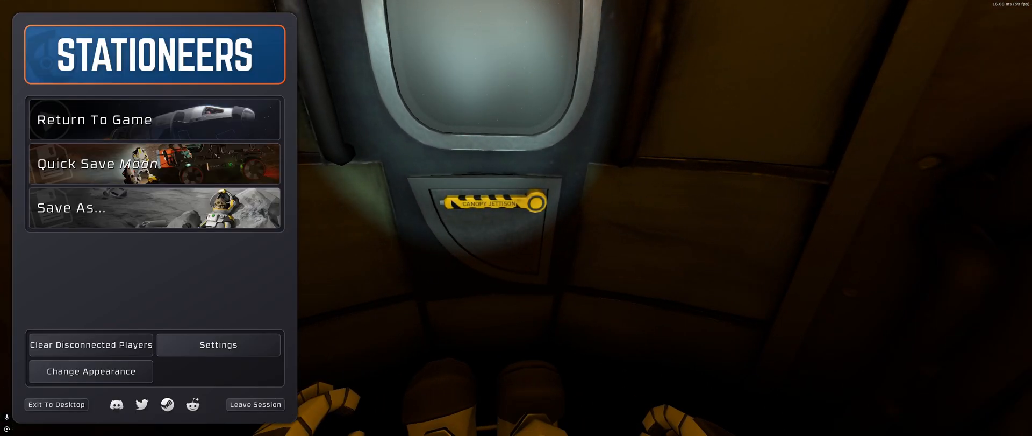
left_click(255, 404)
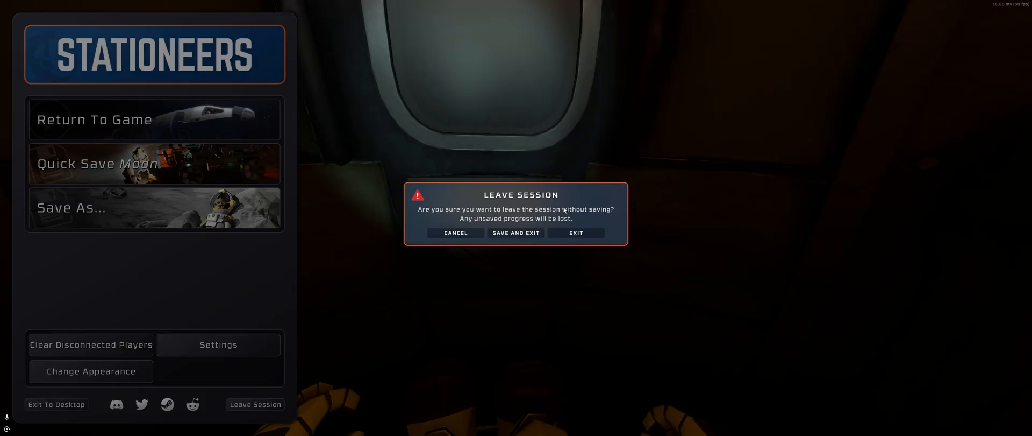
left_click(575, 233)
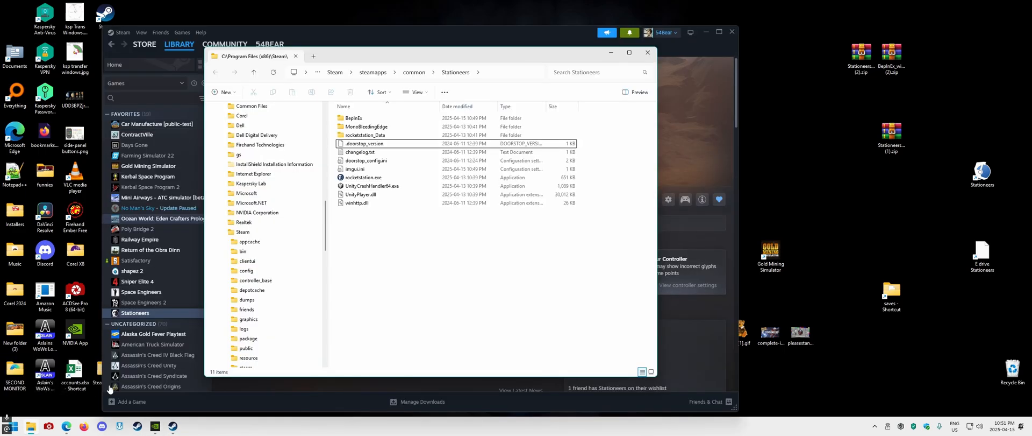
Step: Copy the StationeersMods folder from the zip into BepInEx's plugins folder
left_click(257, 347)
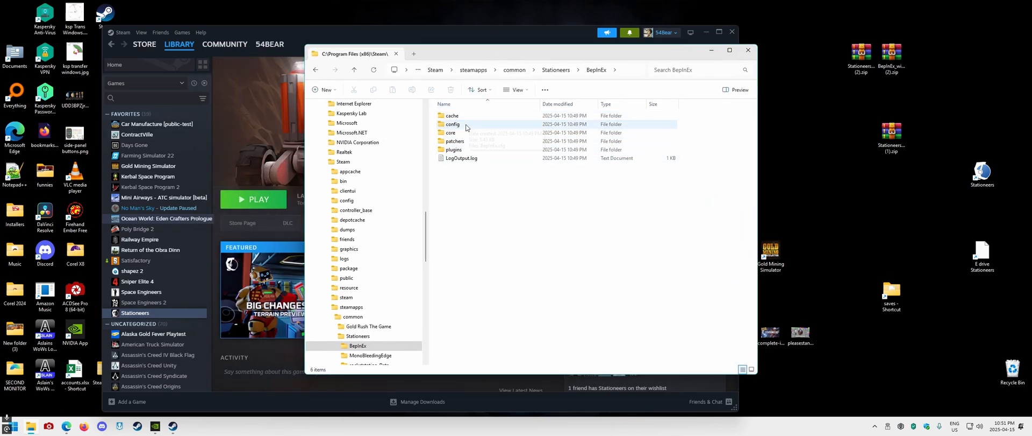
mouse_move(868, 215)
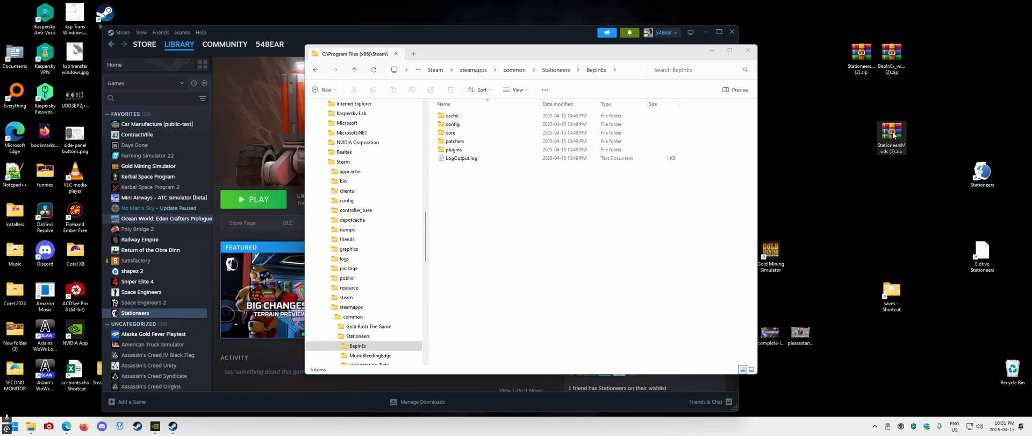
double_click(892, 129)
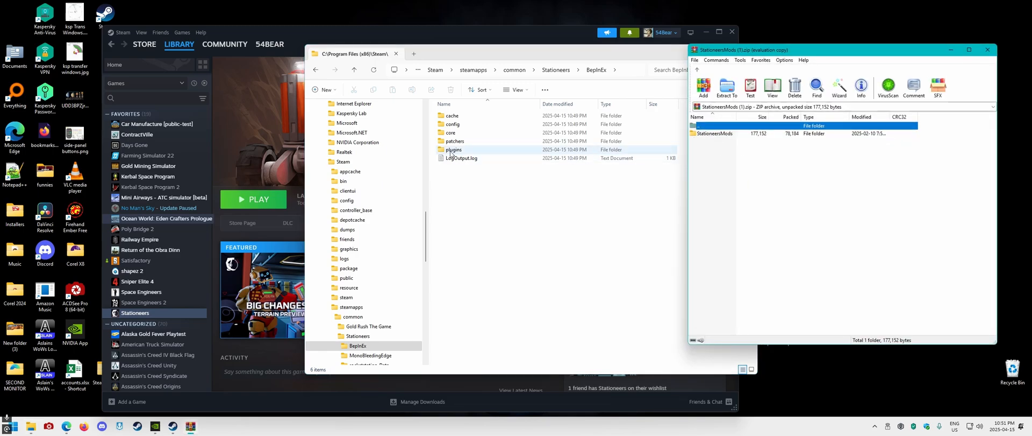
double_click(452, 150)
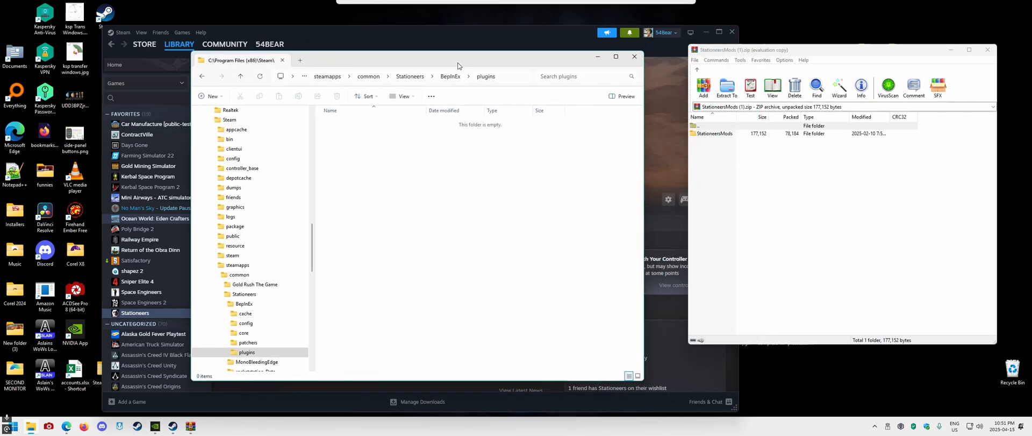
left_click(714, 132)
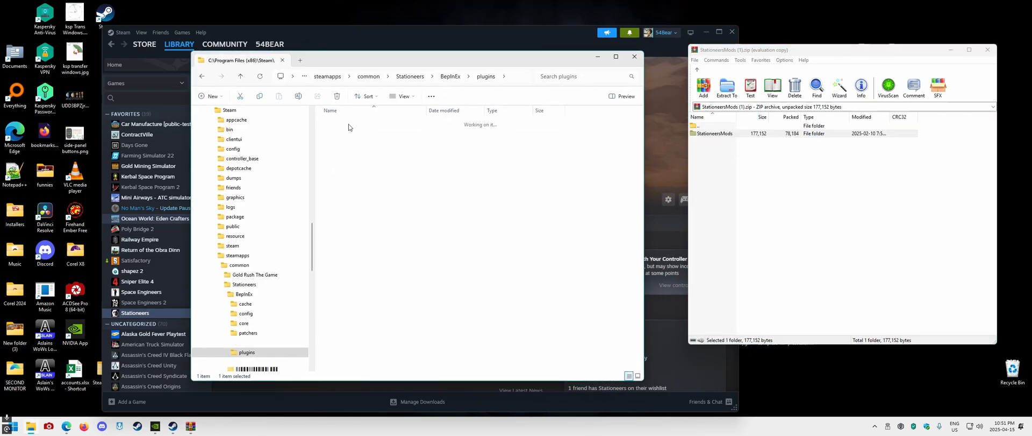
Step: Check the copied StationeersMods folder's contents, then close File Explorer
double_click(259, 351)
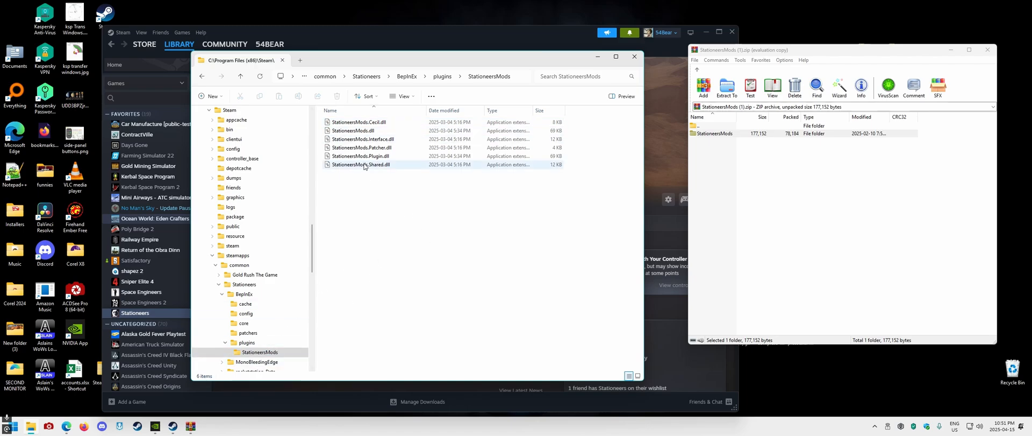
left_click(258, 353)
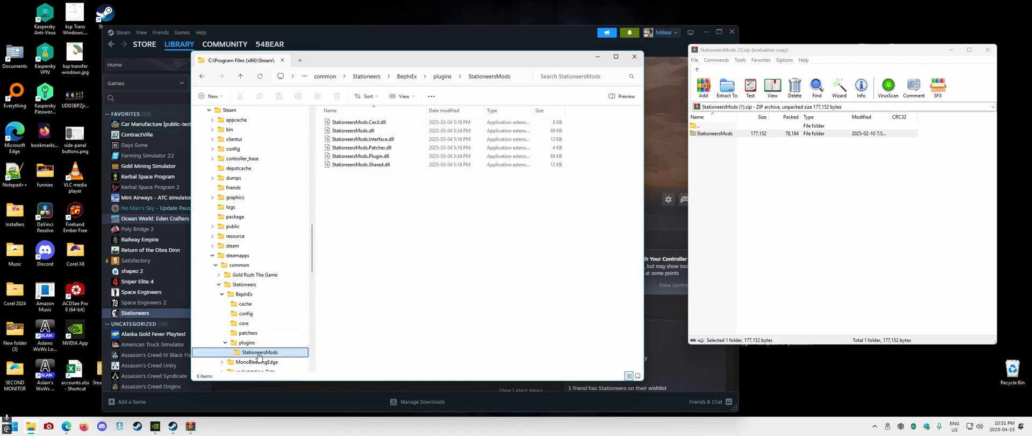
left_click(247, 342)
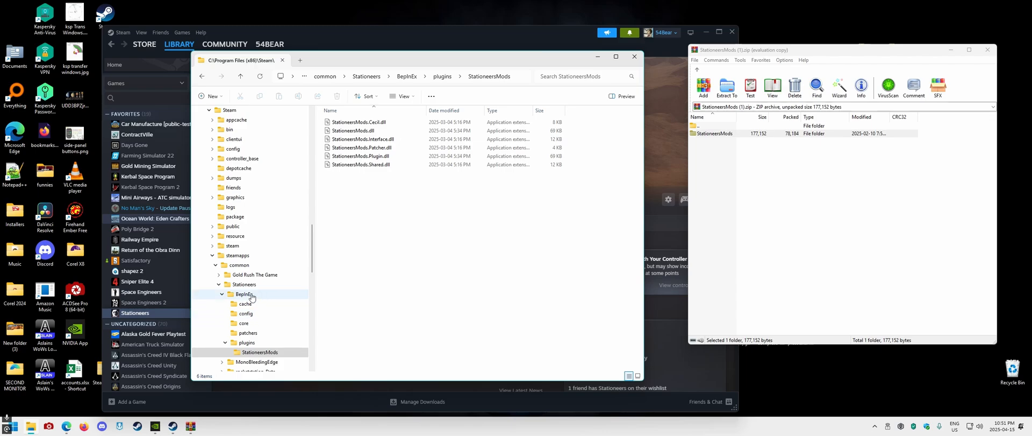
mouse_move(248, 321)
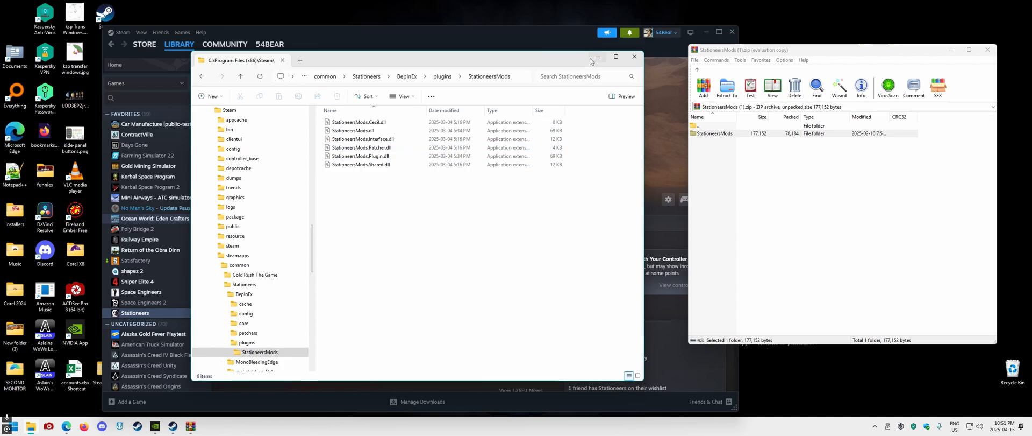
mouse_move(542, 65)
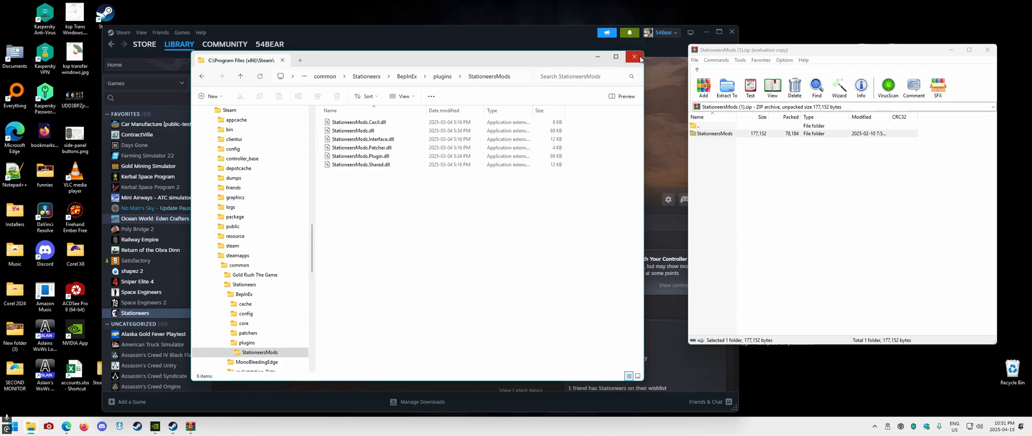
left_click(633, 56)
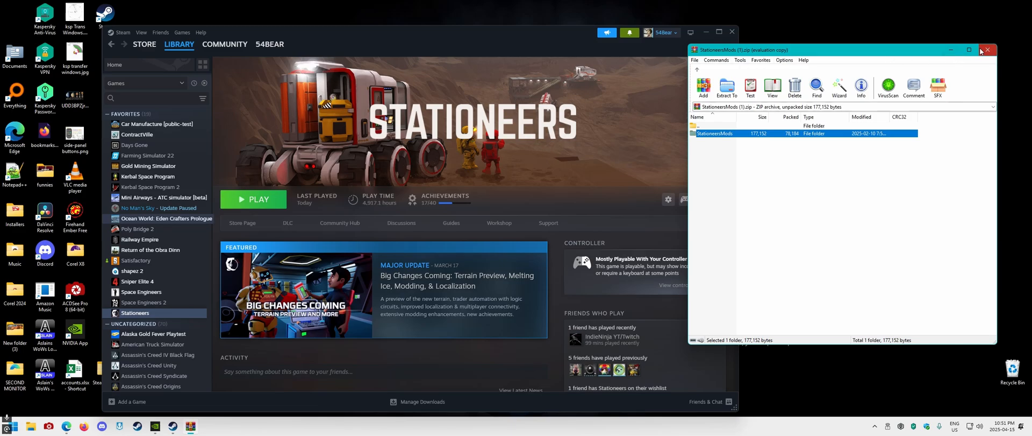
Step: Close WinRAR, view the Stationeers Workshop page, and go back to the library
left_click(988, 50)
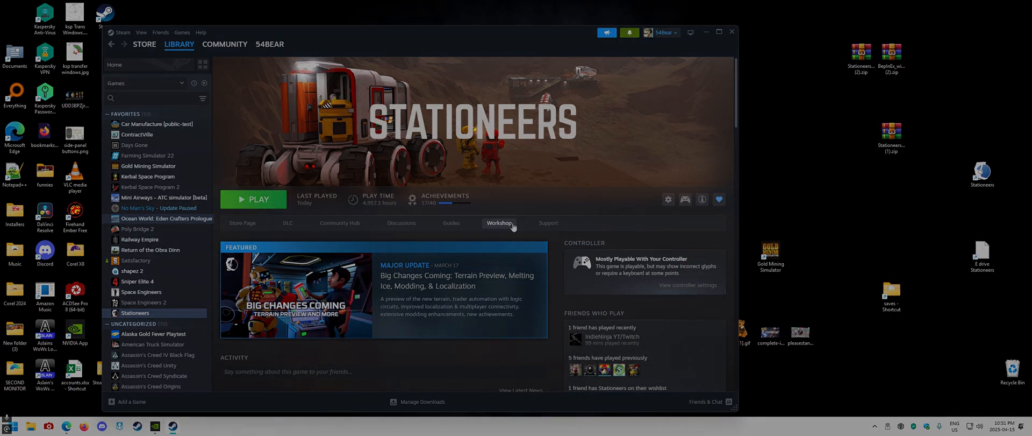
left_click(500, 223)
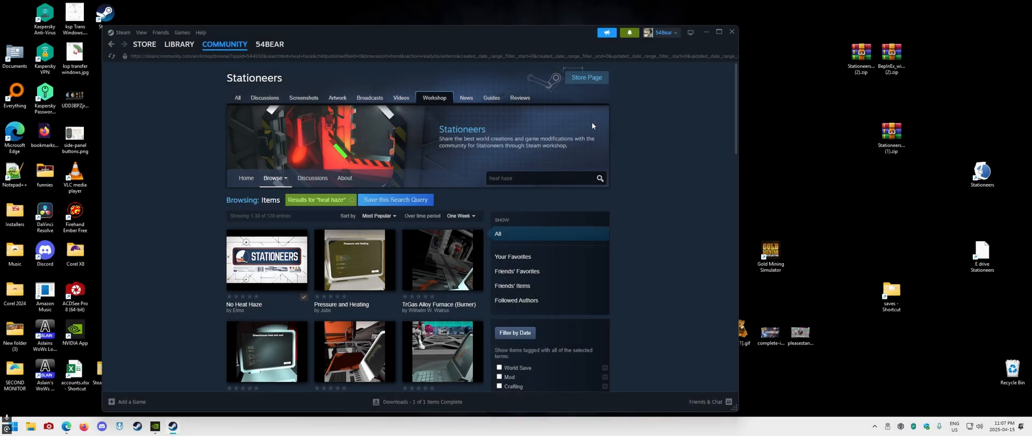
left_click(179, 44)
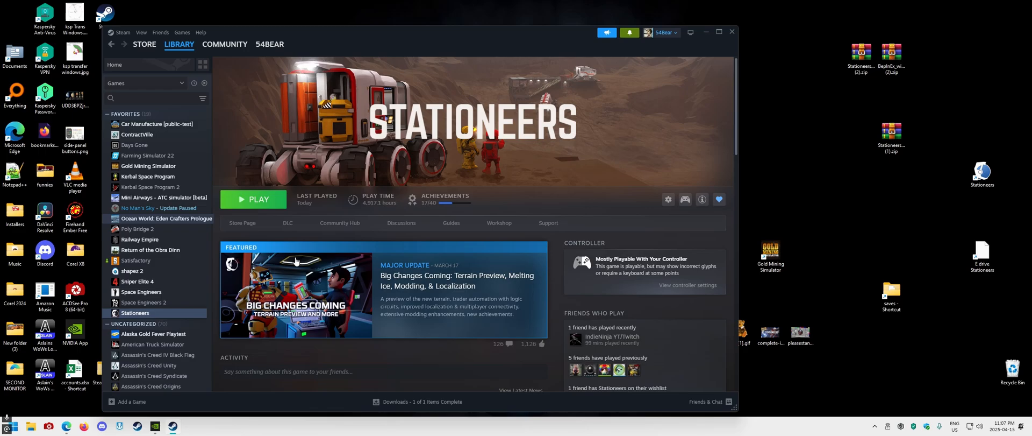
mouse_move(519, 183)
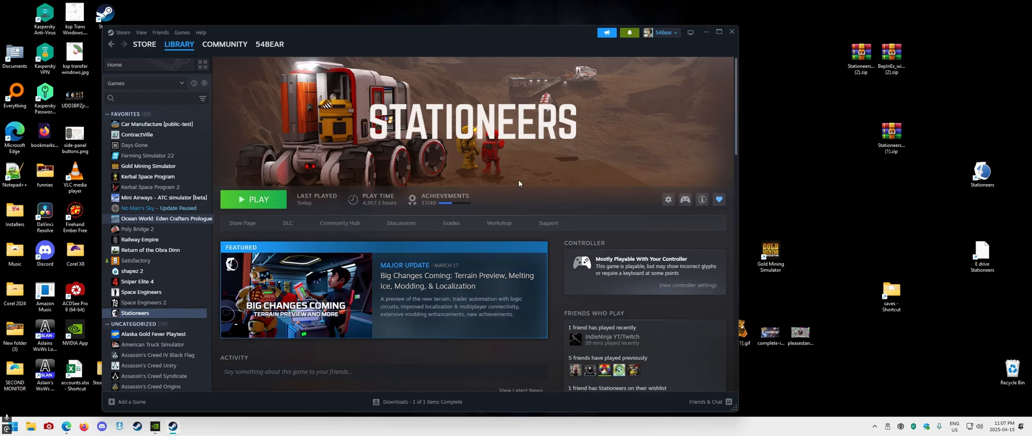
mouse_move(270, 199)
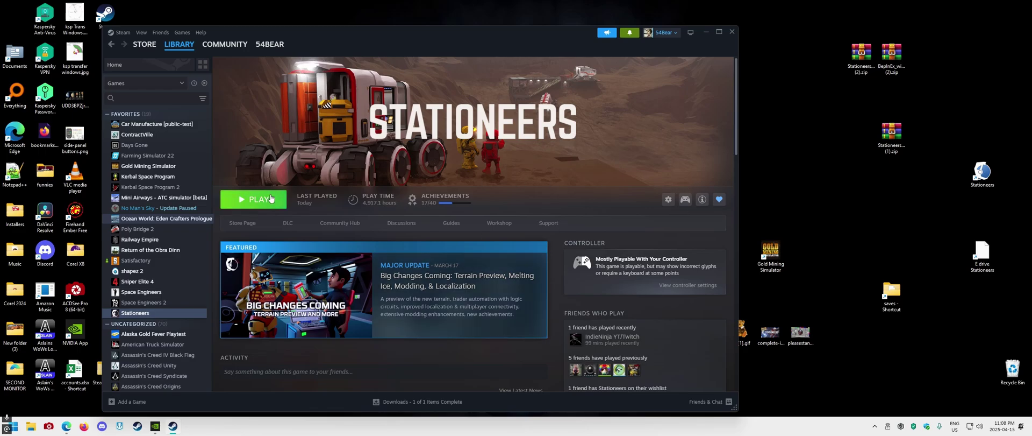
Step: Launch Stationeers, dismiss the BepInEx config-patched restart notice, and quit to desktop
left_click(252, 199)
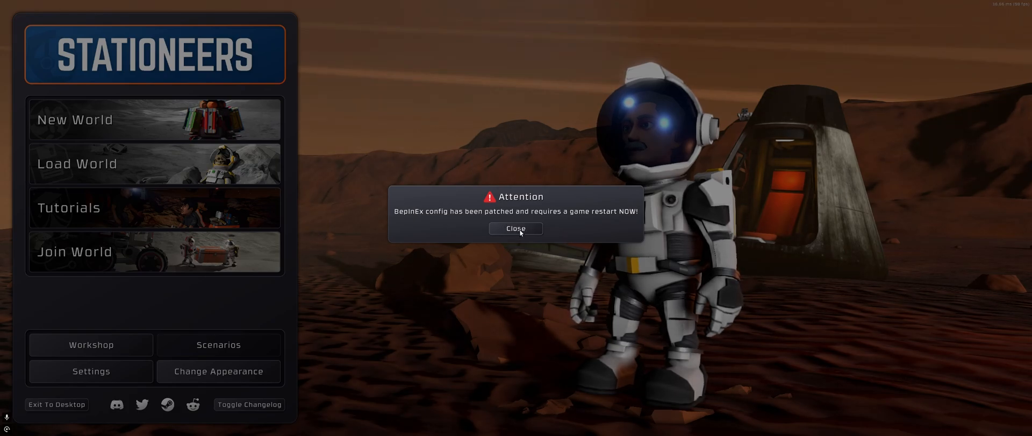
left_click(516, 229)
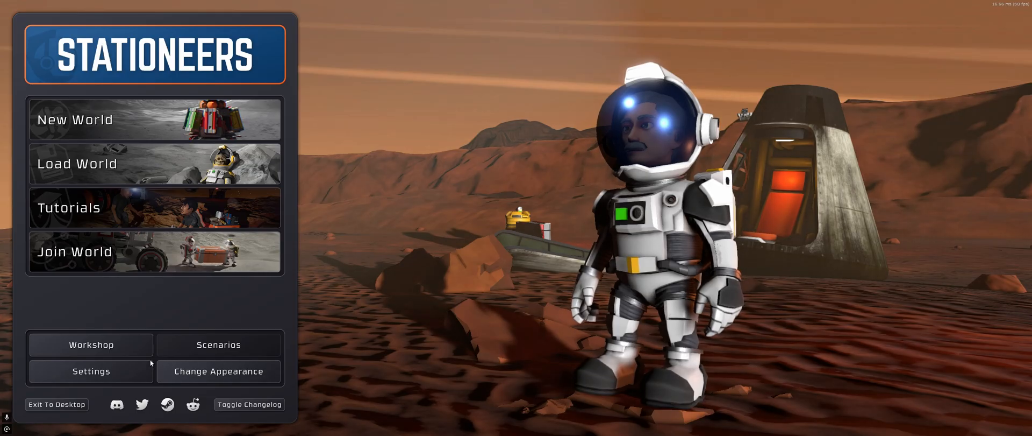
left_click(56, 404)
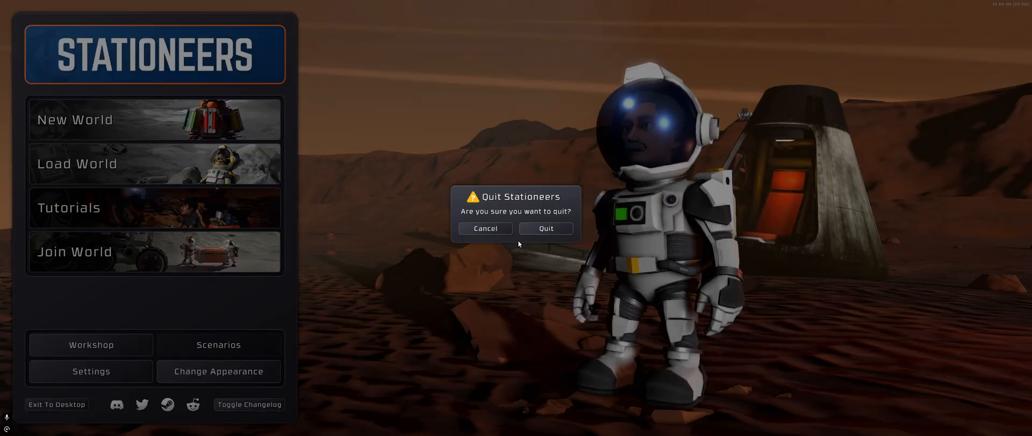
left_click(545, 229)
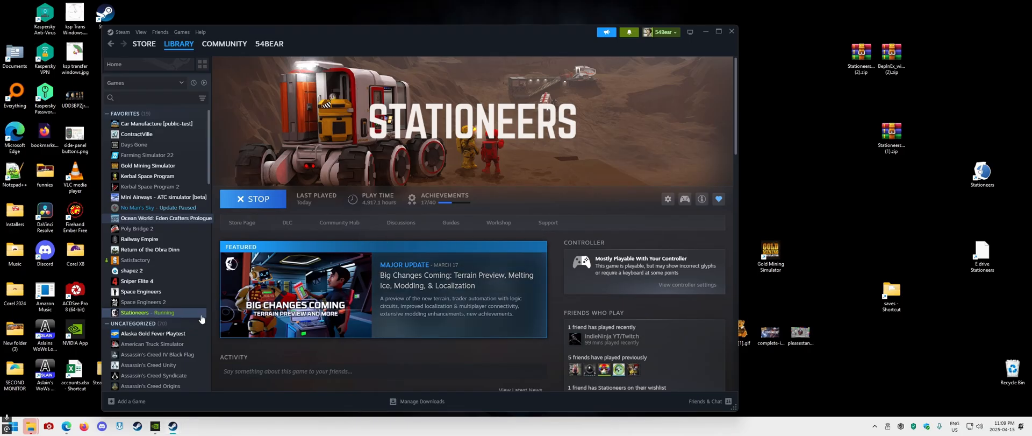
Step: Relaunch Stationeers from the Steam library to reach its main menu
left_click(252, 199)
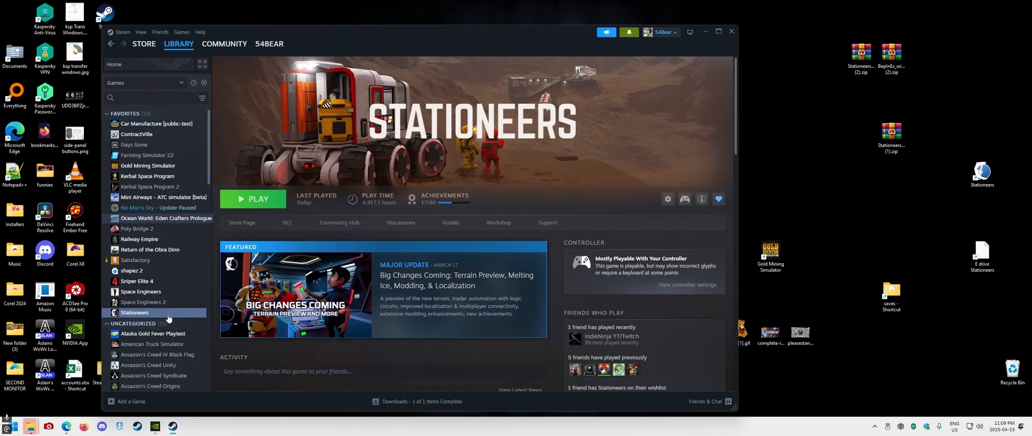
left_click(253, 199)
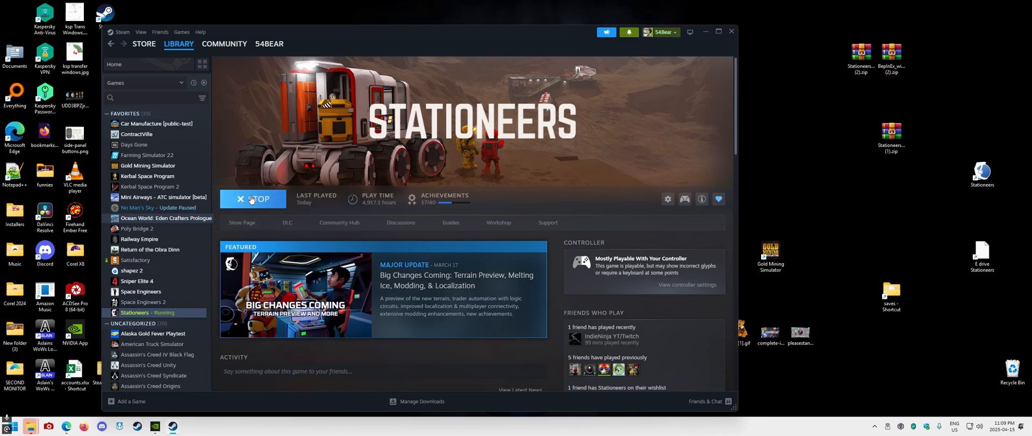
left_click(253, 199)
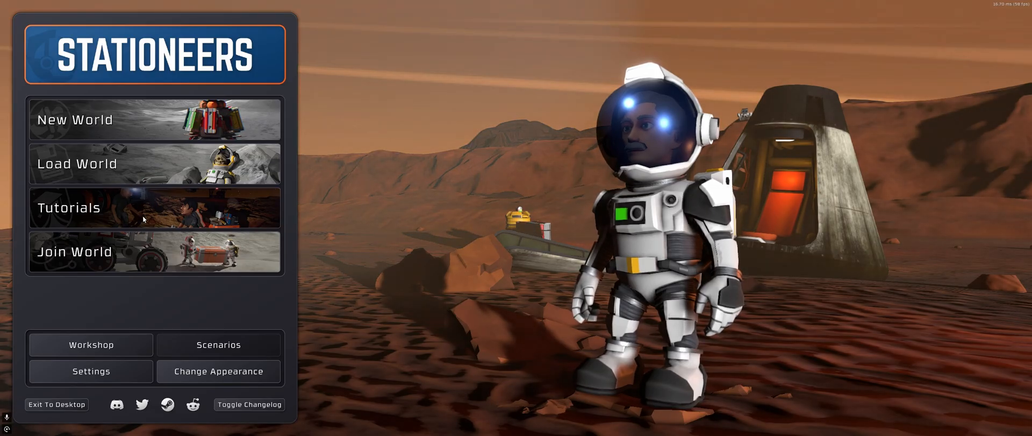
Step: View the Workshop Mods list to confirm the subscribed mods are enabled
left_click(90, 344)
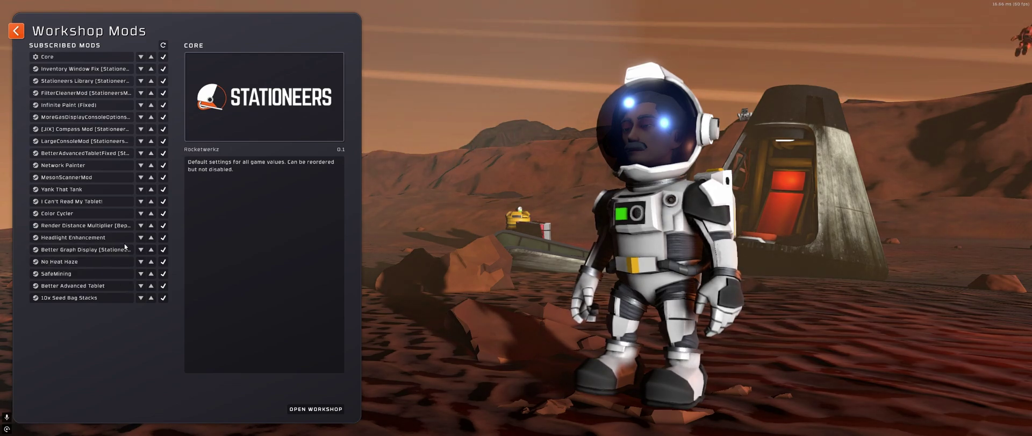
mouse_move(93, 344)
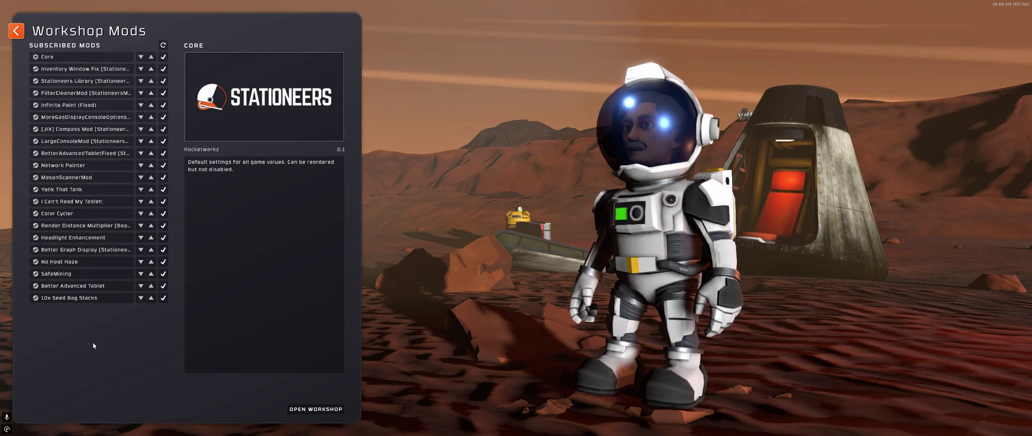
mouse_move(121, 355)
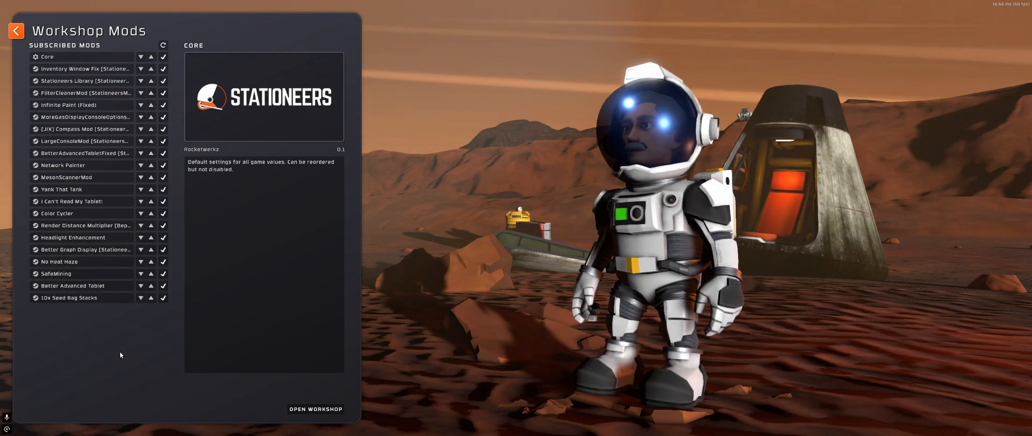
mouse_move(172, 380)
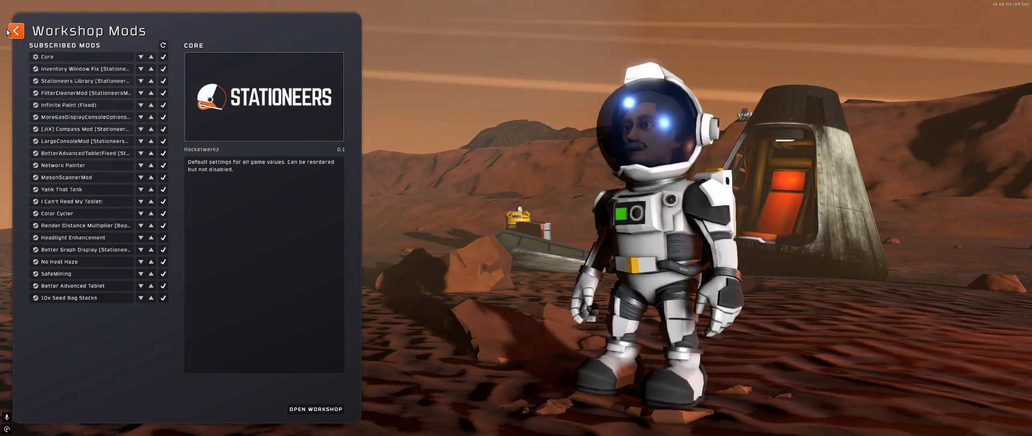
left_click(14, 31)
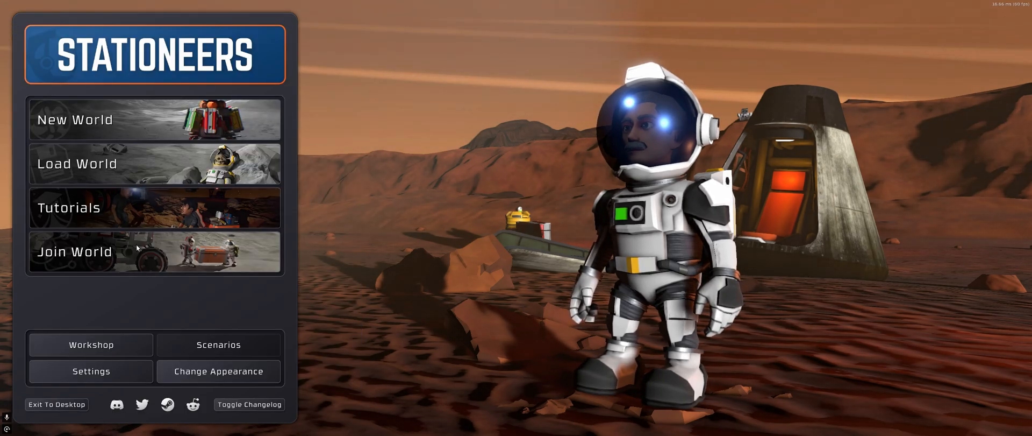
mouse_move(122, 163)
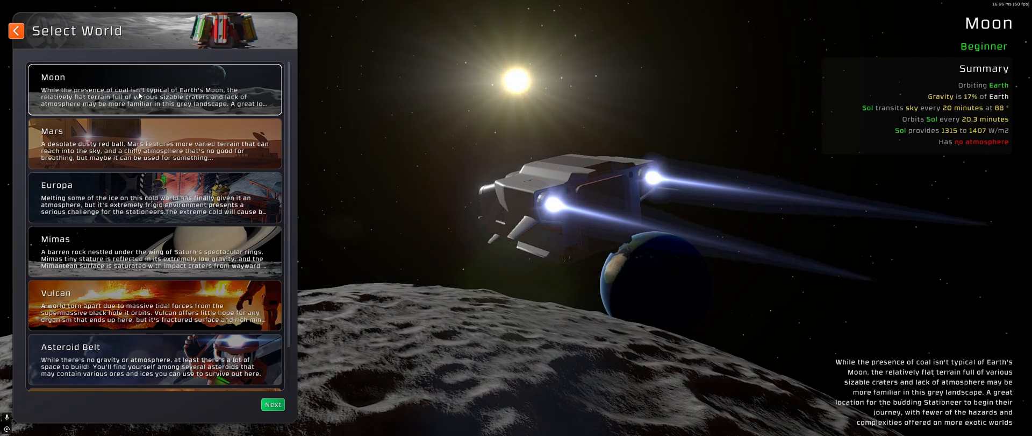
mouse_move(128, 200)
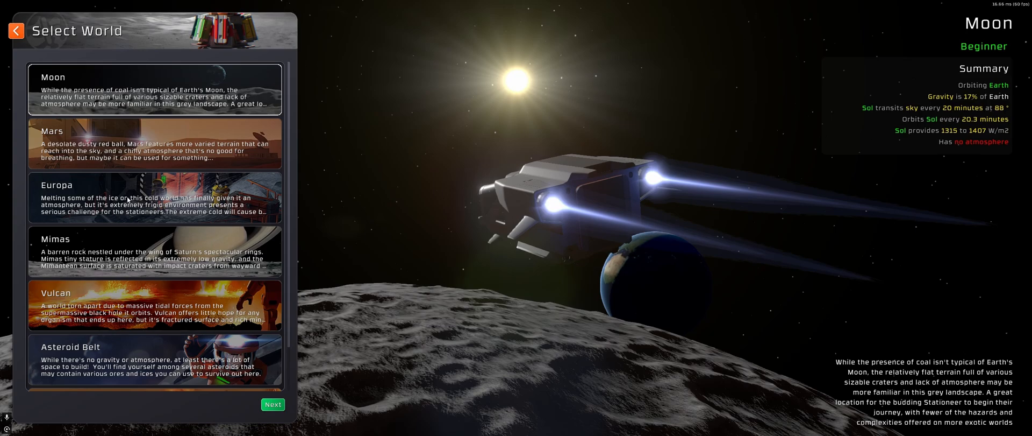
Step: Create a Europa world with Normal difficulty and Standard (Europa) start conditions
left_click(155, 198)
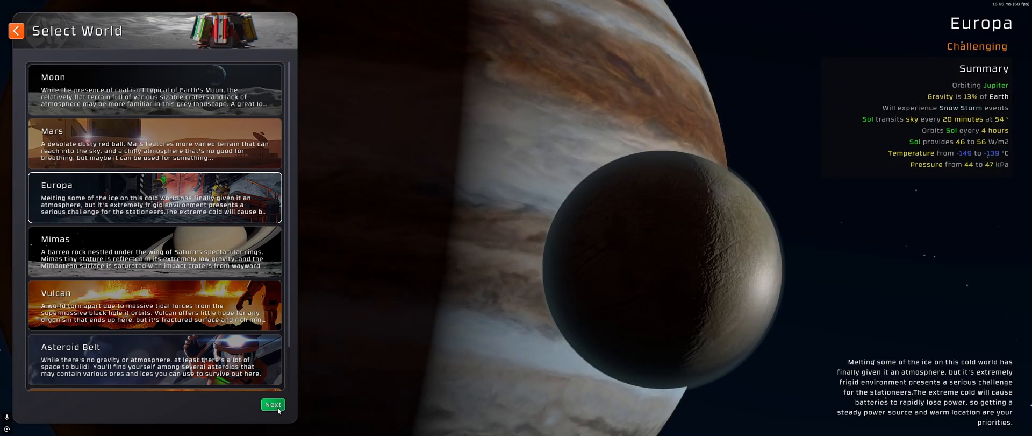
left_click(273, 404)
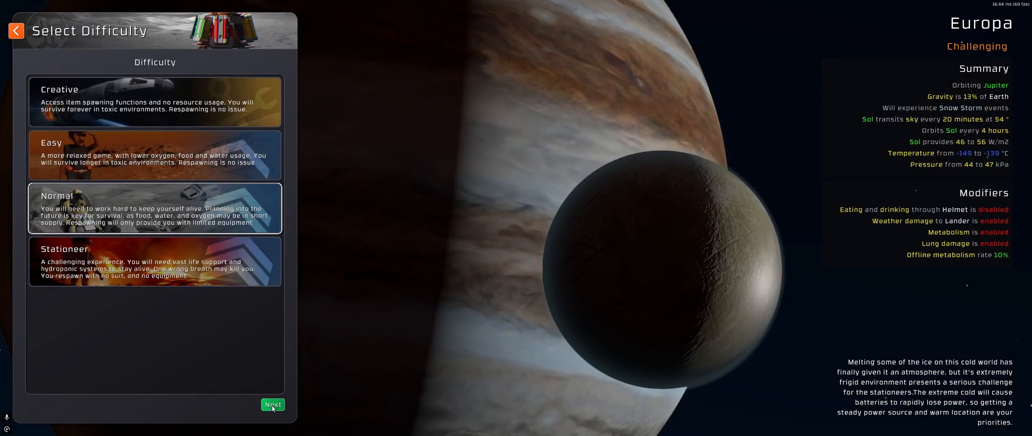
left_click(273, 403)
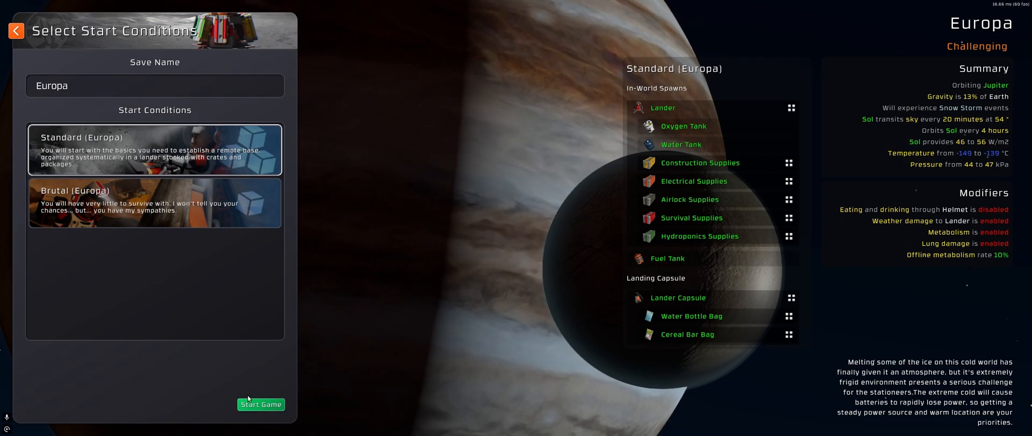
left_click(260, 403)
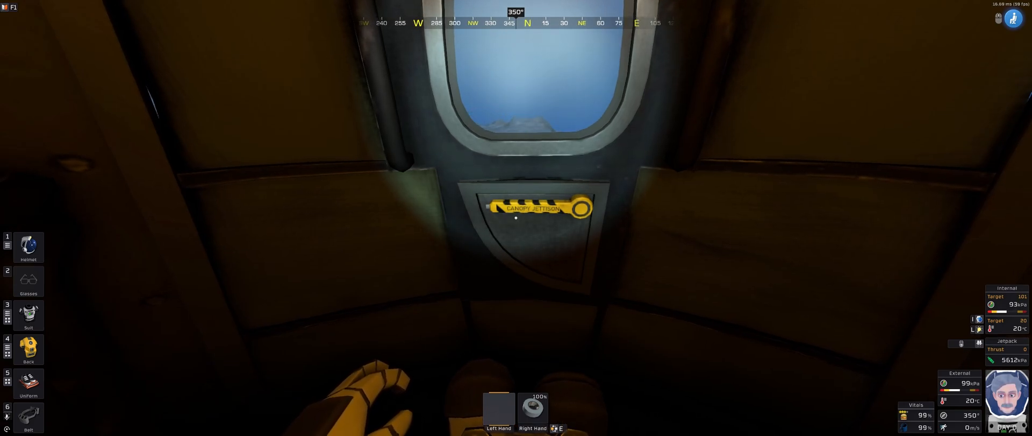
Step: Exit the capsule, check the belt and jetpack slots, and take the tablet
left_click(581, 209)
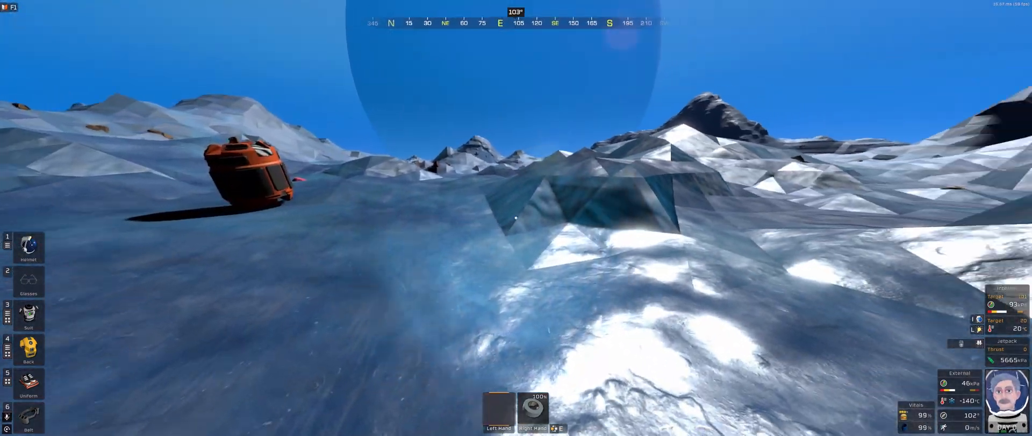
mouse_move(517, 217)
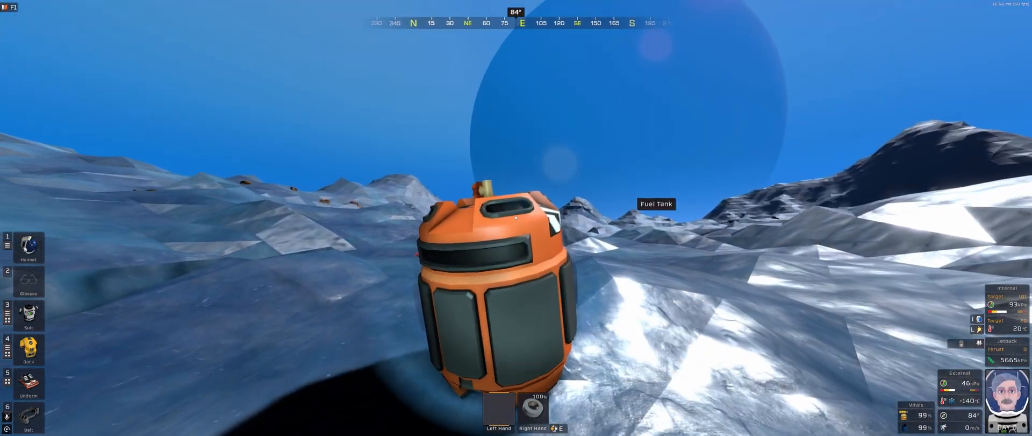
mouse_move(517, 217)
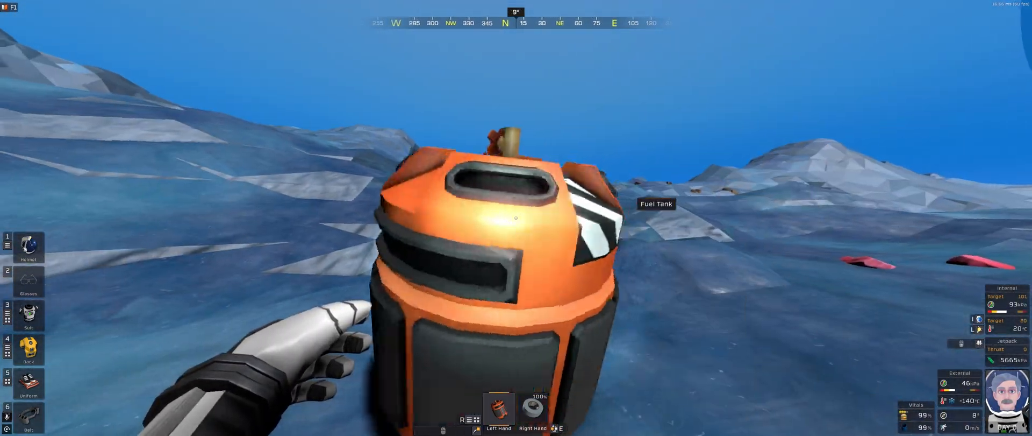
mouse_move(517, 218)
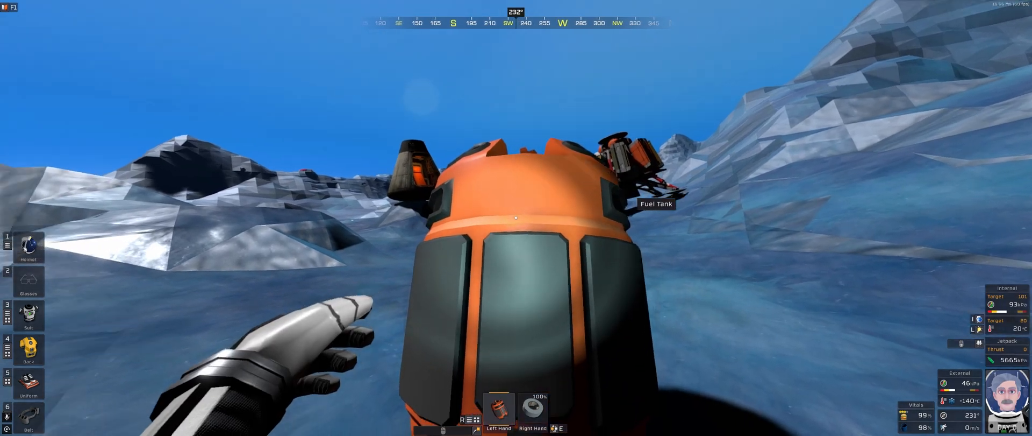
mouse_move(516, 217)
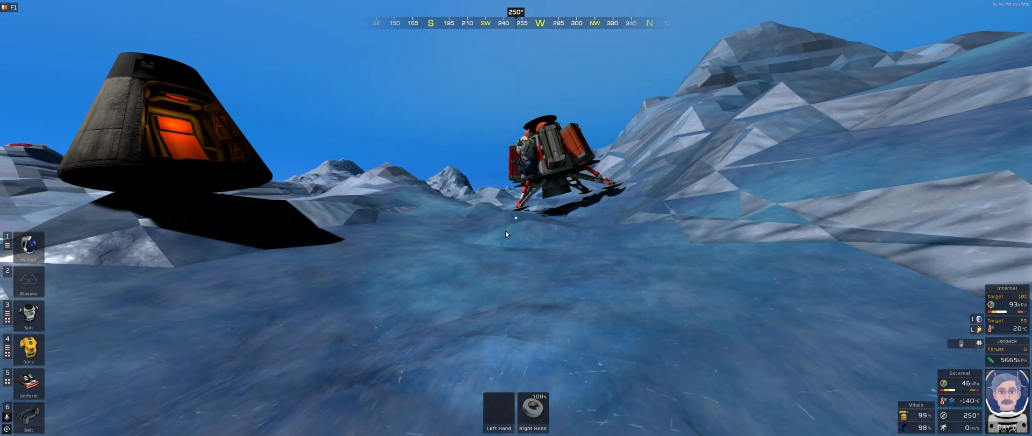
left_click(27, 415)
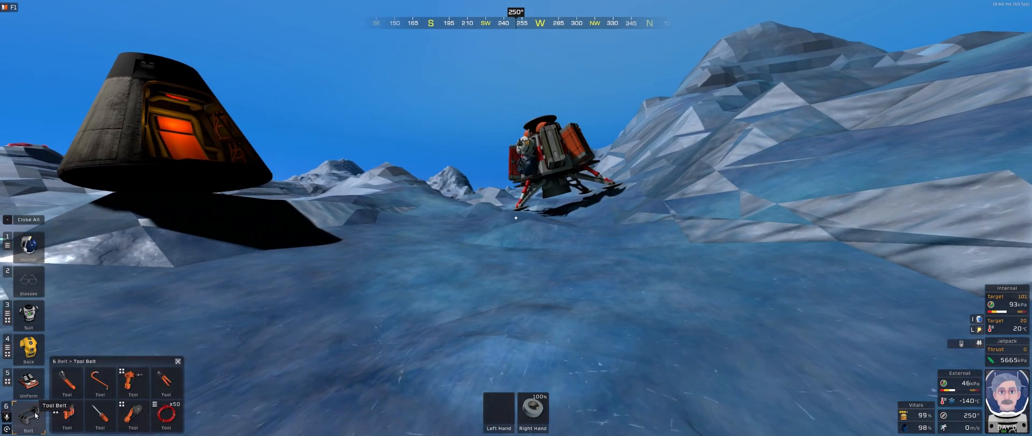
left_click(28, 349)
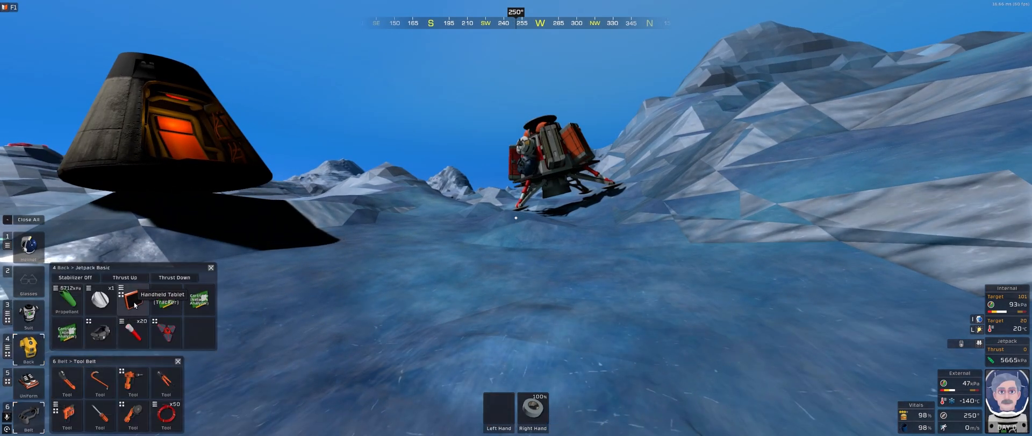
left_click(130, 300)
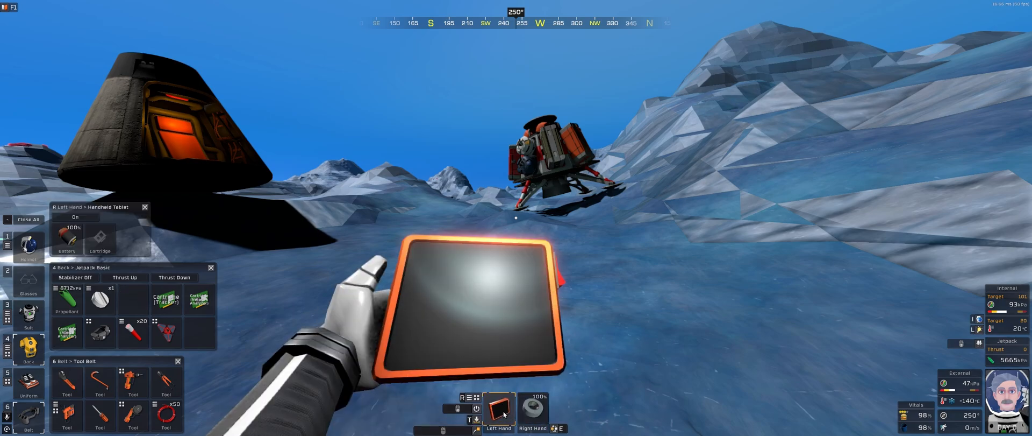
Step: Move and close the tablet's contents window, then quick save the world
left_click_drag(92, 207, 371, 162)
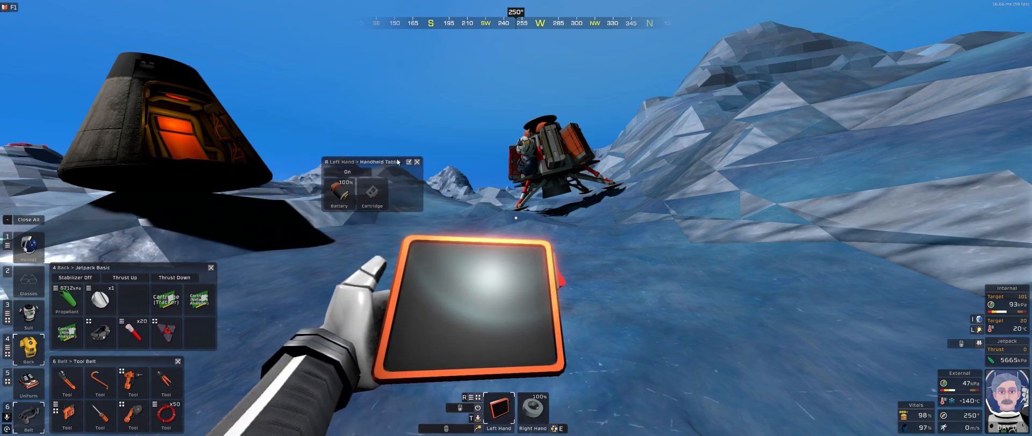
mouse_move(419, 172)
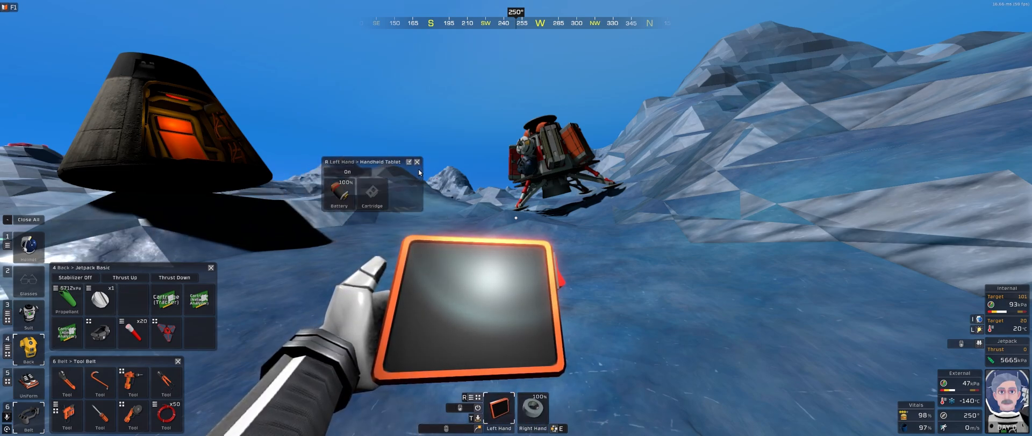
left_click(417, 162)
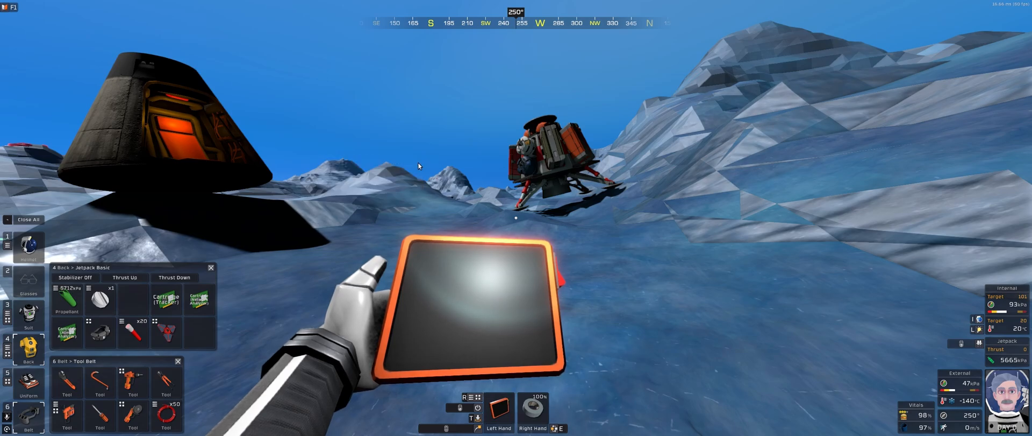
mouse_move(132, 300)
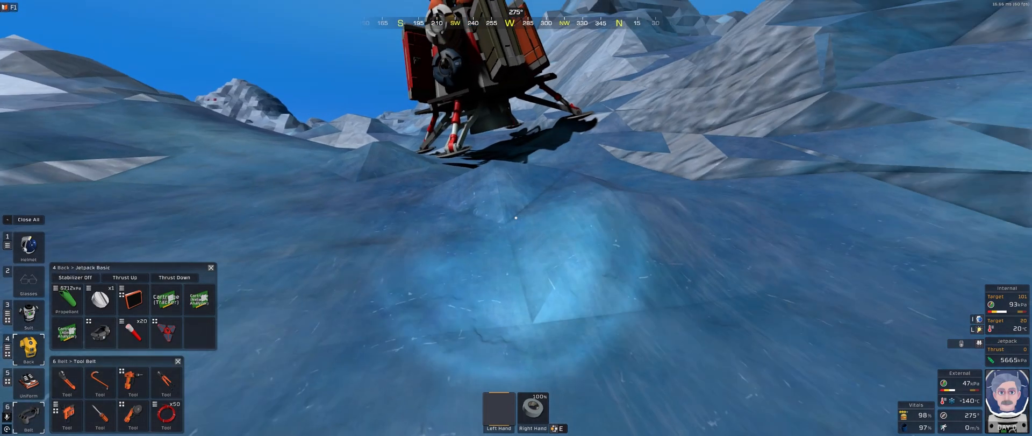
key("Escape")
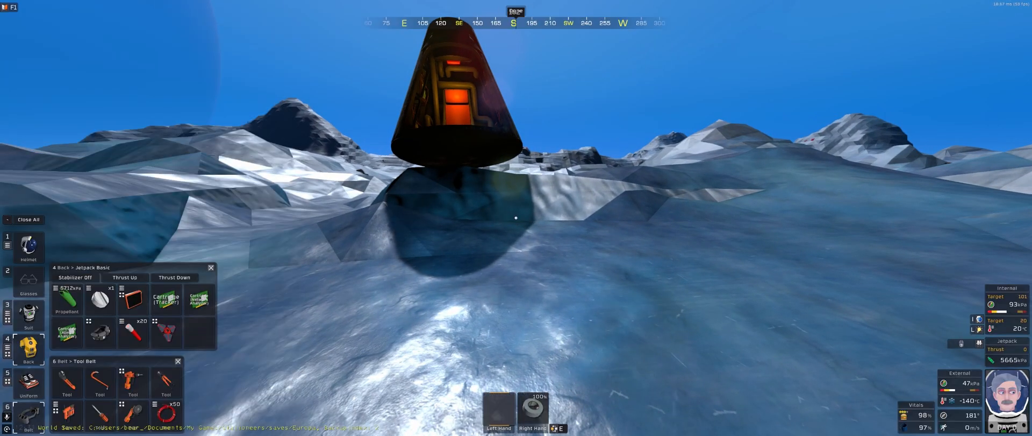
Step: Leave the Europa session and reload its latest save from Load World
key("Escape")
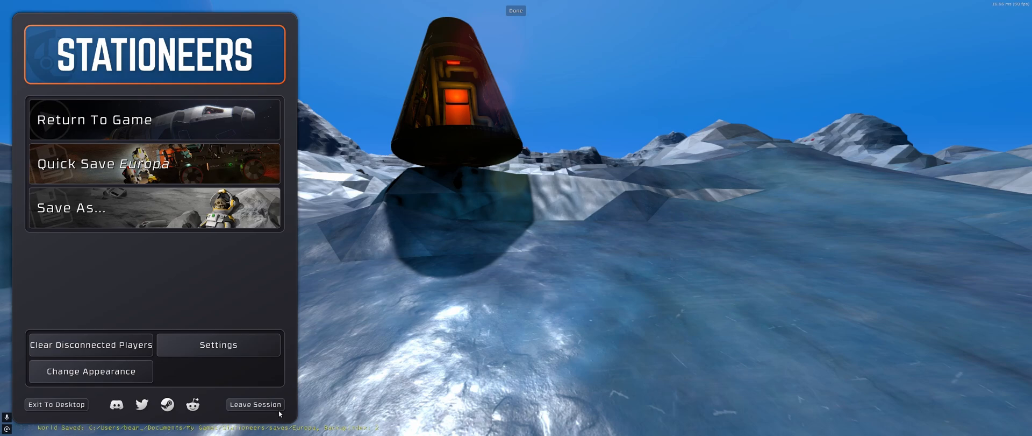
left_click(255, 403)
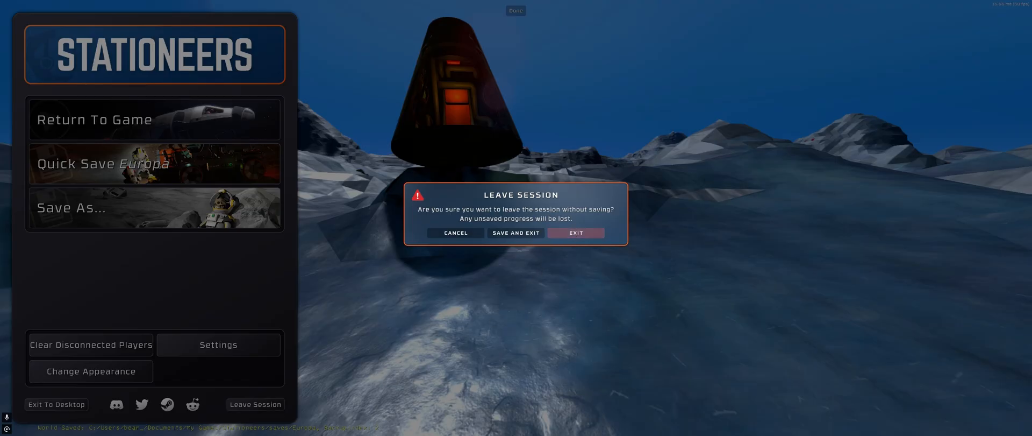
left_click(575, 233)
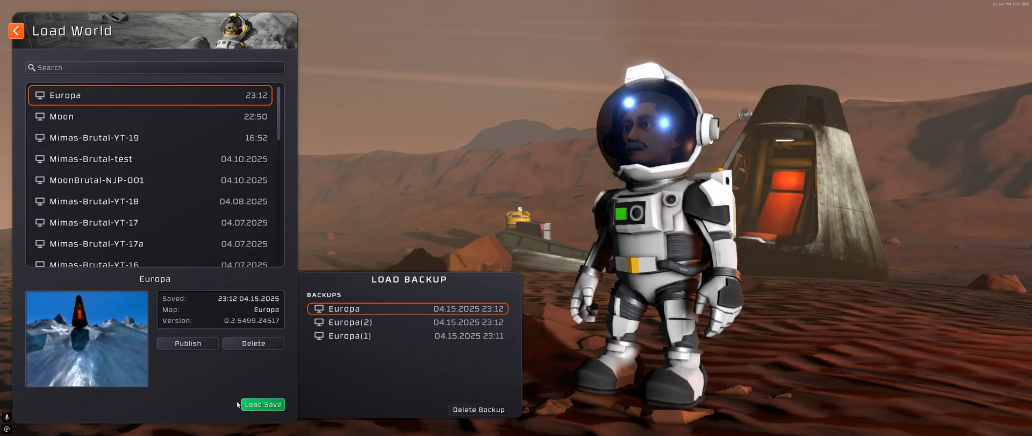
left_click(263, 404)
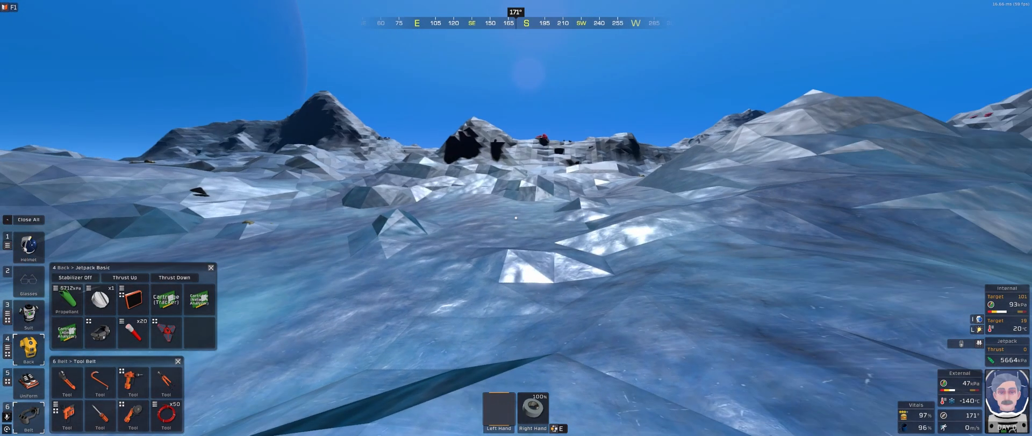
mouse_move(516, 218)
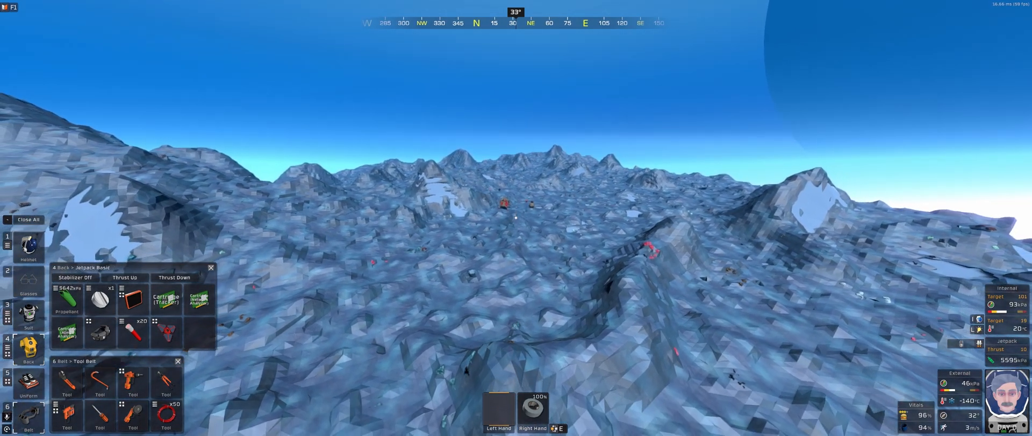
mouse_move(516, 218)
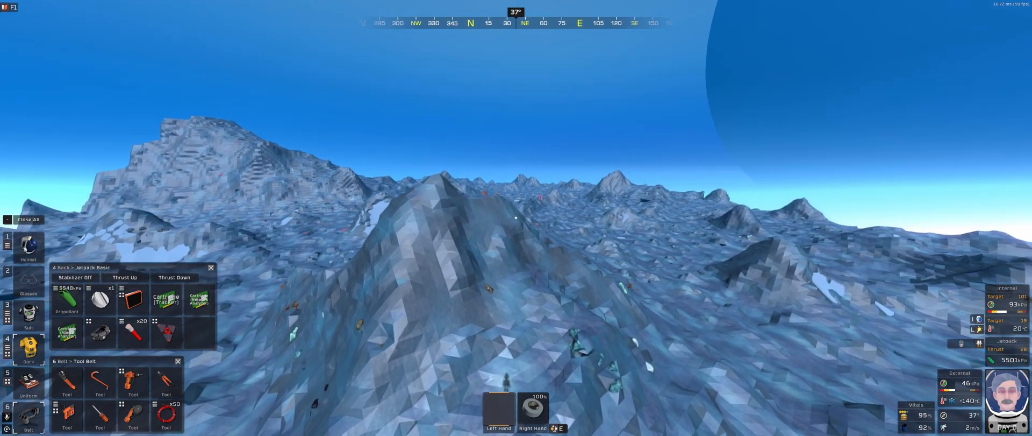
Step: Pause Stationeers after the jetpack flight over Europa to bring up the pause menu
key("Escape")
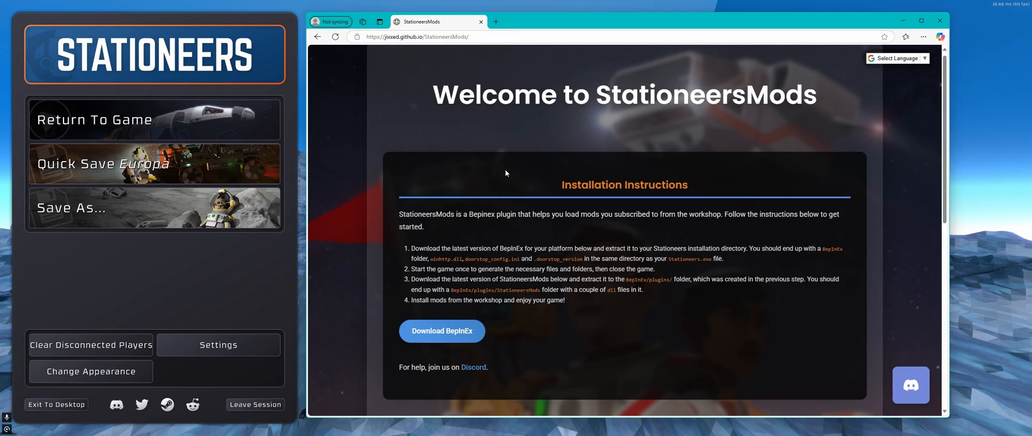
Step: Review the StationeersMods install steps and Latest Releases, then exit Stationeers to the desktop
scroll("up", 3)
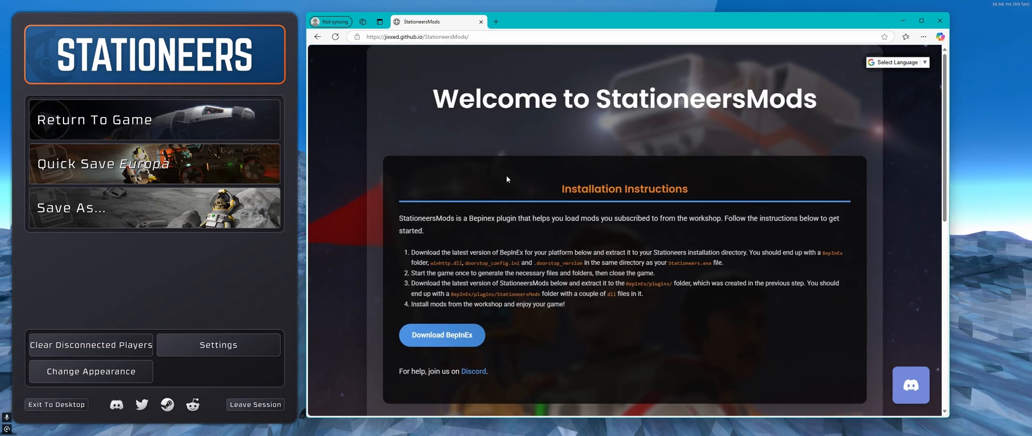
mouse_move(637, 341)
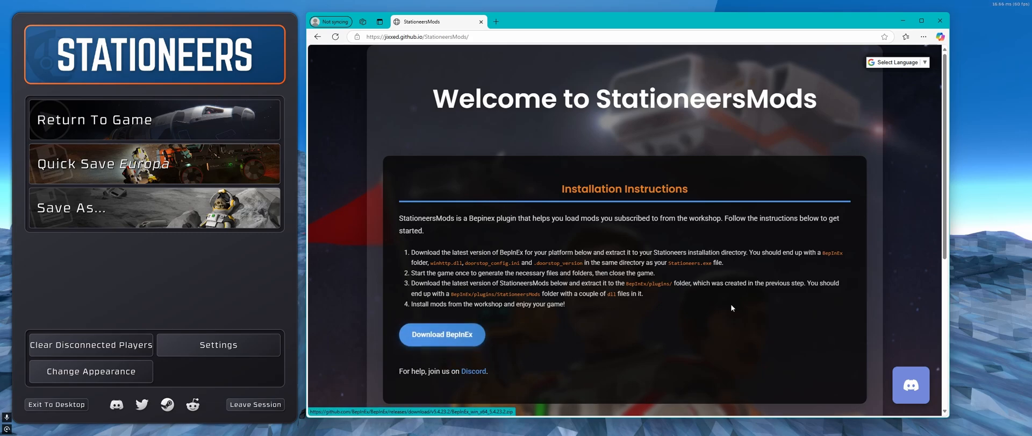
mouse_move(867, 271)
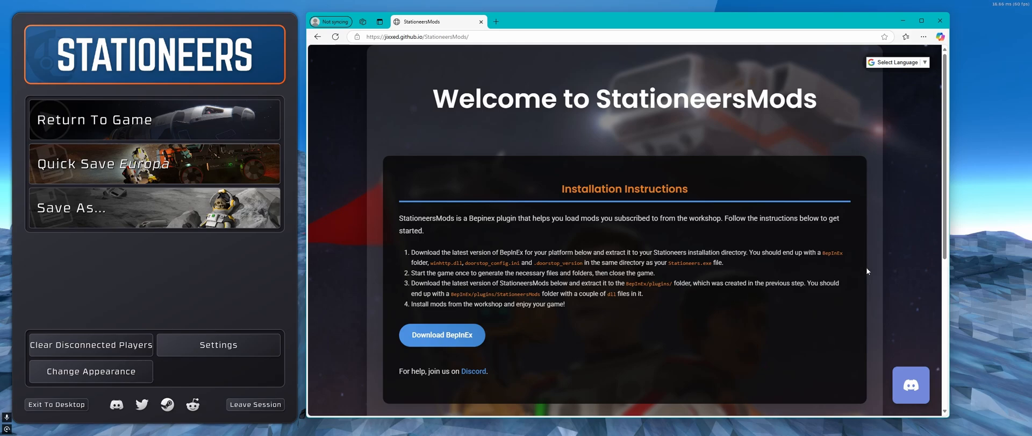
mouse_move(740, 217)
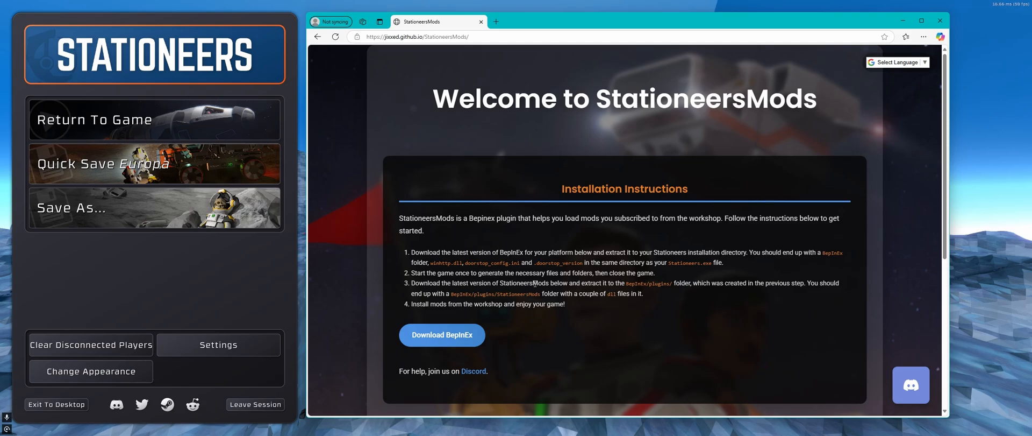
scroll("down", 3)
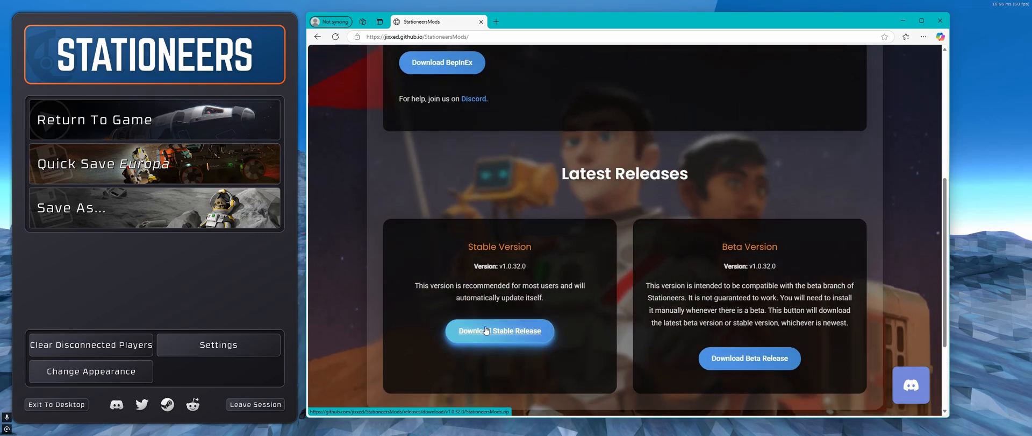
scroll("up", 3)
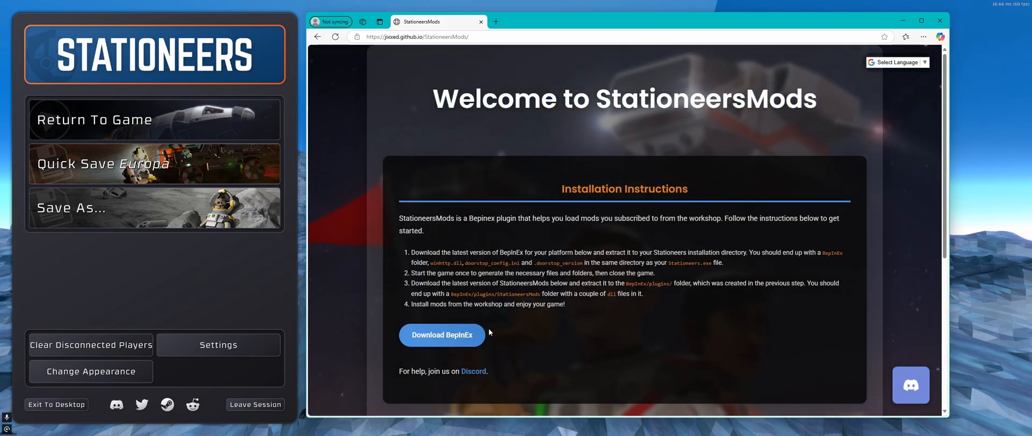
mouse_move(871, 32)
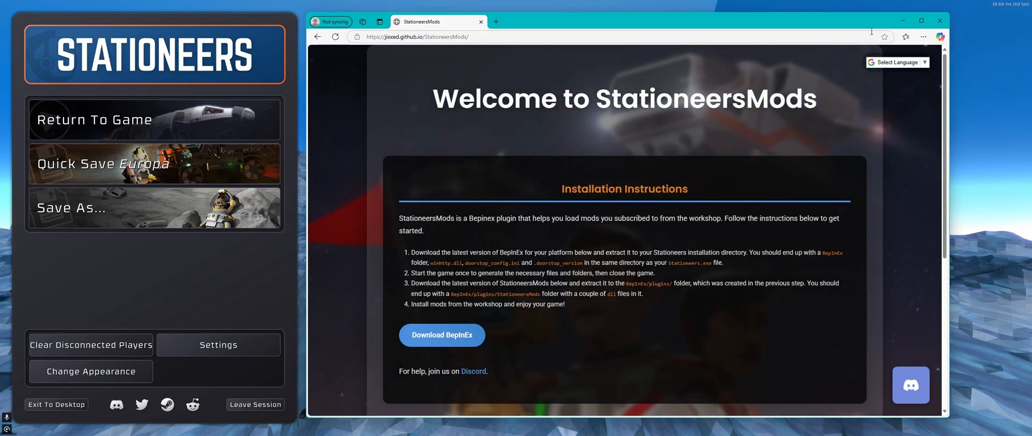
mouse_move(265, 369)
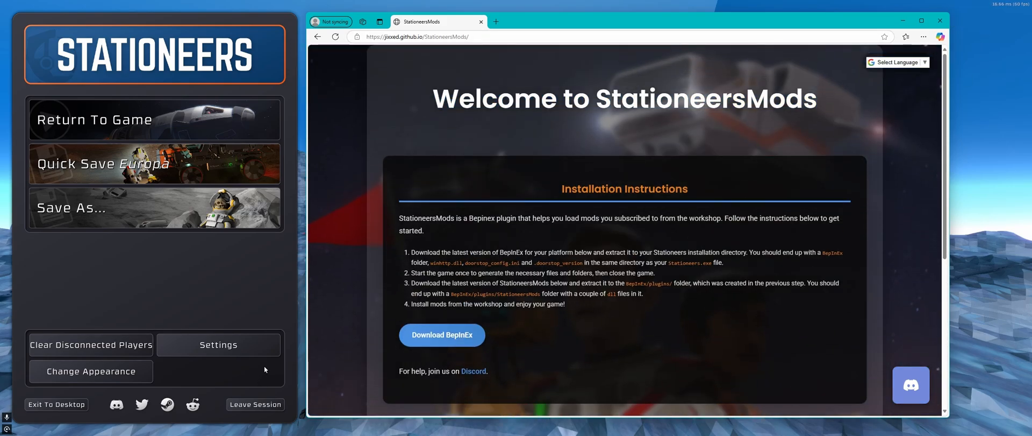
left_click(255, 404)
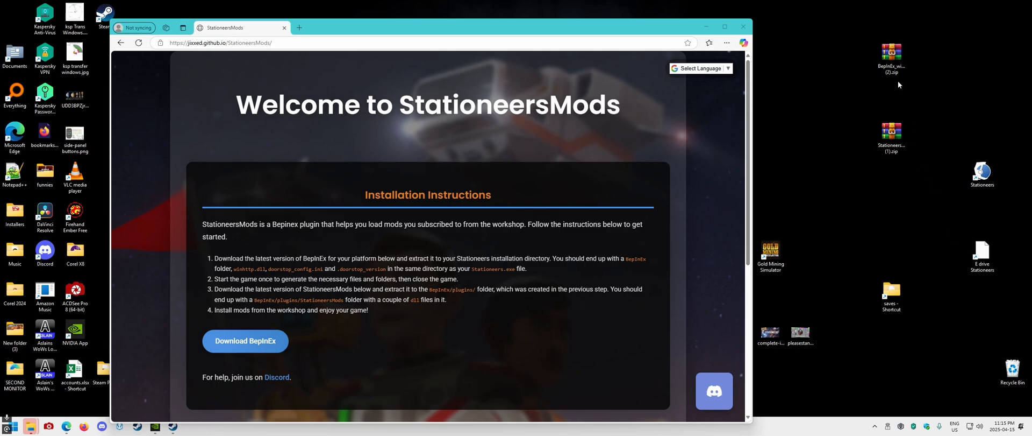
Step: Open the BepInEx and StationeersMods zips in WinRAR and peek inside the BepInEx folder
double_click(891, 53)
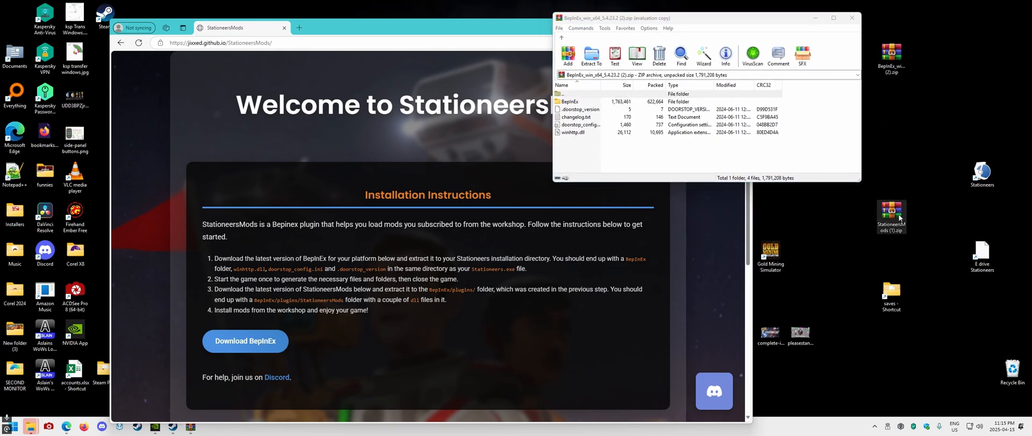
double_click(892, 217)
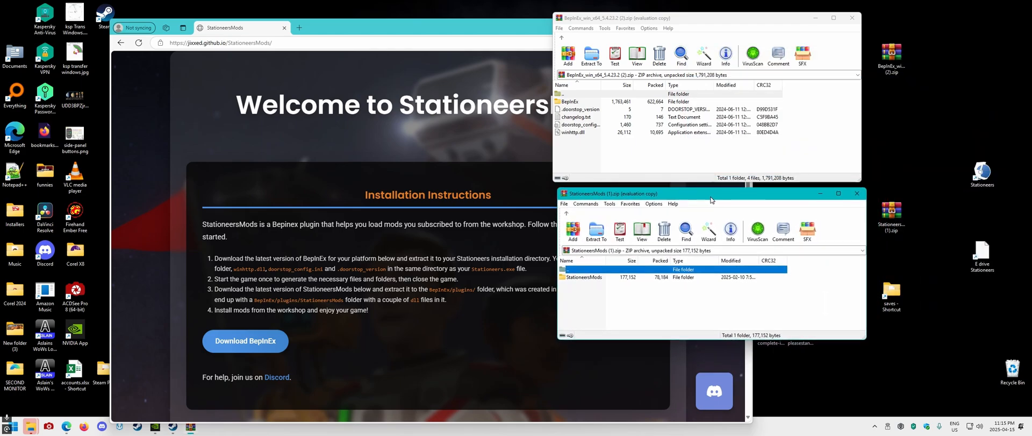
double_click(569, 101)
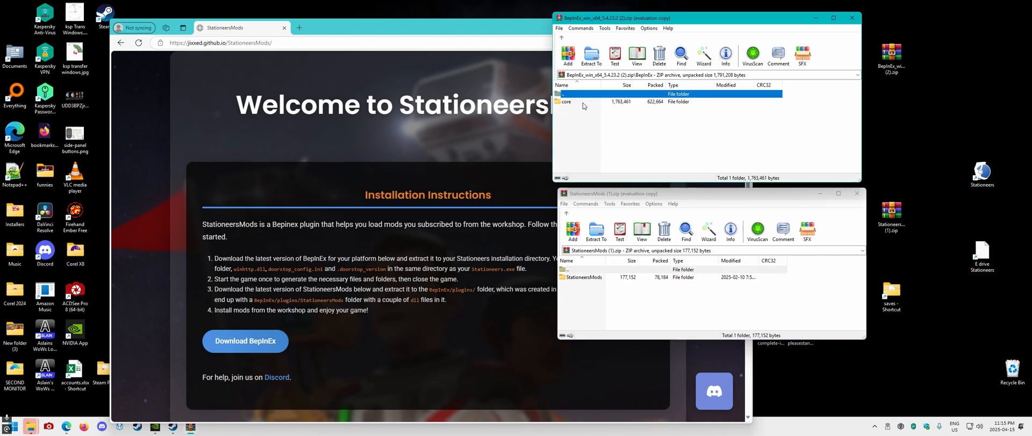
mouse_move(568, 105)
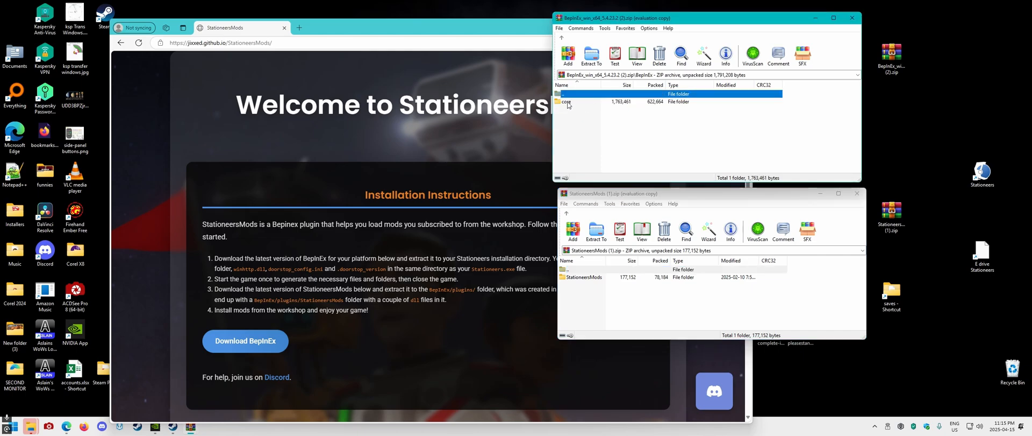
double_click(565, 101)
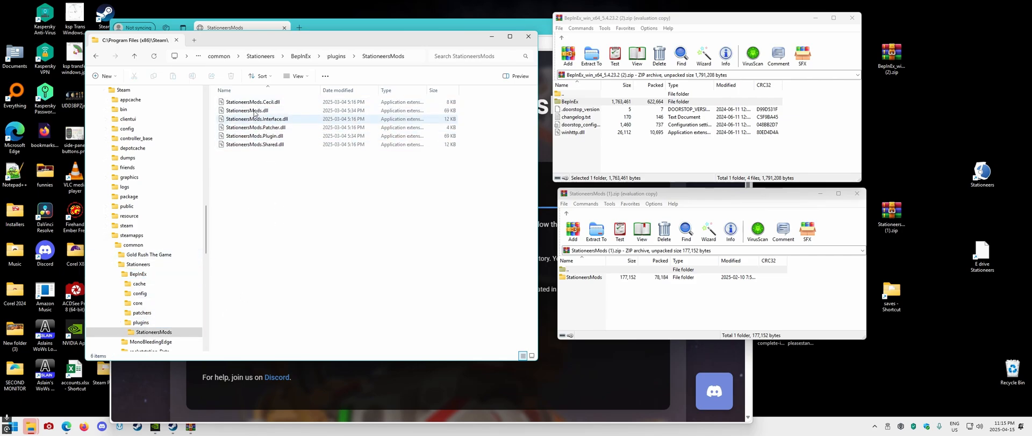
Step: Navigate File Explorer to the Stationeers installation folder and into BepInEx
left_click(154, 332)
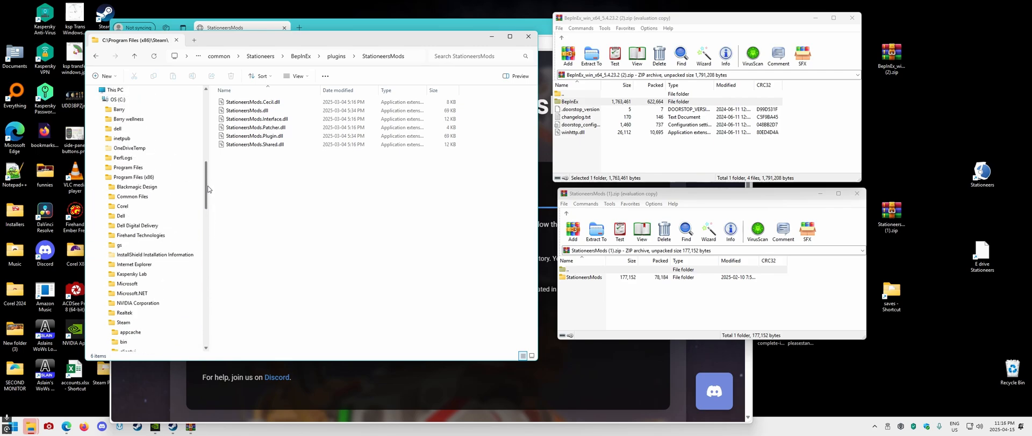
scroll("up", 3)
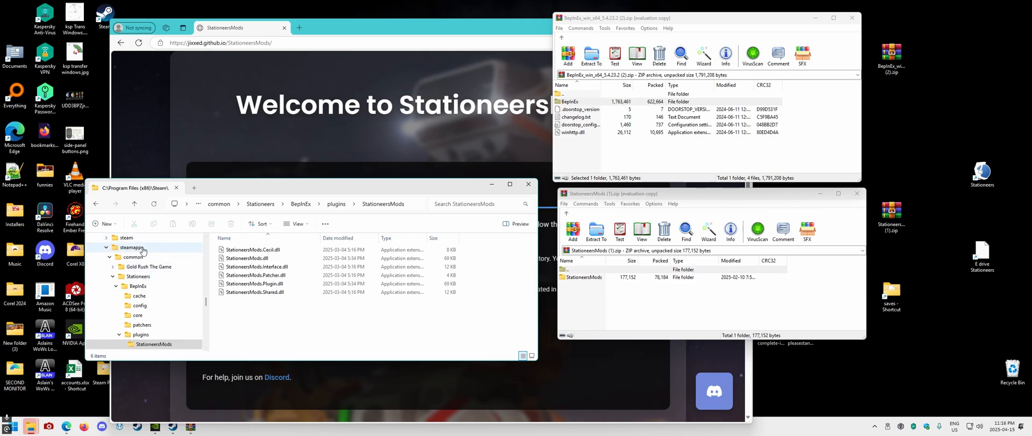
left_click(138, 276)
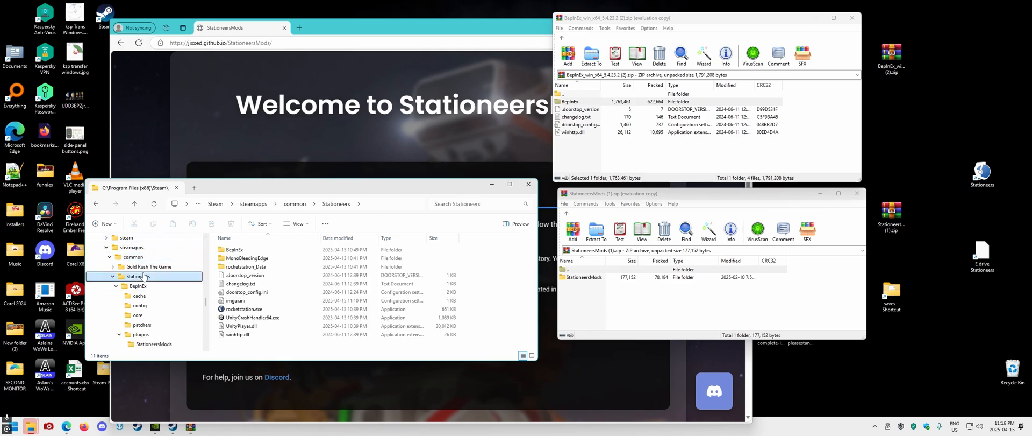
left_click(235, 249)
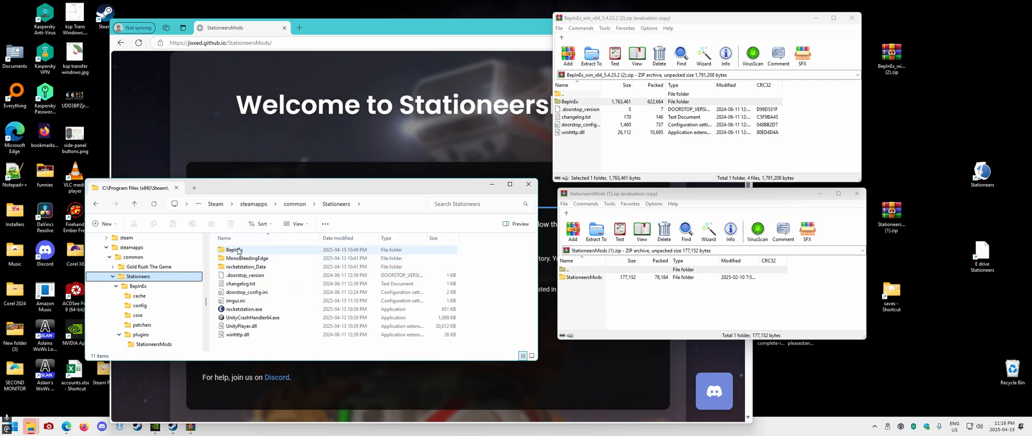
mouse_move(234, 250)
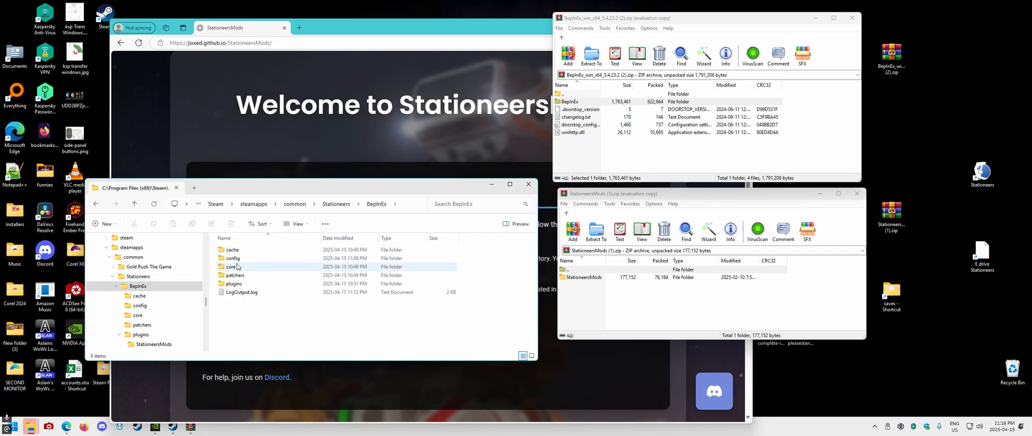
mouse_move(234, 283)
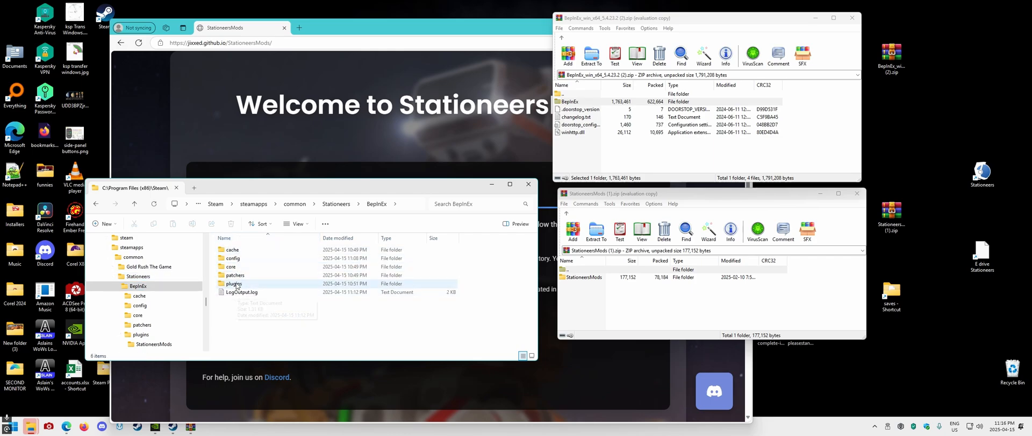
mouse_move(234, 283)
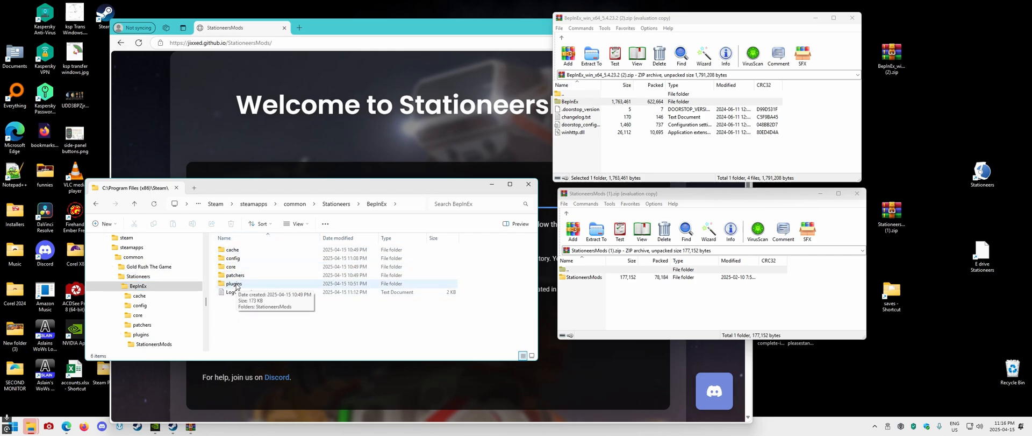
Step: Open plugins > StationeersMods to confirm the six DLLs, and close the StationeersMods archive
double_click(234, 283)
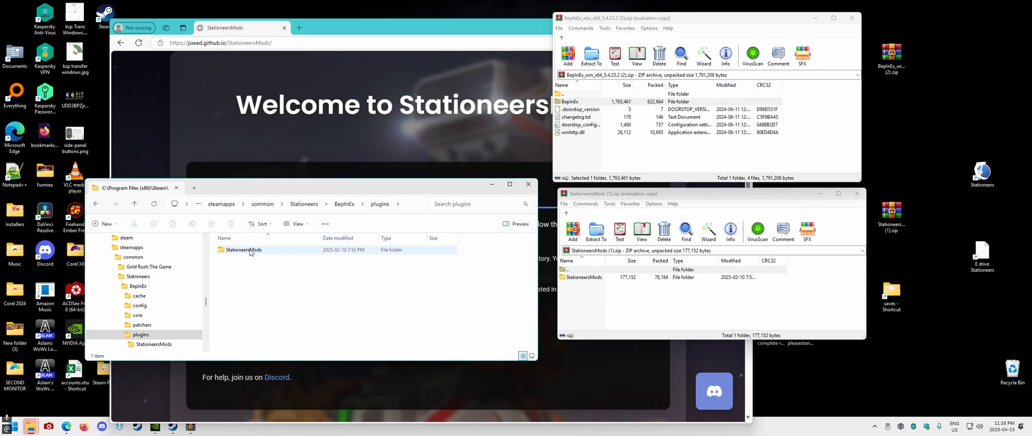
left_click(468, 292)
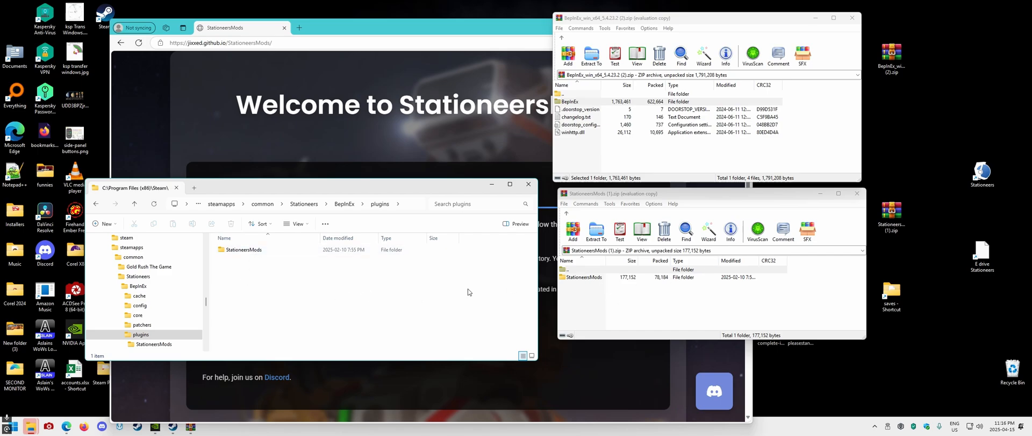
double_click(582, 276)
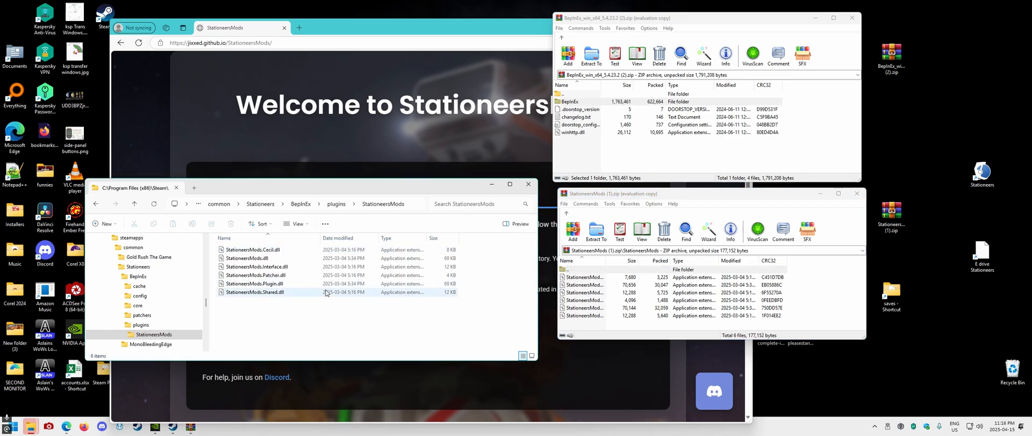
mouse_move(856, 193)
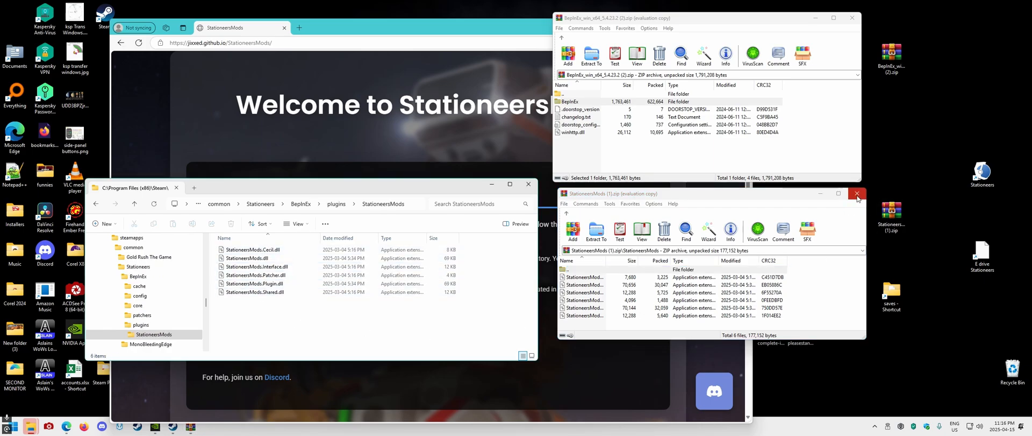
left_click(856, 193)
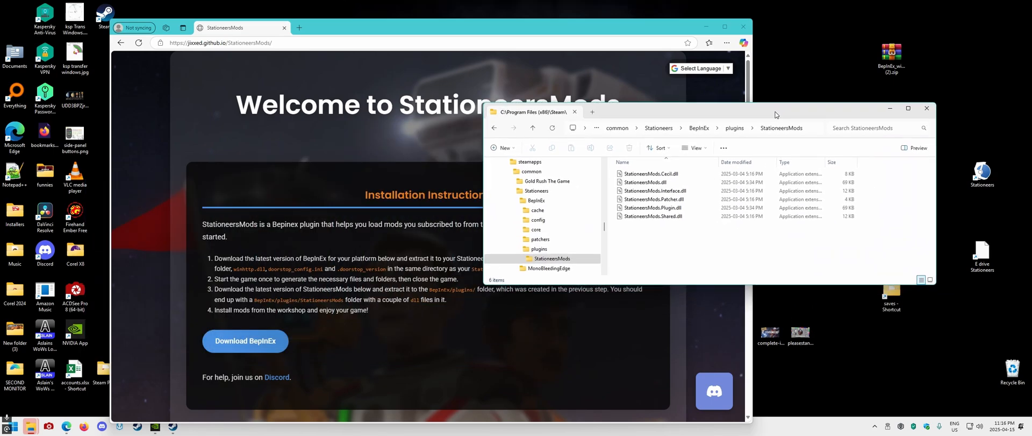
mouse_move(770, 104)
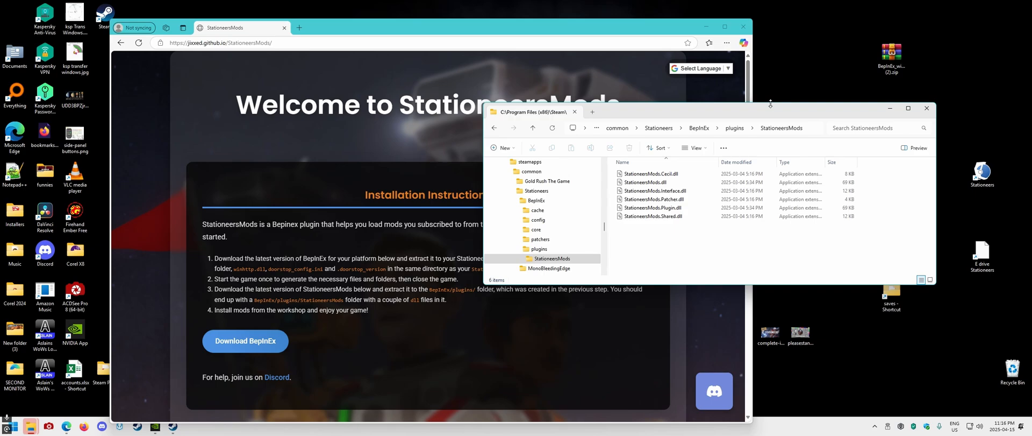